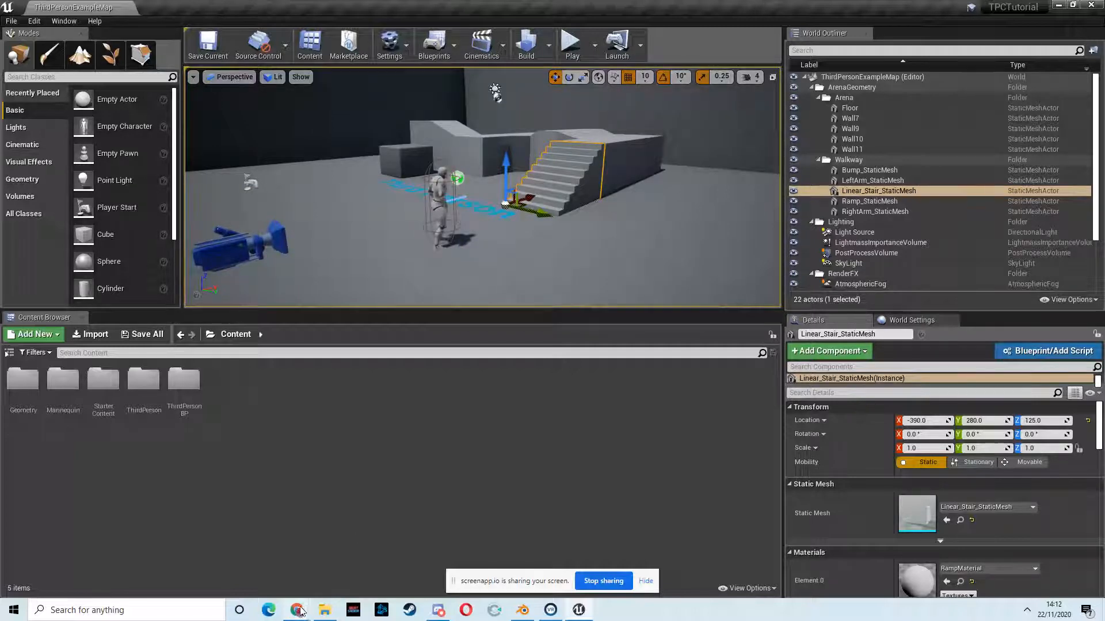
Switch from Unreal Engine 4 to the Chrome browser from the taskbar
{"action": "left_click", "coordinate": [297, 610]}
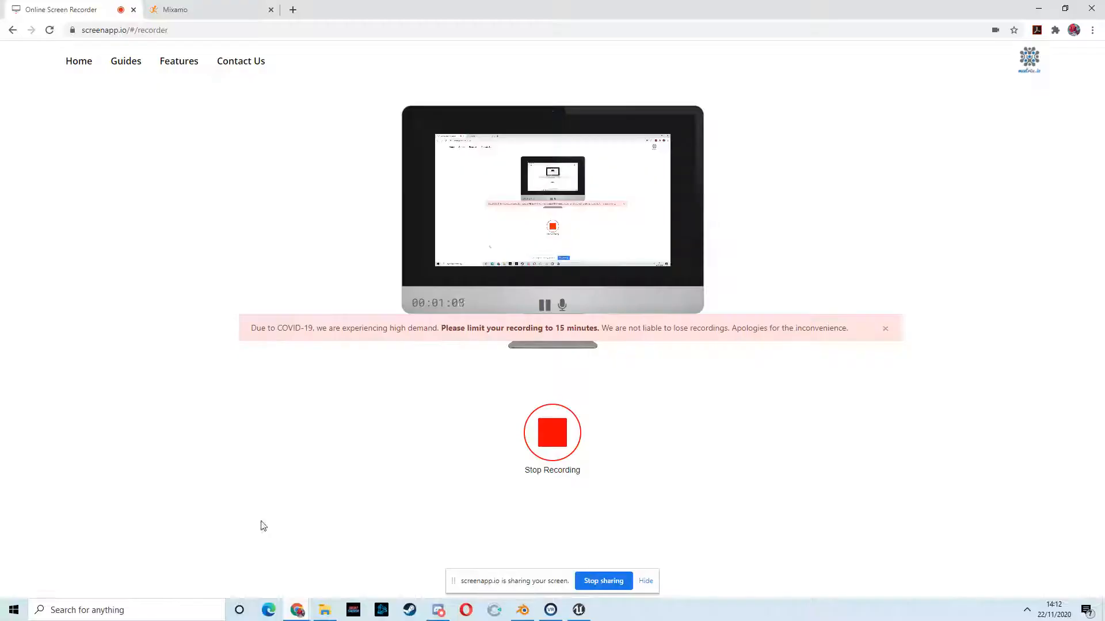
Open the Mixamo tab and scroll the Characters catalogue to its second page
{"action": "left_click", "coordinate": [187, 10]}
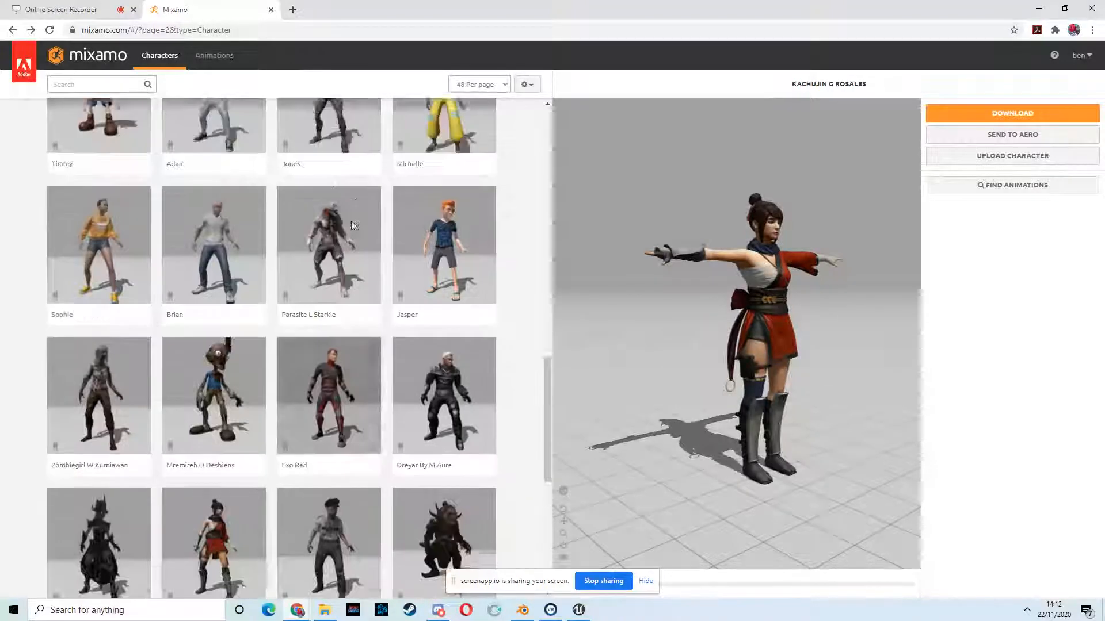
{"action": "scroll", "scroll_direction": "down", "scroll_amount": 3}
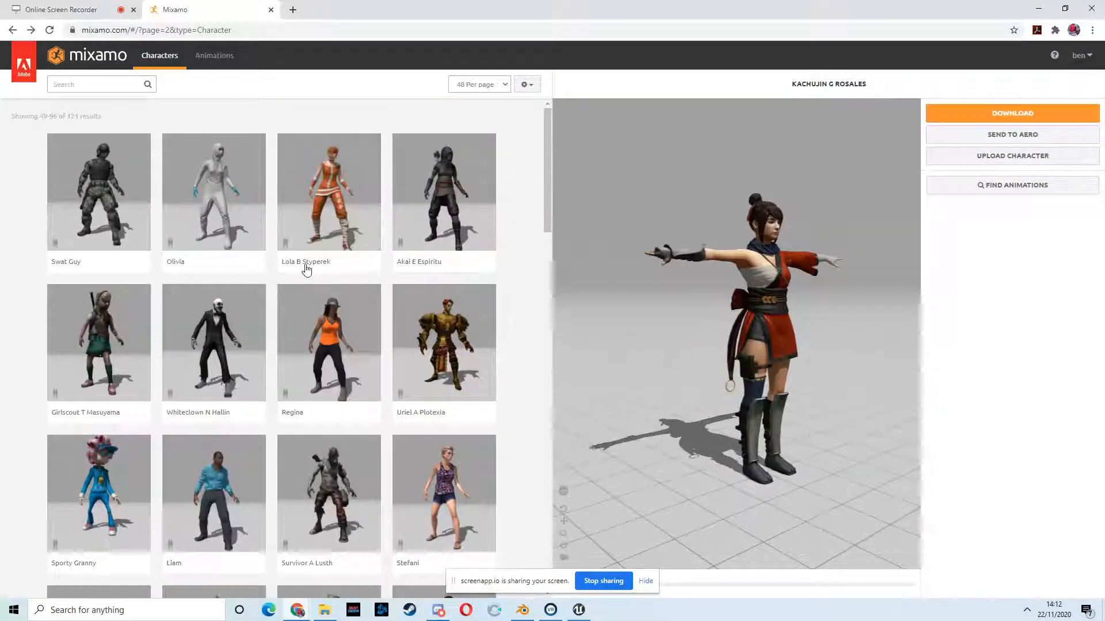
{"action": "mouse_move", "coordinate": [226, 303]}
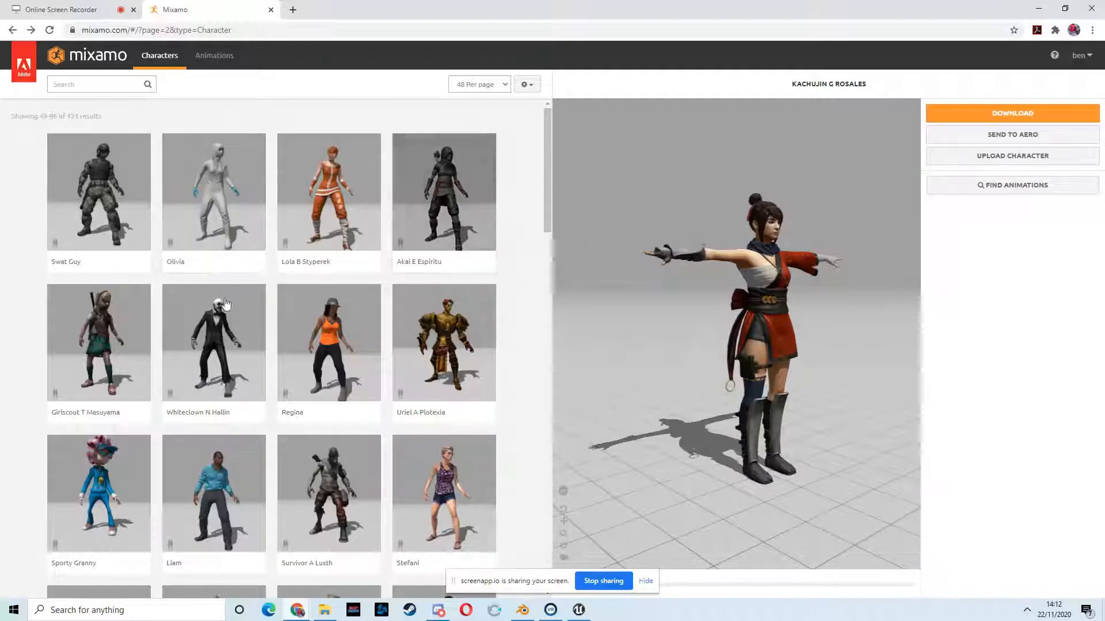
{"action": "scroll", "scroll_direction": "down", "scroll_amount": 3}
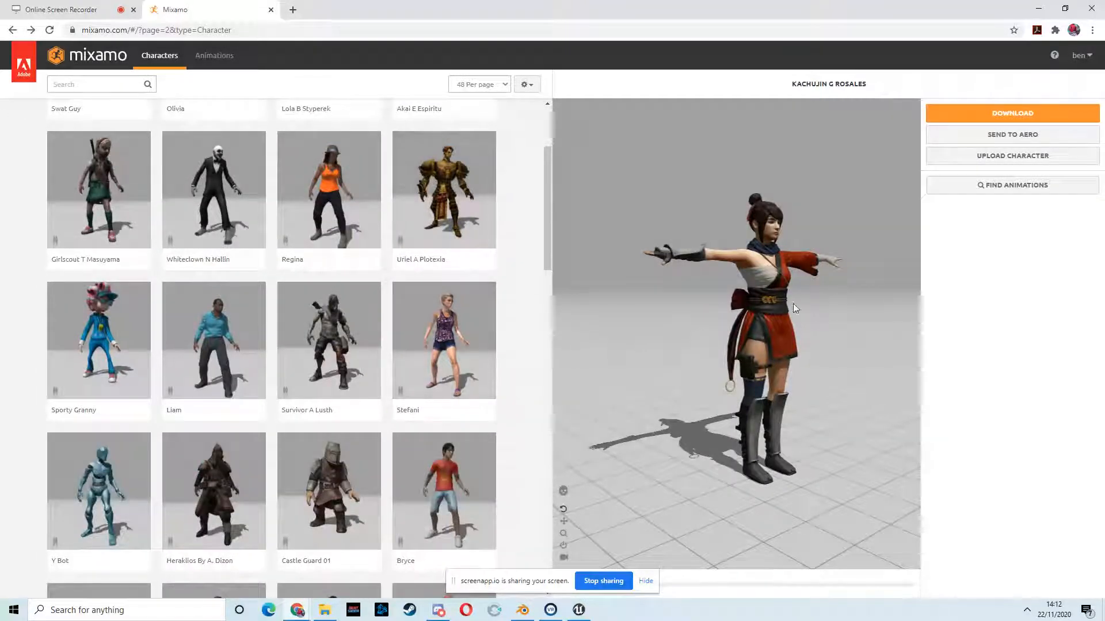
{"action": "scroll", "scroll_direction": "down", "scroll_amount": 3}
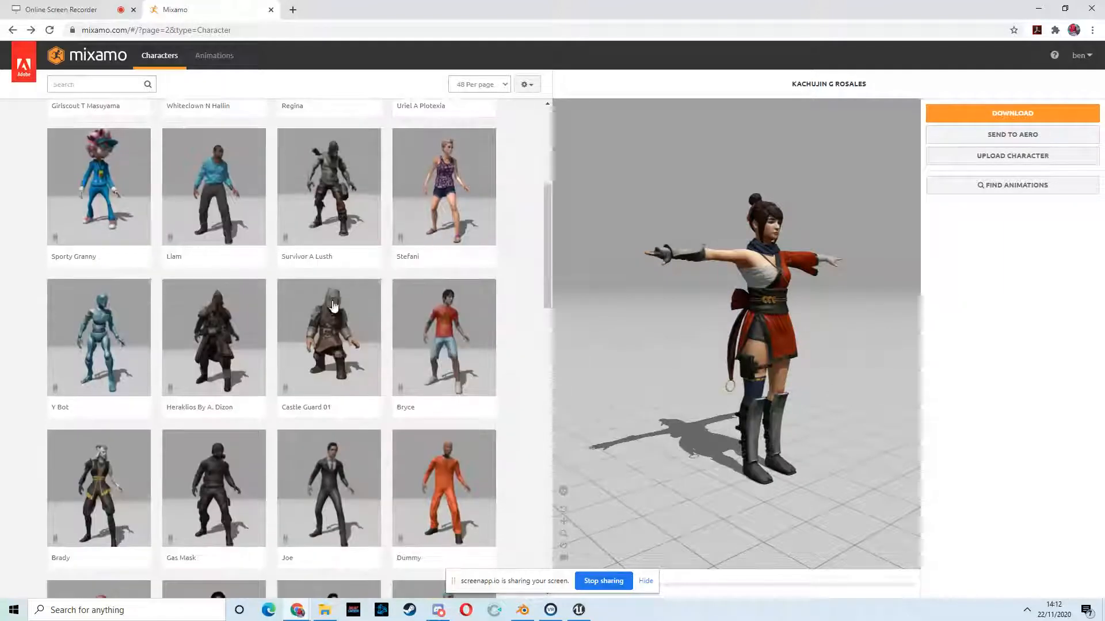
{"action": "scroll", "scroll_direction": "down", "scroll_amount": 3}
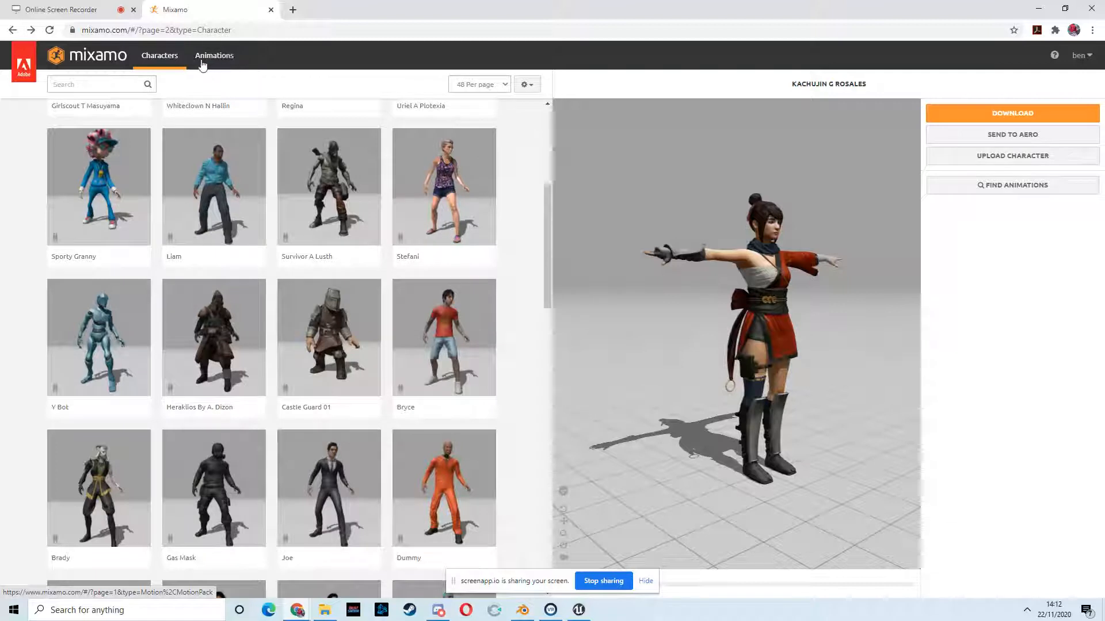
Browse the Animations library, opening and then cancelling the download settings
{"action": "left_click", "coordinate": [214, 55]}
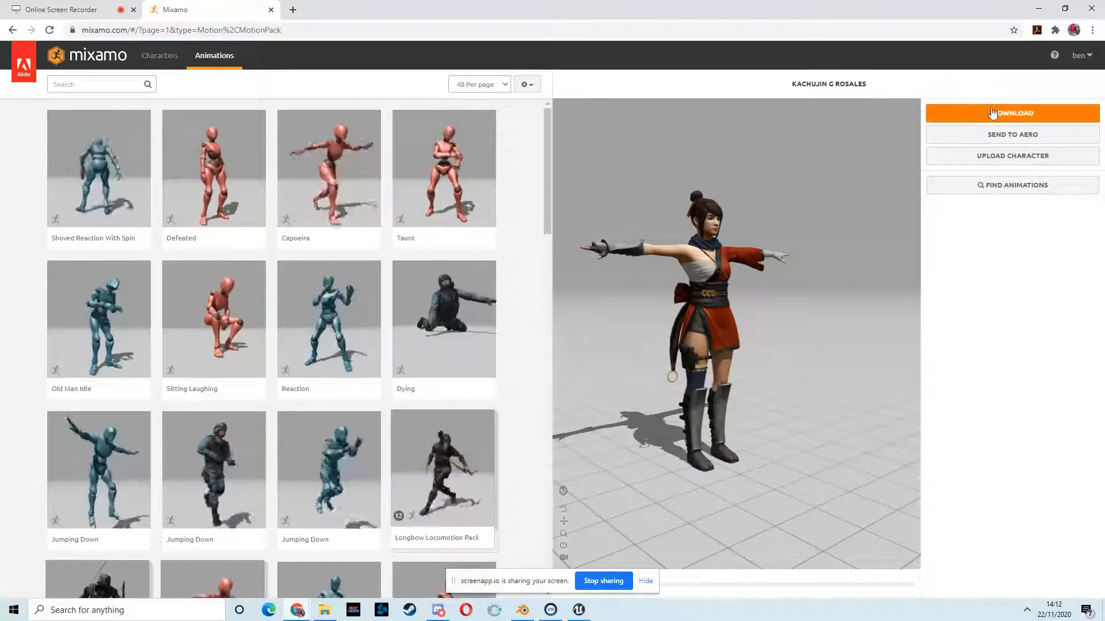
{"action": "left_click", "coordinate": [1012, 113]}
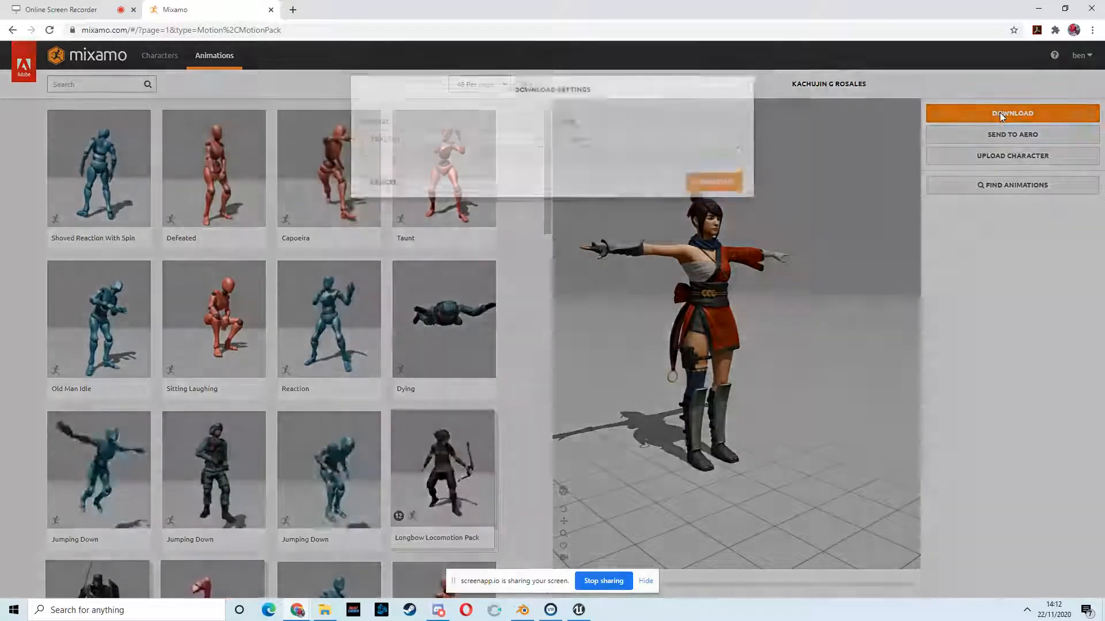
{"action": "left_click", "coordinate": [1012, 113]}
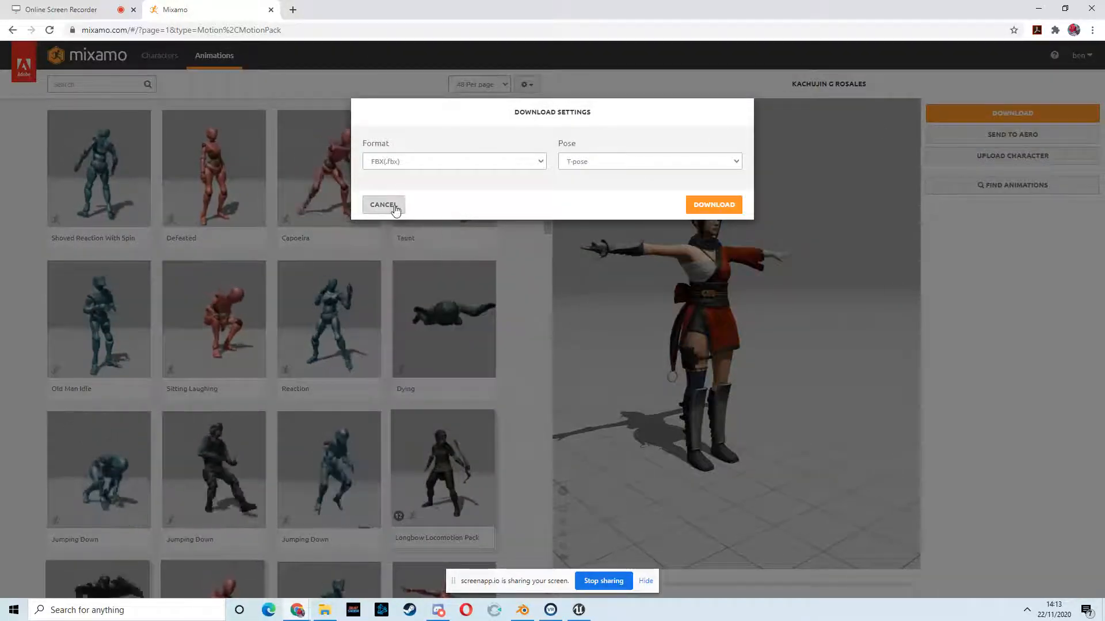
{"action": "left_click", "coordinate": [384, 205]}
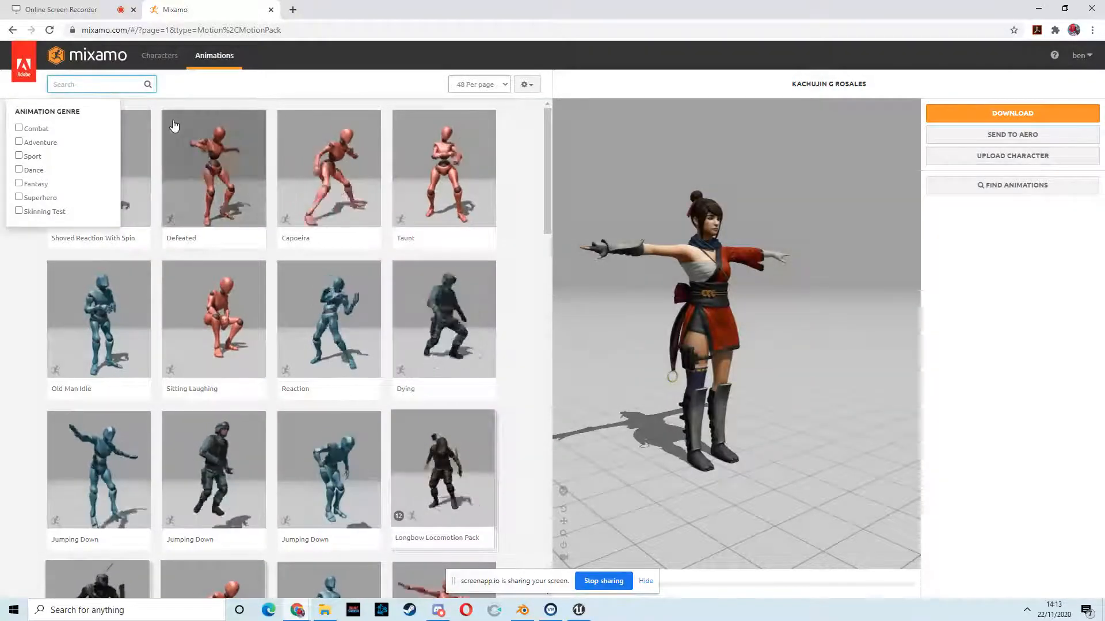
Search 't pose', apply T-Pose, and download the character as FBX With Skin
{"action": "type", "text": "t pose"}
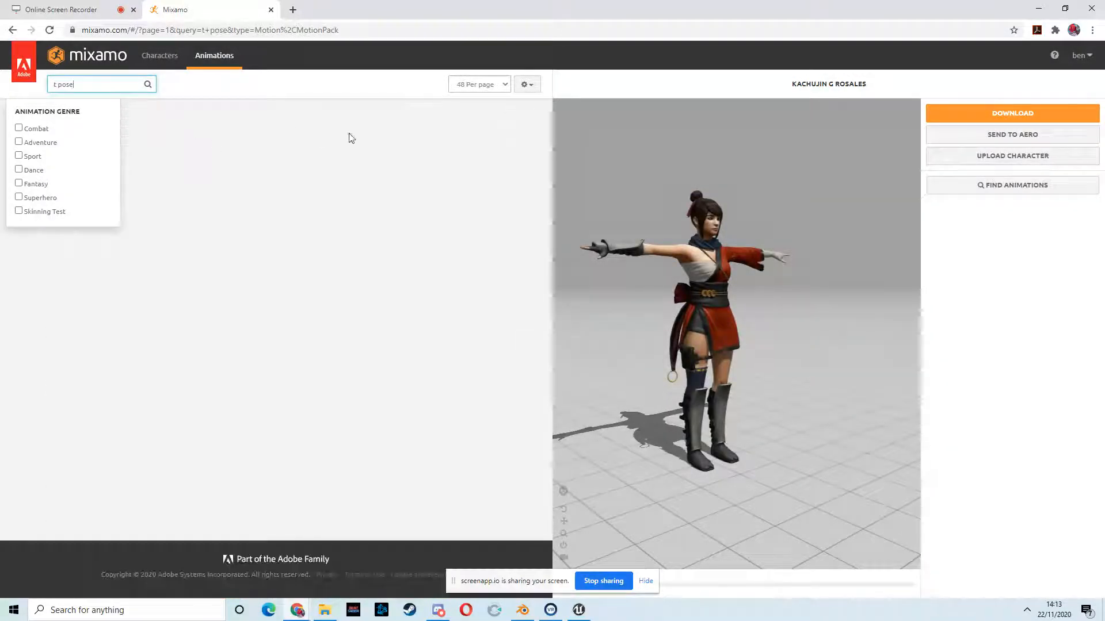
{"action": "left_click", "coordinate": [148, 84]}
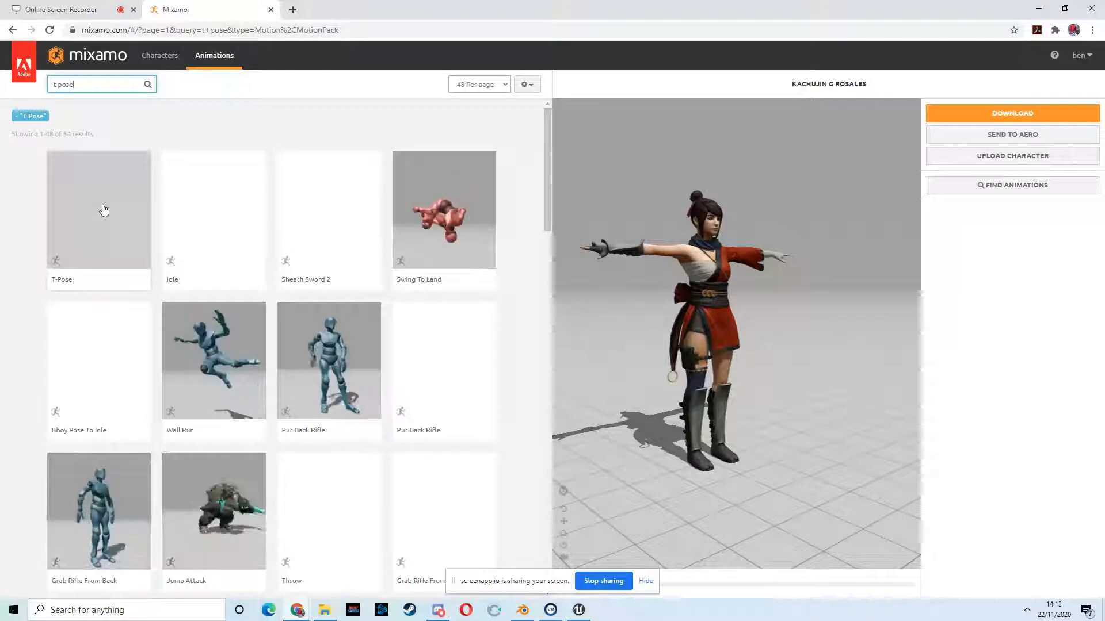
{"action": "left_click", "coordinate": [98, 209]}
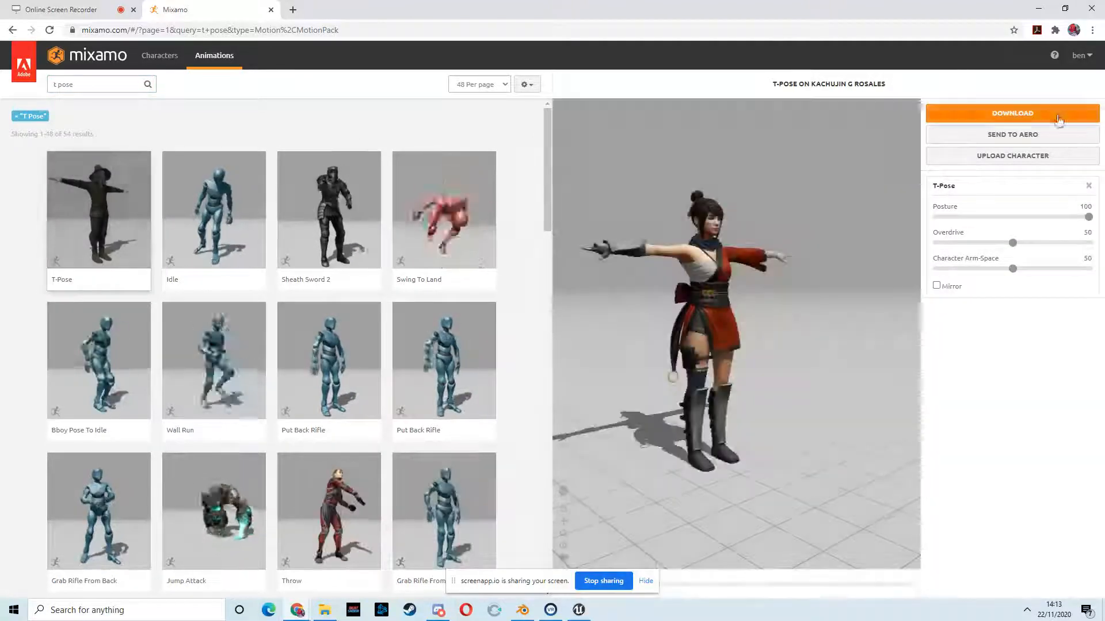
{"action": "left_click", "coordinate": [1012, 113]}
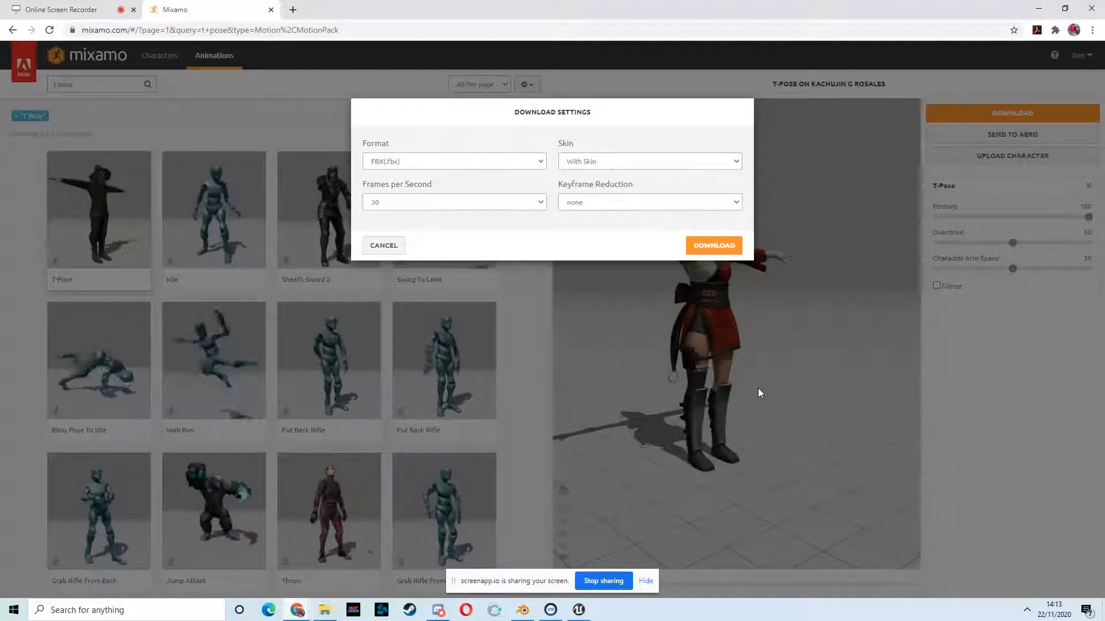
{"action": "left_click", "coordinate": [649, 161]}
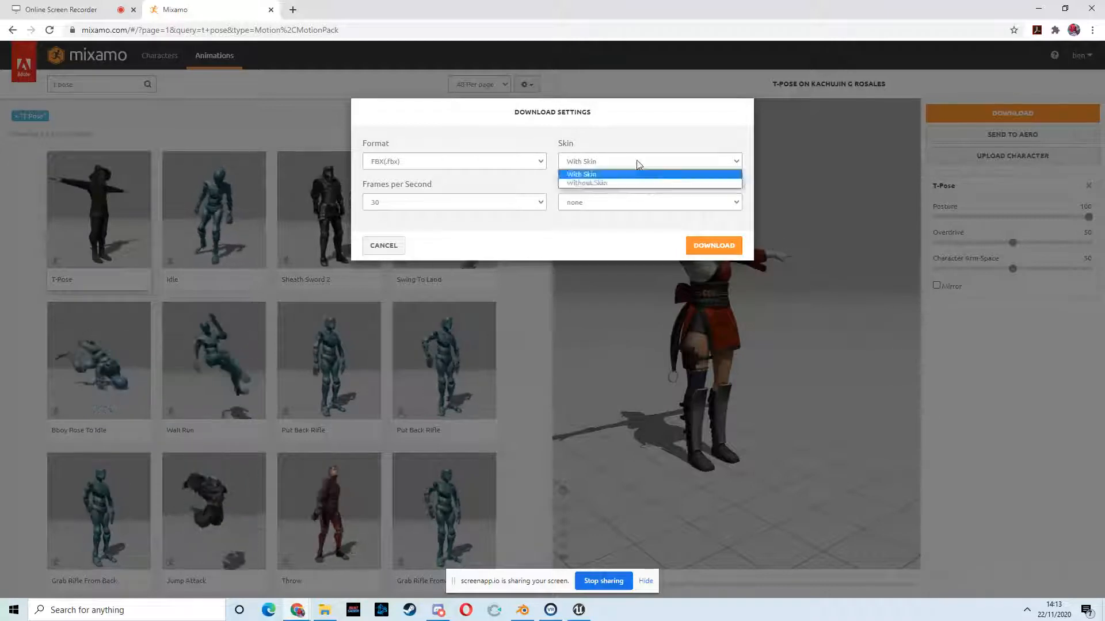
{"action": "left_click", "coordinate": [581, 174]}
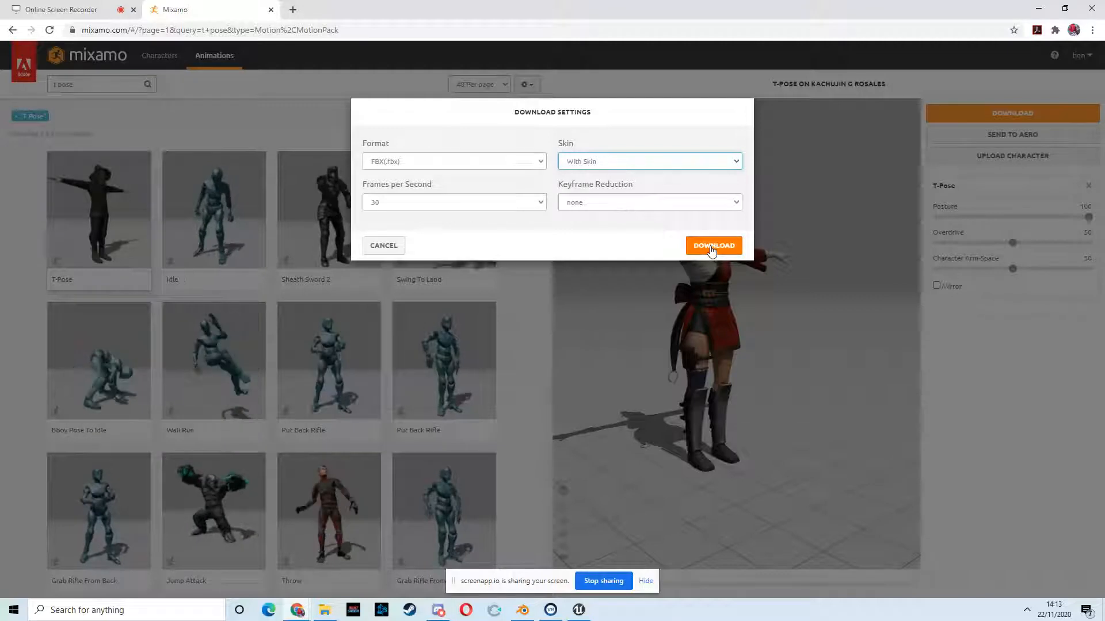
{"action": "left_click", "coordinate": [713, 245]}
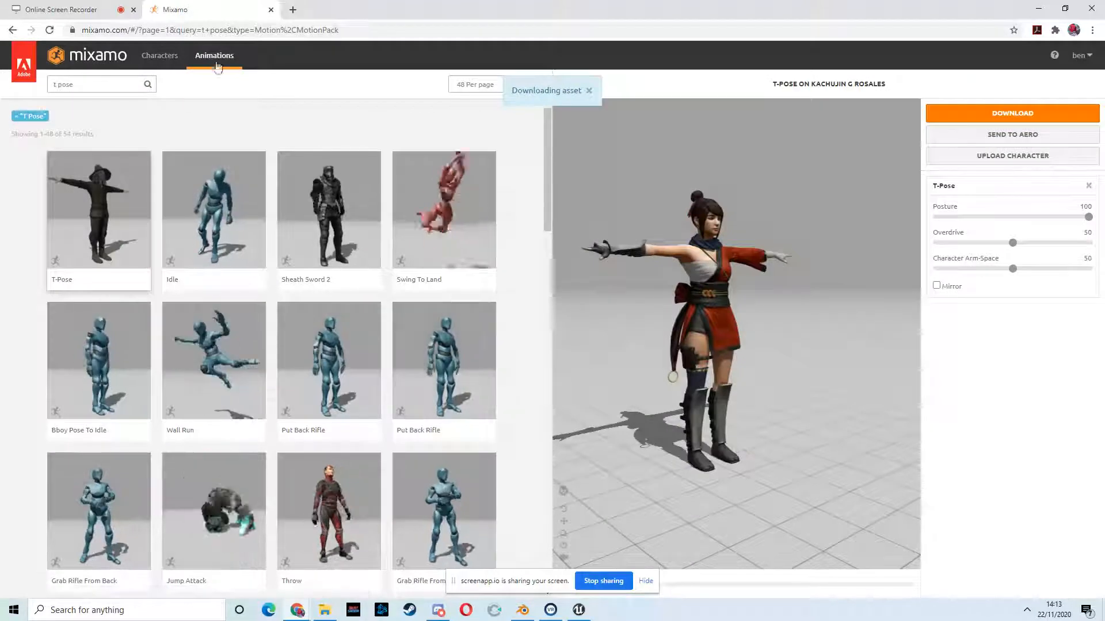
{"action": "left_click", "coordinate": [95, 84]}
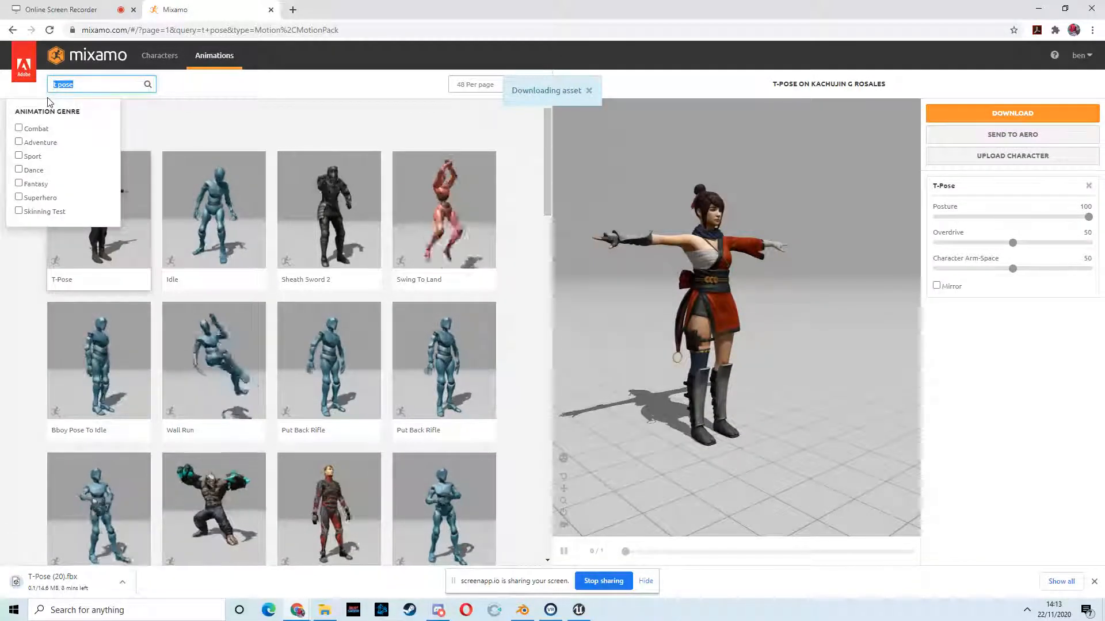
Search 'sword and shield idle', apply Sword And Shield Idle, and download it without skin
{"action": "type", "text": "idle"}
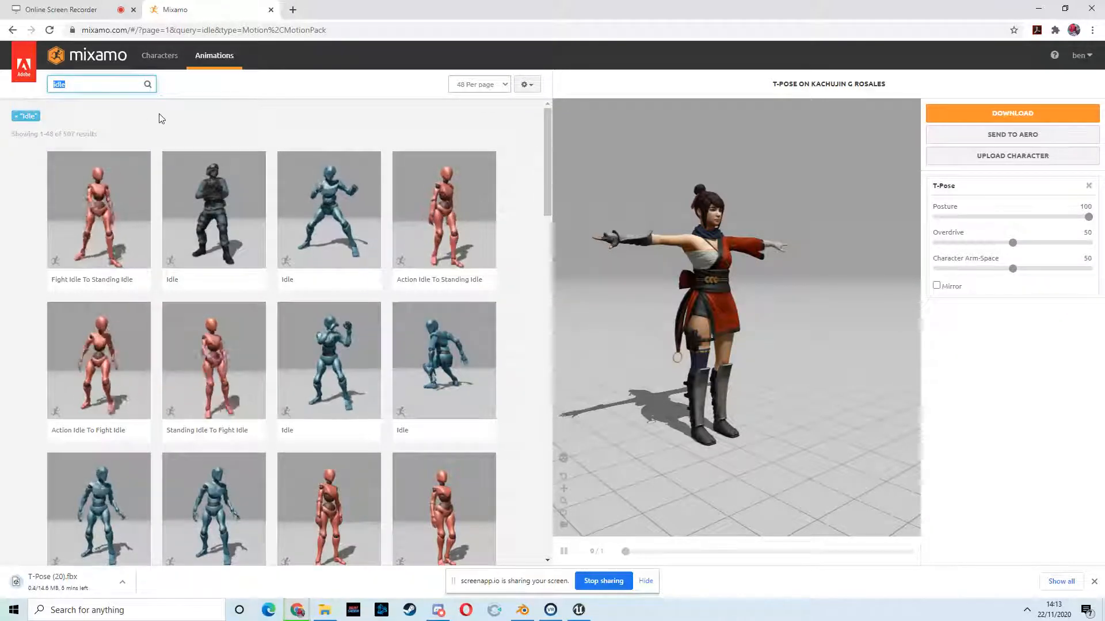
{"action": "mouse_move", "coordinate": [350, 191]}
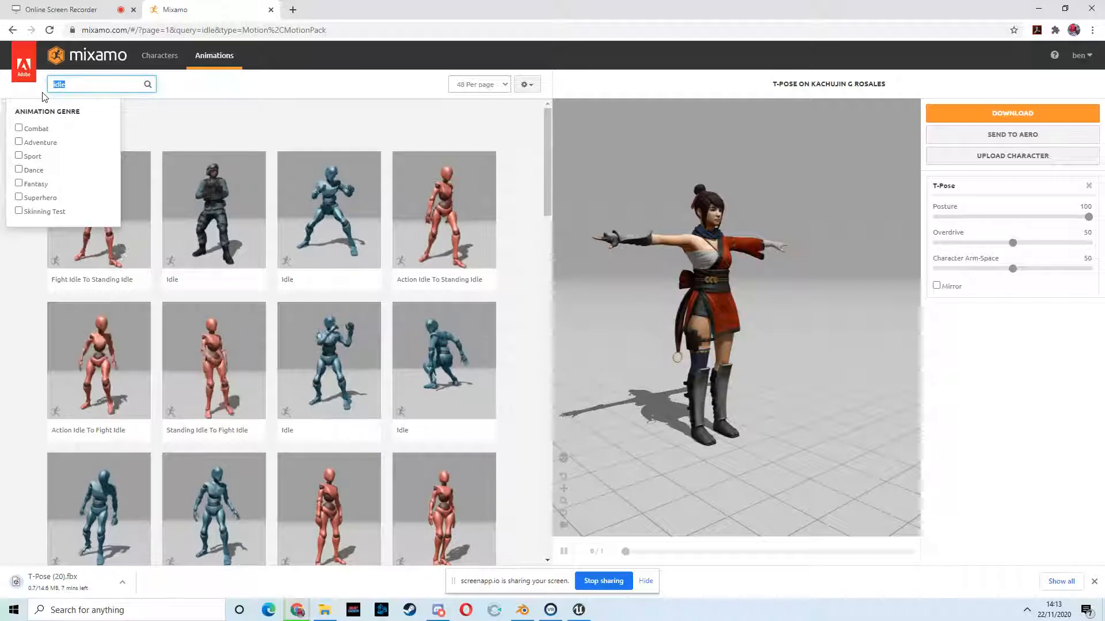
{"action": "type", "text": "sword and shiel"}
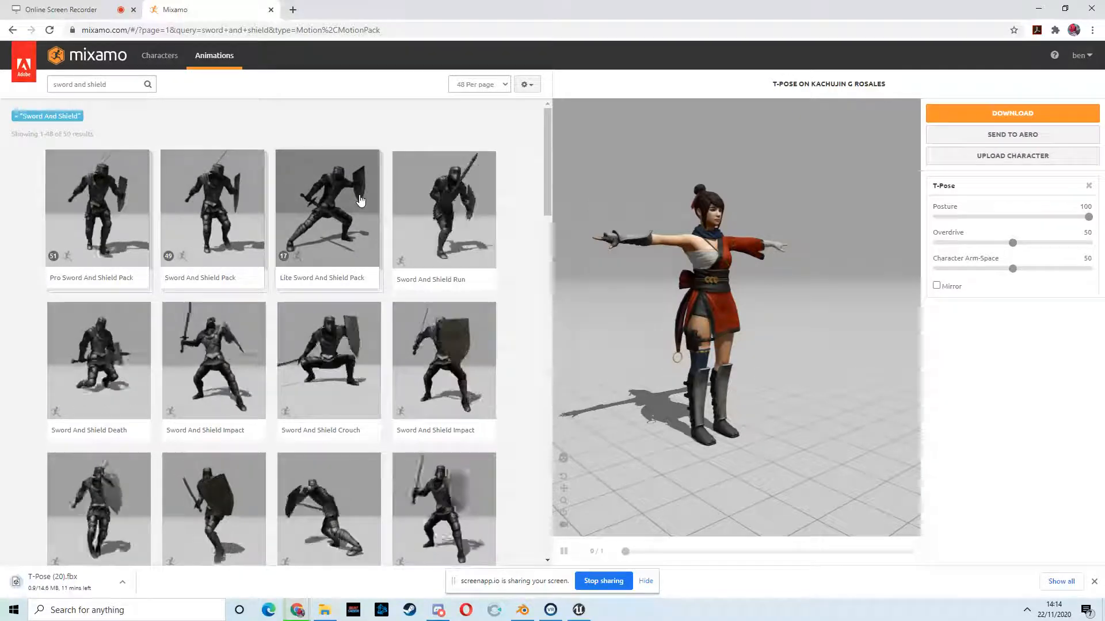
{"action": "scroll", "scroll_direction": "down", "scroll_amount": 3}
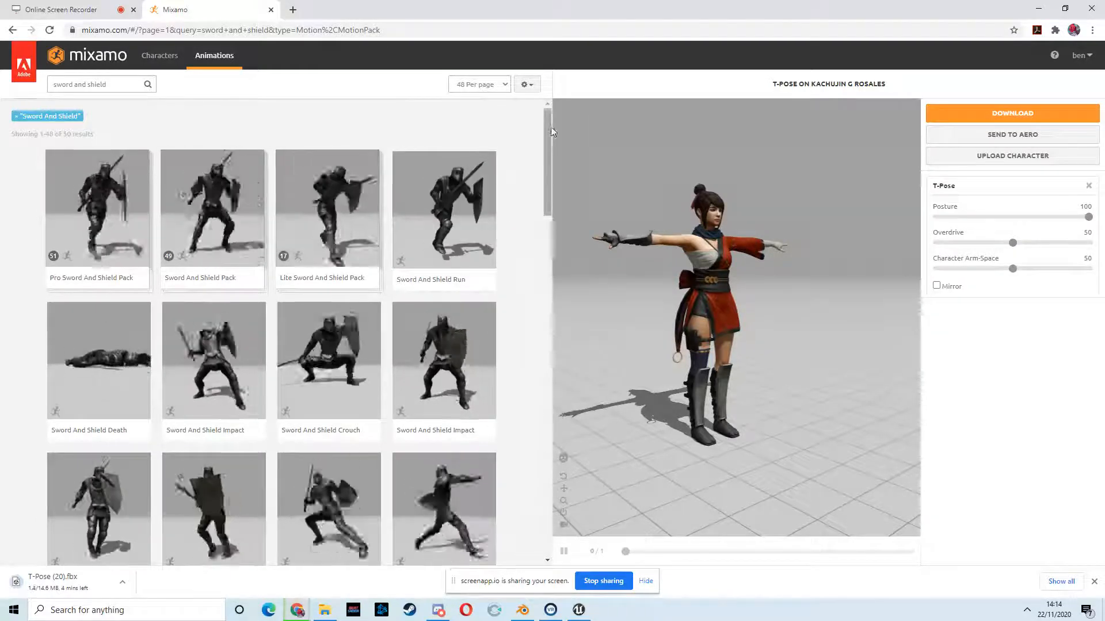
{"action": "left_click", "coordinate": [92, 84]}
{"action": "type", "text": " idle"}
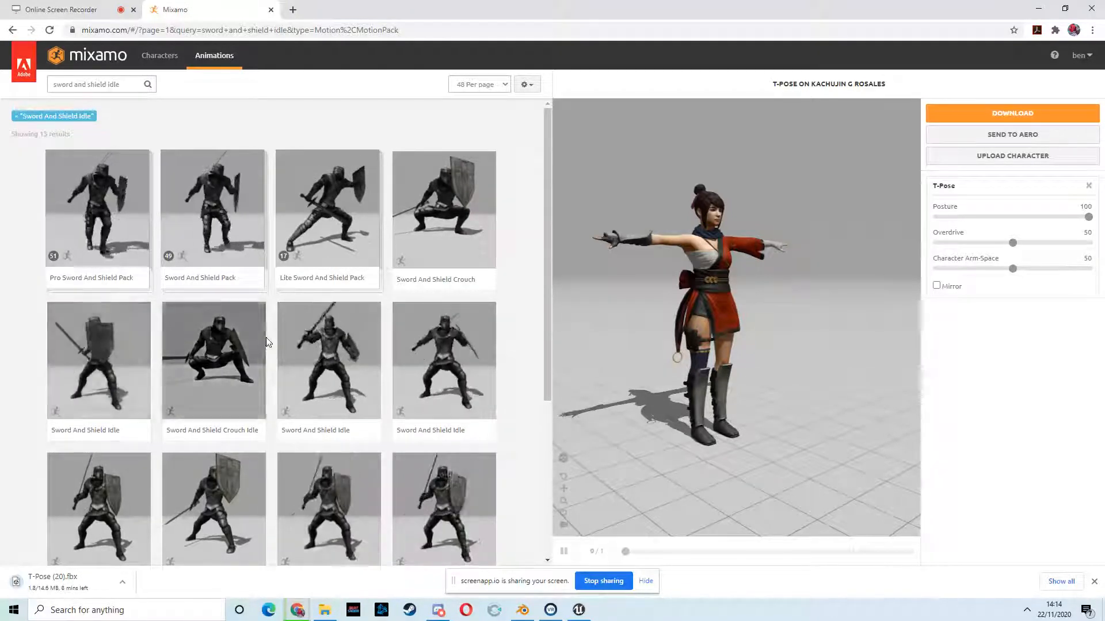
{"action": "scroll", "scroll_direction": "down", "scroll_amount": 3}
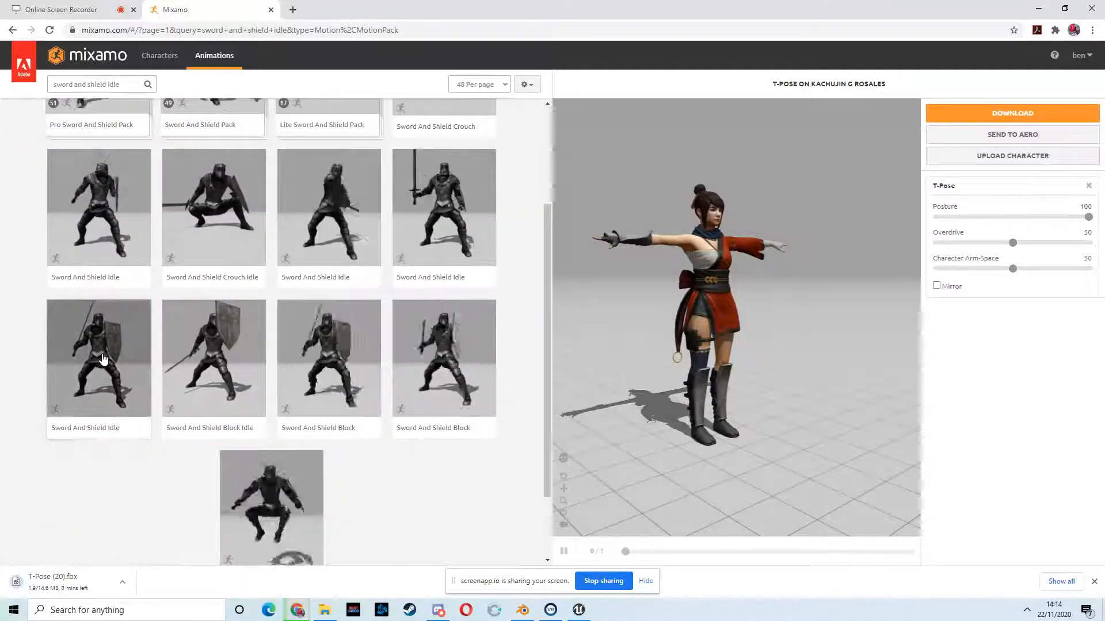
{"action": "left_click", "coordinate": [98, 358]}
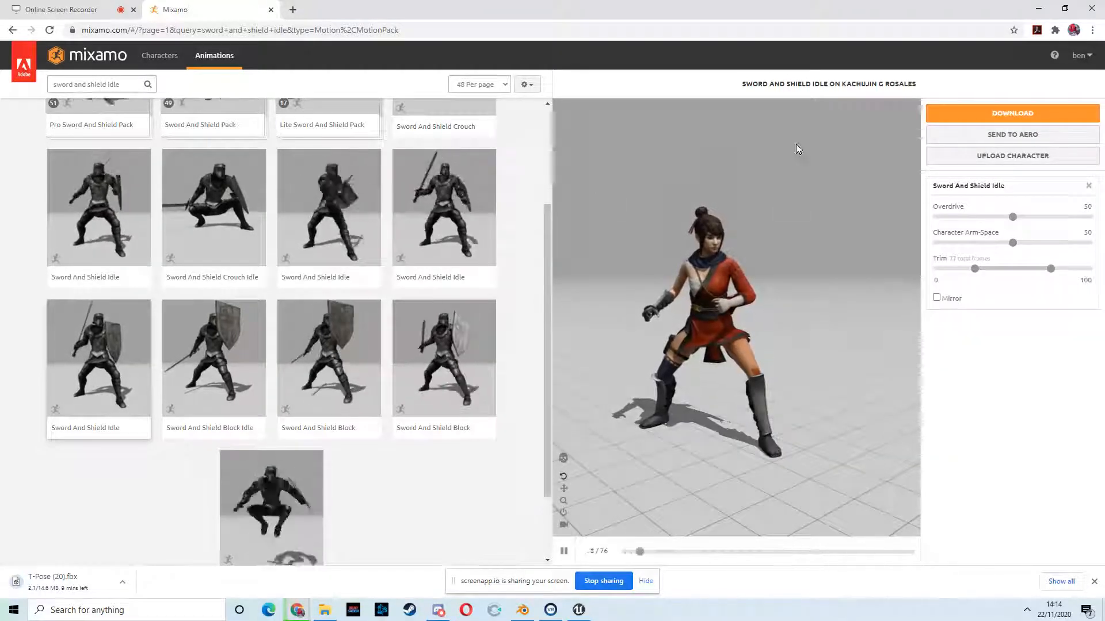
{"action": "left_click", "coordinate": [1012, 114]}
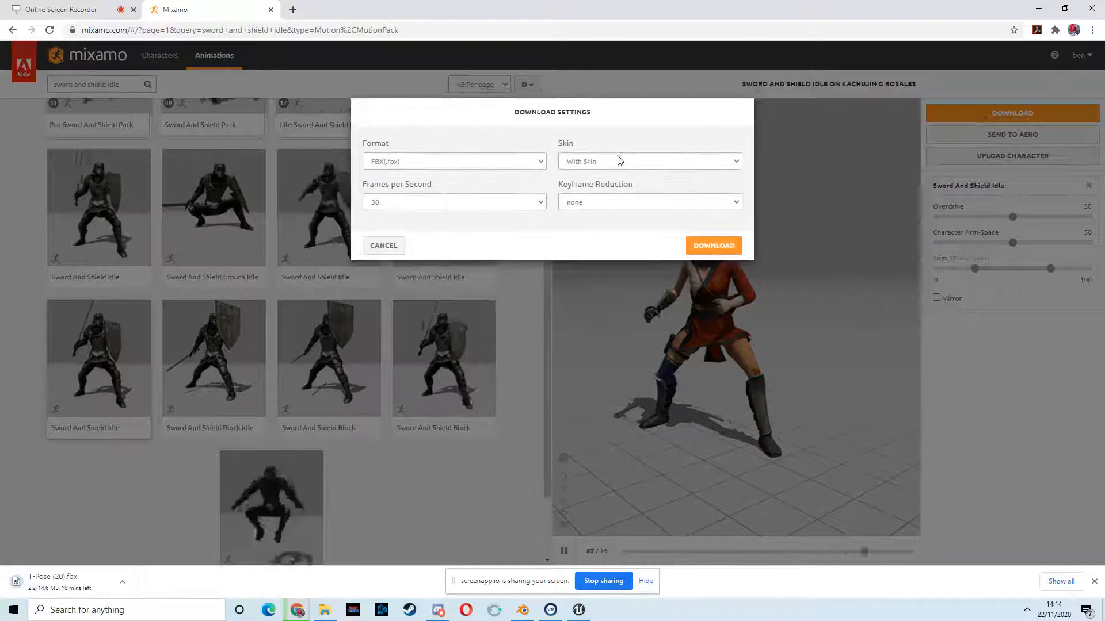
{"action": "left_click", "coordinate": [650, 161]}
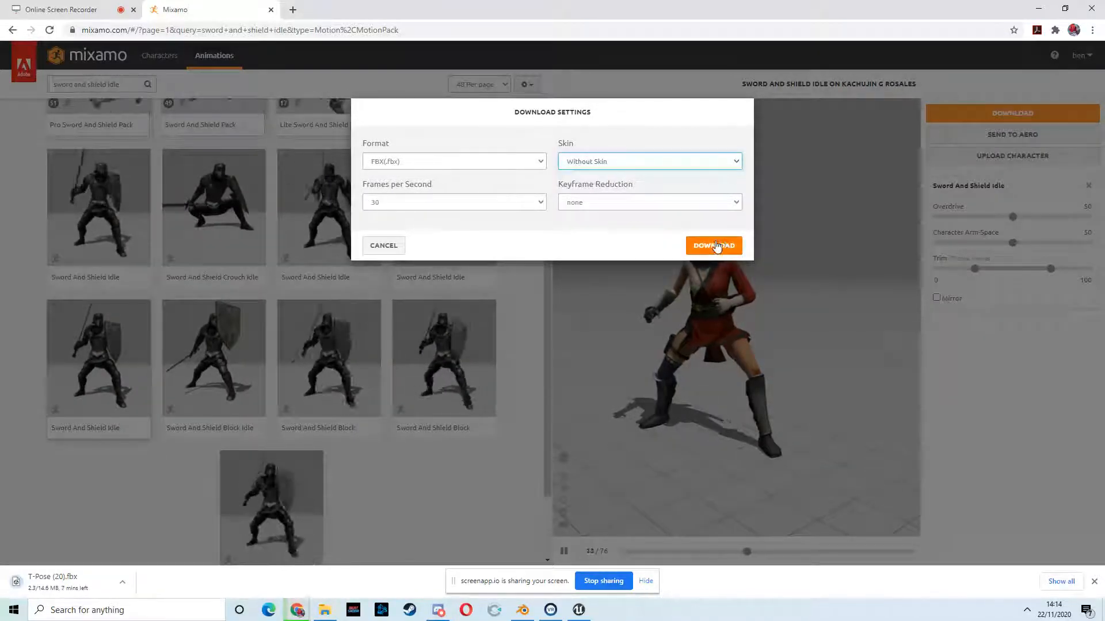
{"action": "left_click", "coordinate": [714, 245]}
{"action": "type", "text": "walk"}
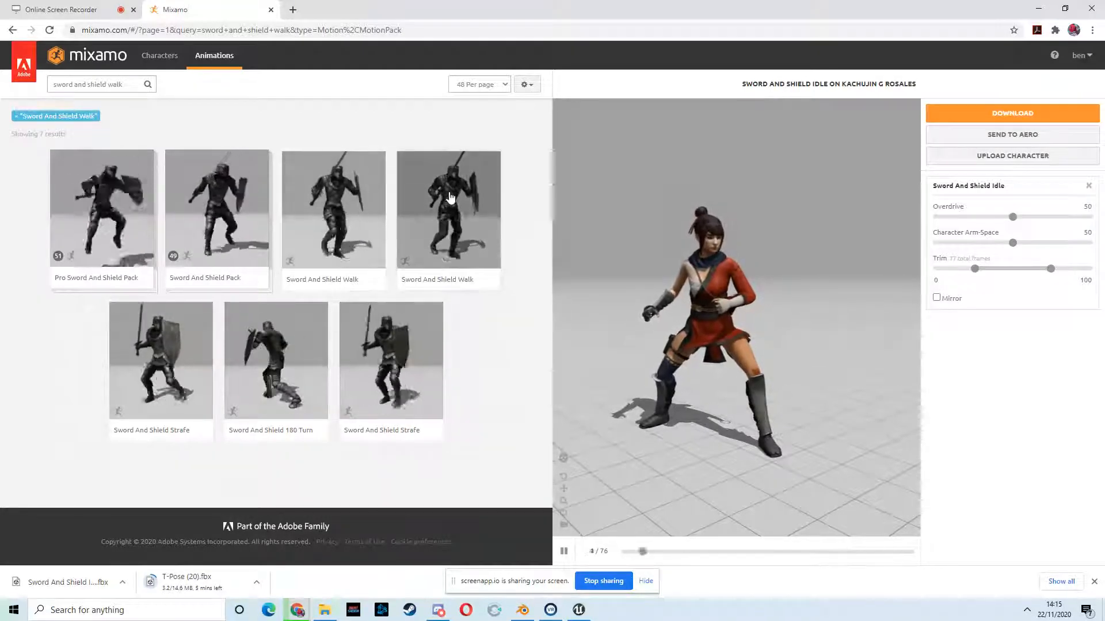
Apply Sword And Shield Walk with In Place ticked and download it
{"action": "left_click", "coordinate": [333, 209]}
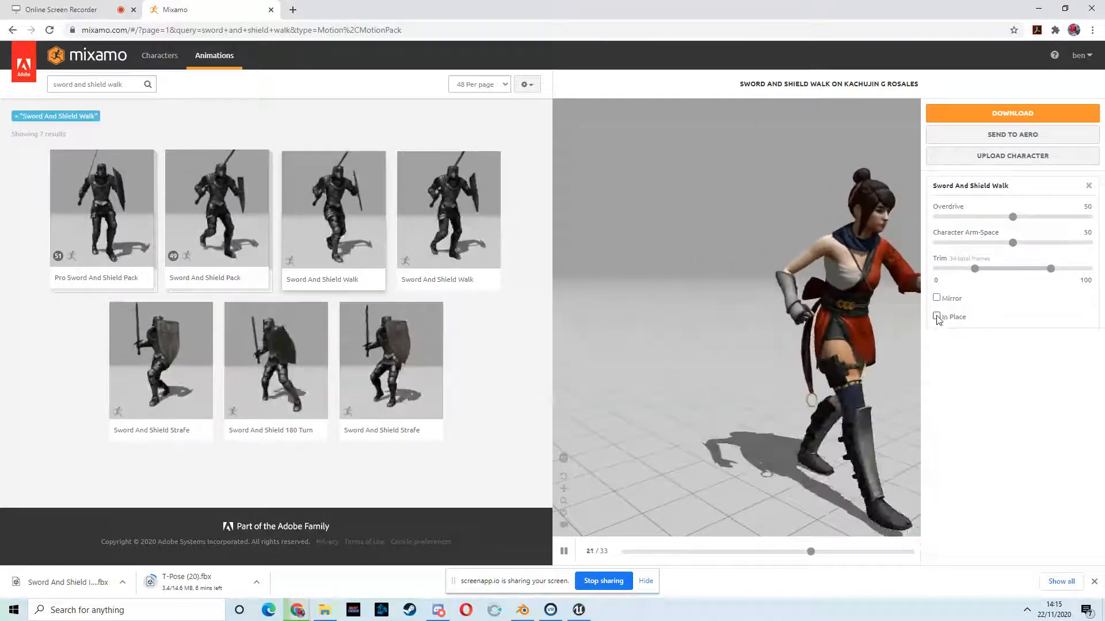
{"action": "left_click", "coordinate": [936, 316]}
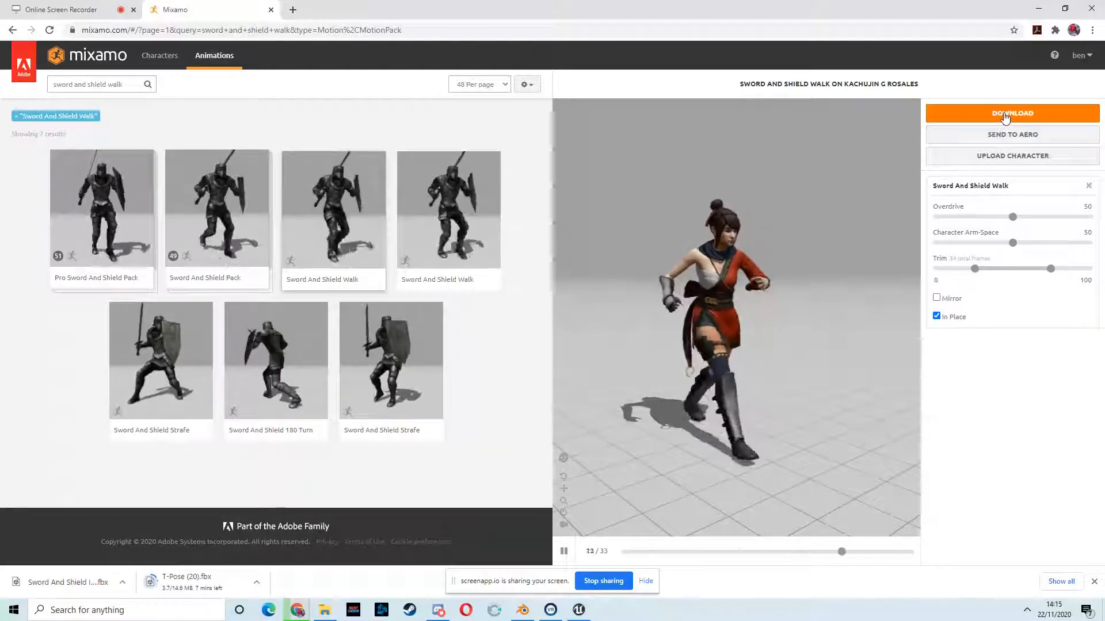
{"action": "left_click", "coordinate": [1012, 114]}
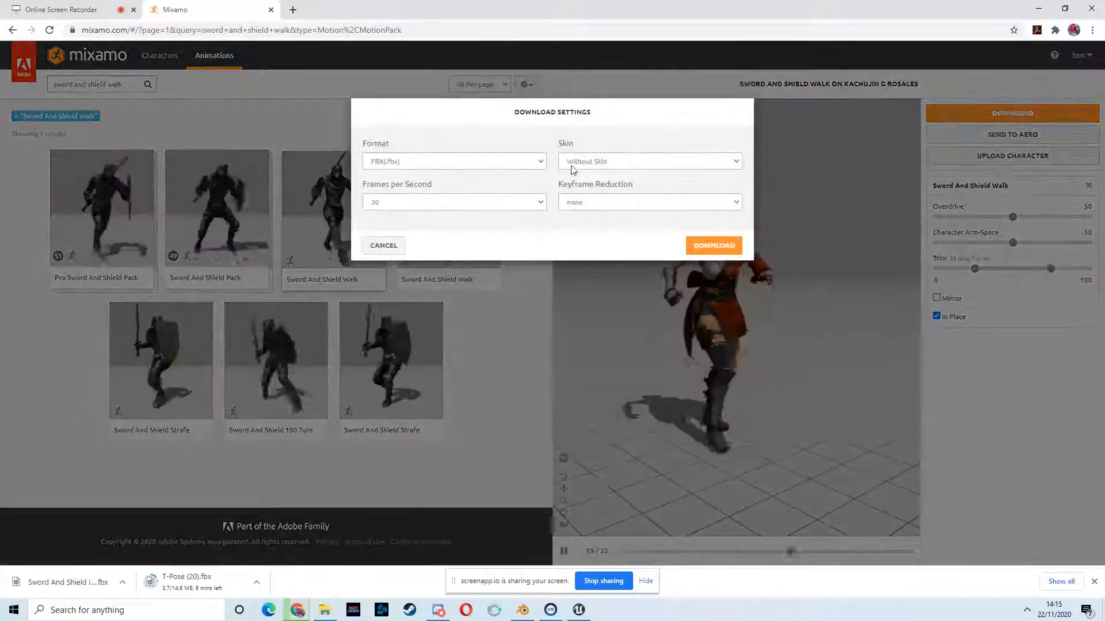
{"action": "left_click", "coordinate": [713, 245]}
{"action": "type", "text": "run"}
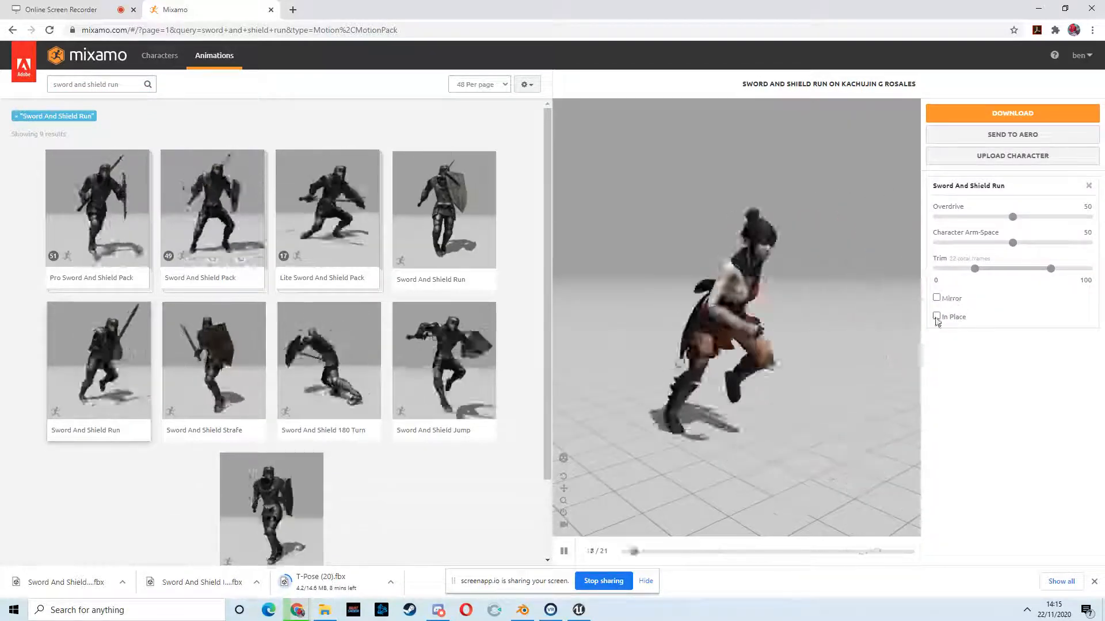
Download the Sword And Shield Run animation in place without skin
{"action": "left_click", "coordinate": [936, 316]}
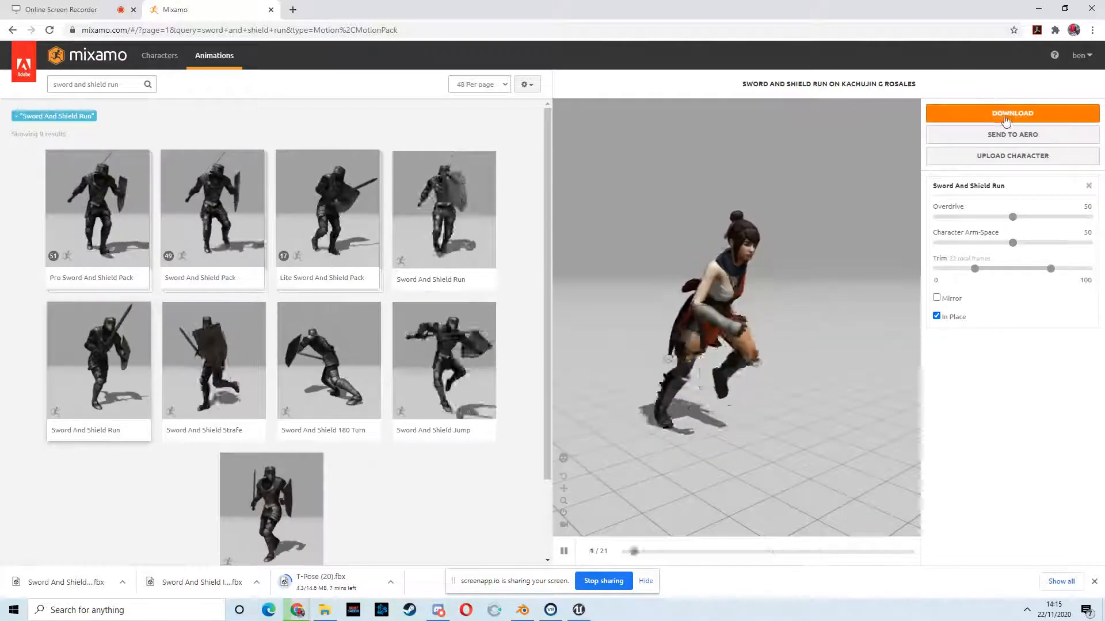
{"action": "left_click", "coordinate": [1012, 113]}
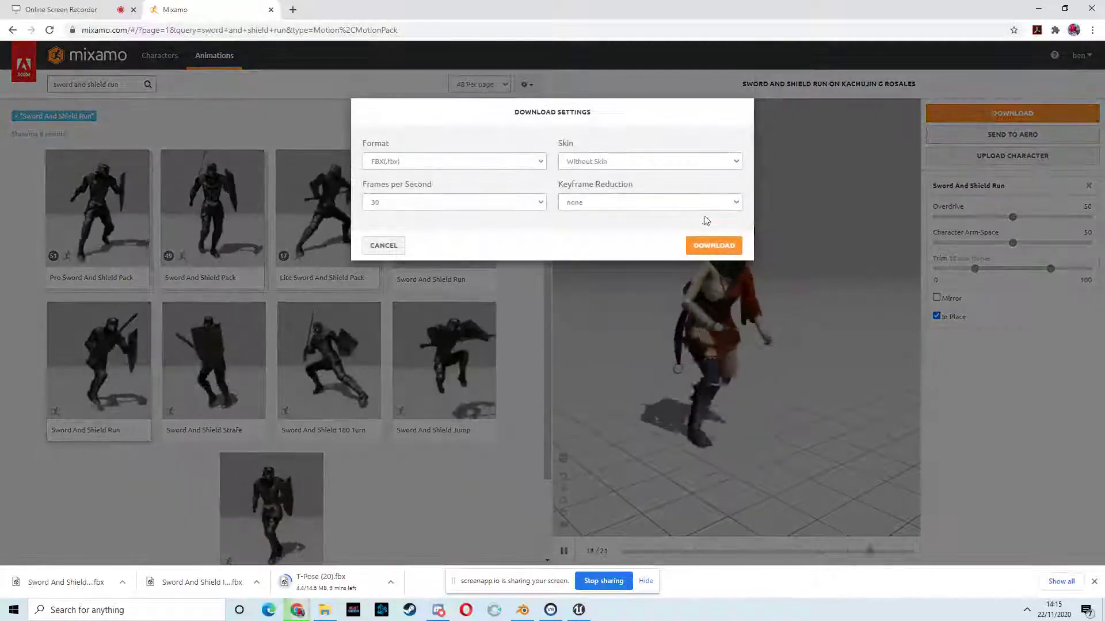
{"action": "left_click", "coordinate": [713, 245]}
{"action": "type", "text": "attack"}
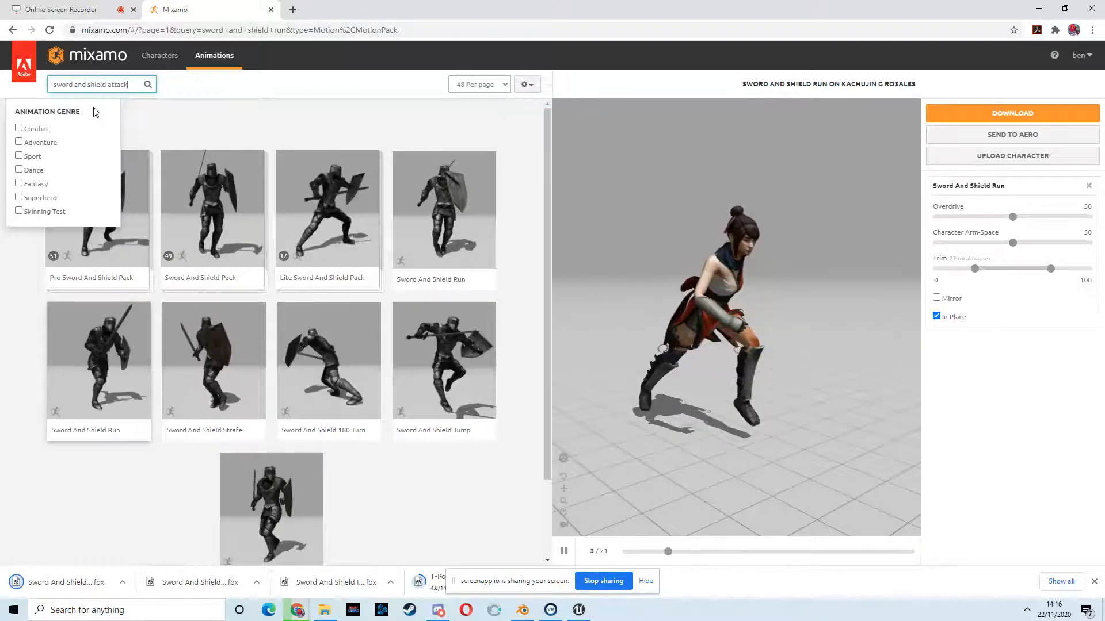
Search sword and shield attacks and download one Sword And Shield Slash animation
{"action": "key", "text": "Enter"}
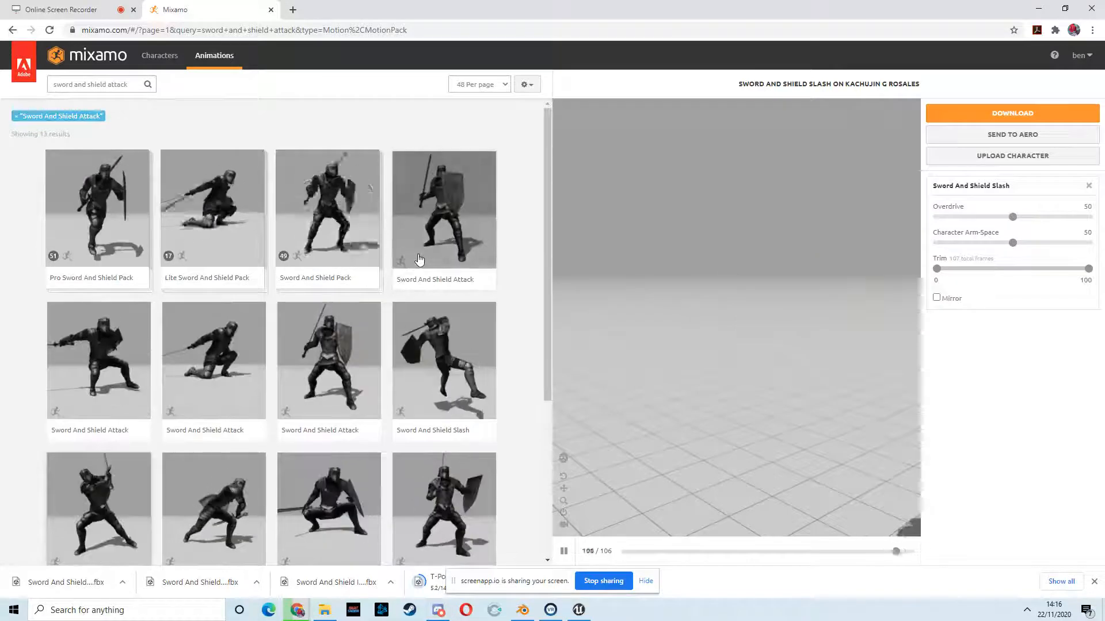
{"action": "scroll", "scroll_direction": "down", "scroll_amount": 3}
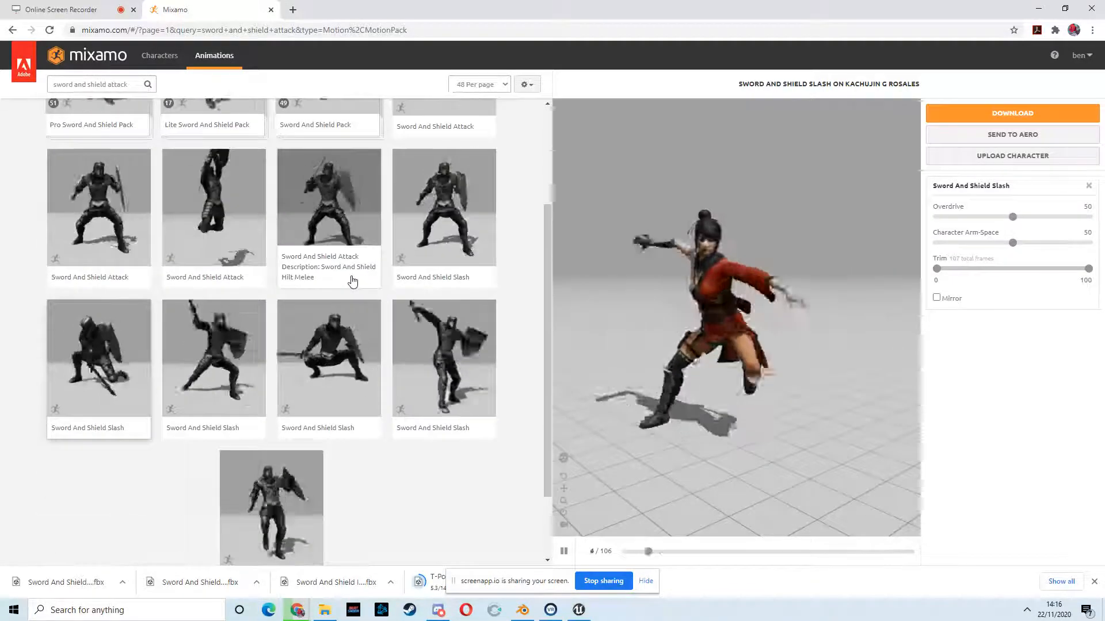
{"action": "left_click", "coordinate": [202, 360]}
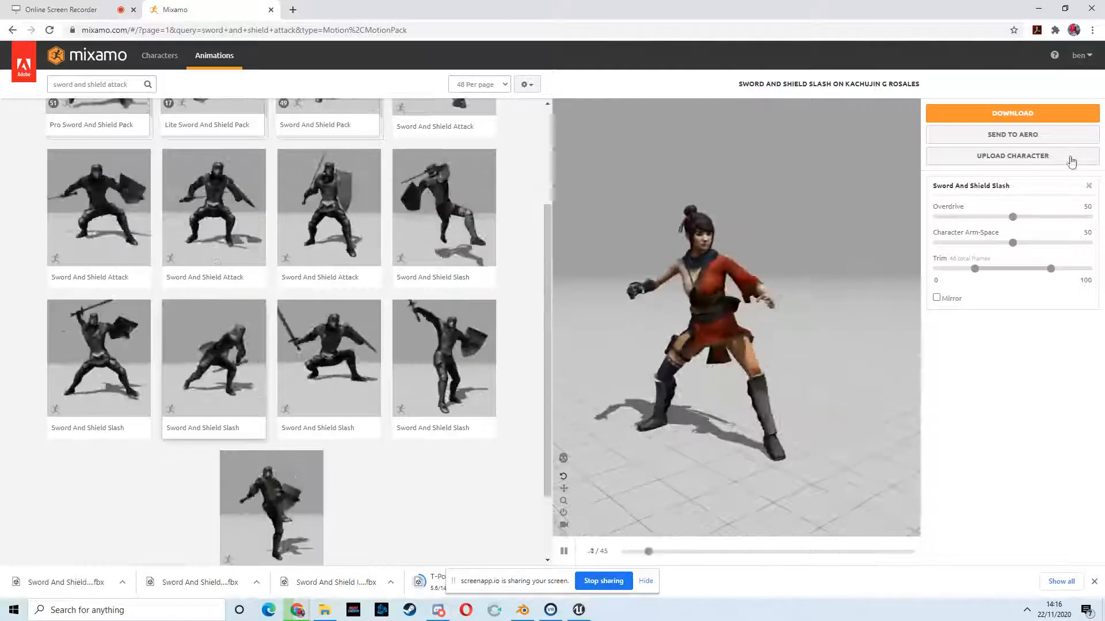
{"action": "left_click", "coordinate": [1012, 112]}
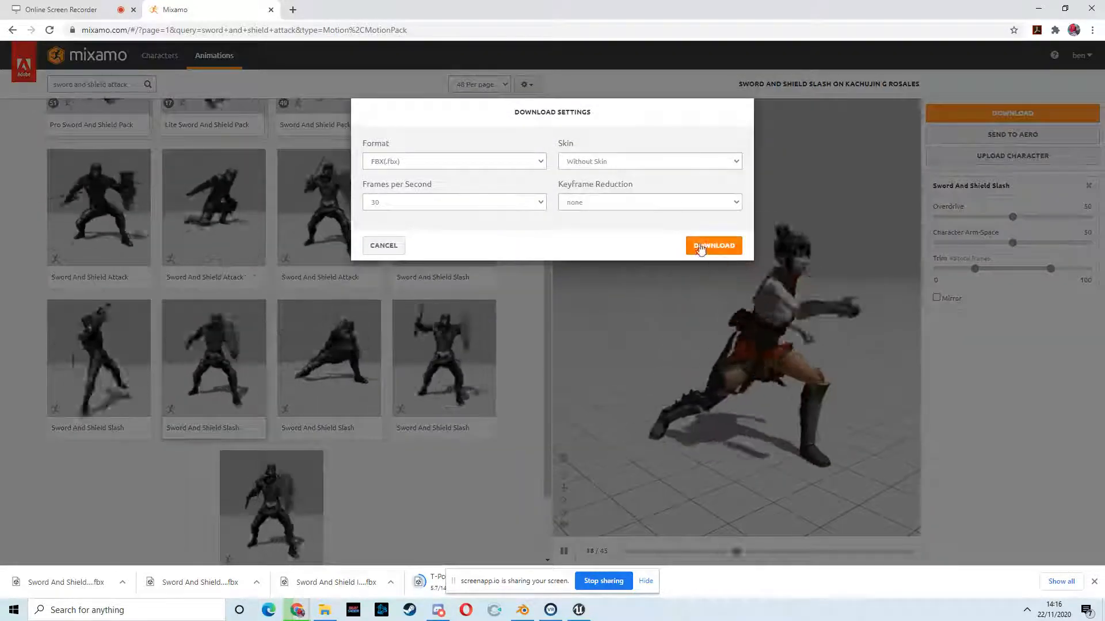
{"action": "left_click", "coordinate": [714, 246]}
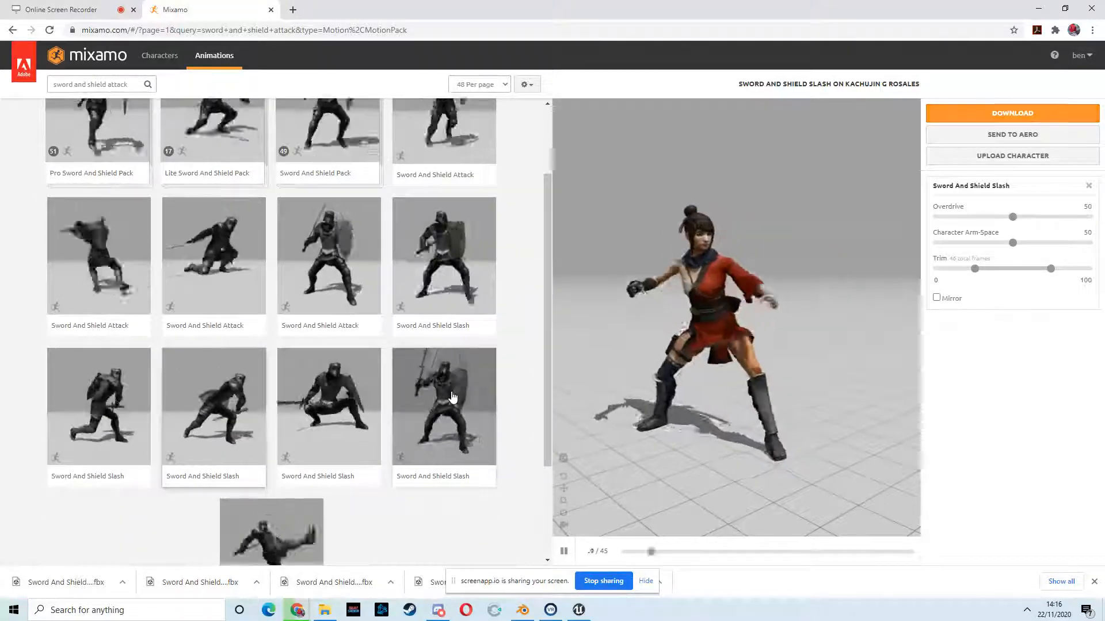
Preview and download a second Sword And Shield Slash animation
{"action": "left_click", "coordinate": [454, 395]}
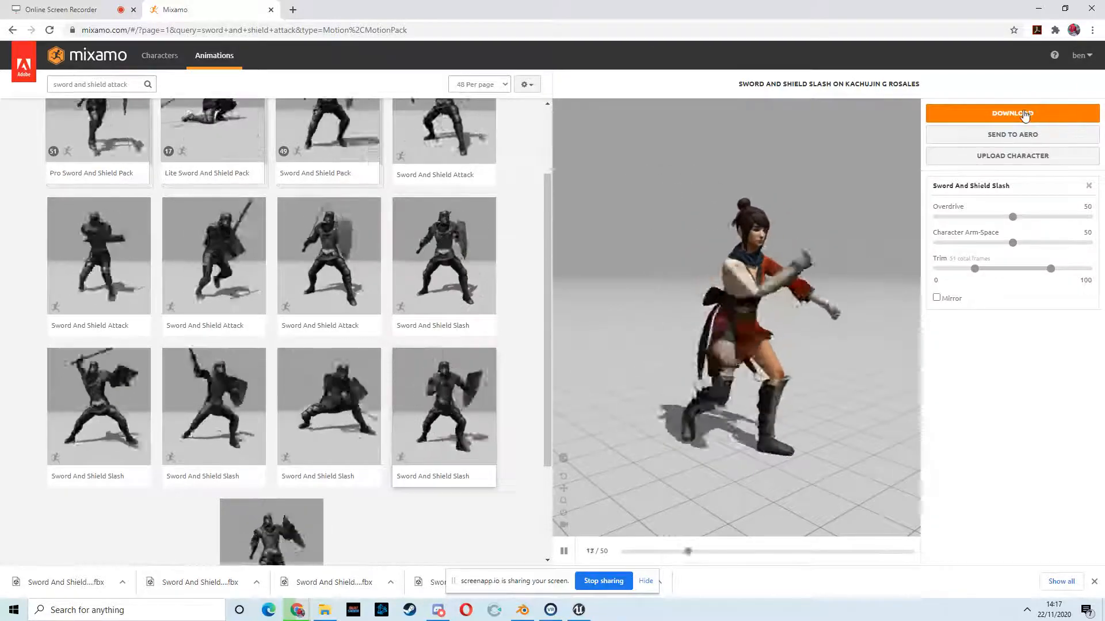
{"action": "left_click", "coordinate": [1022, 114]}
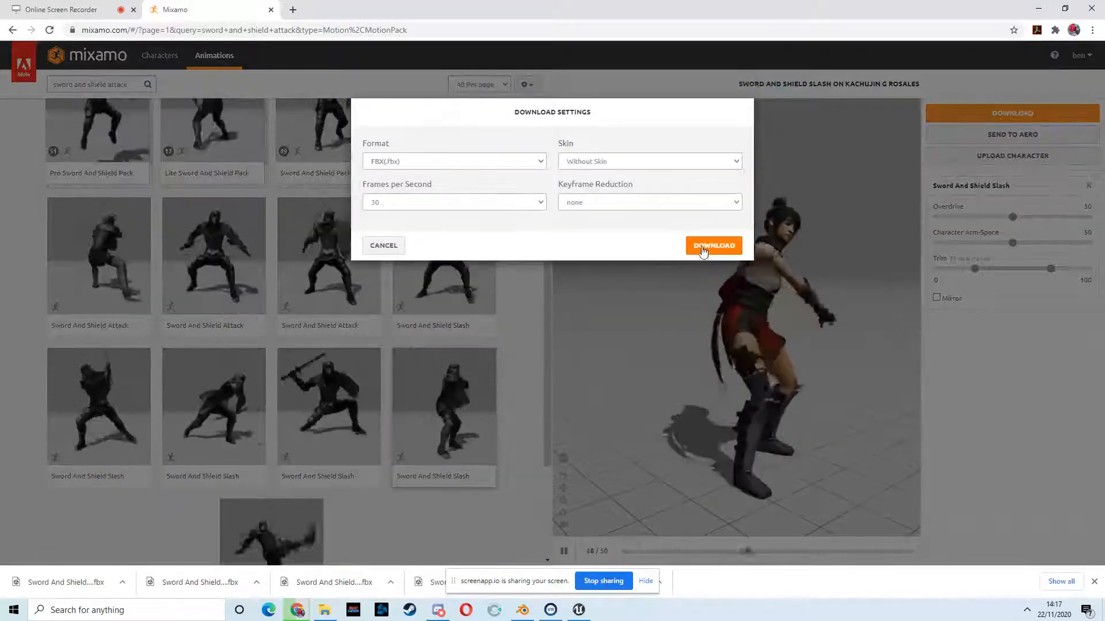
{"action": "left_click", "coordinate": [713, 246]}
{"action": "type", "text": "impact"}
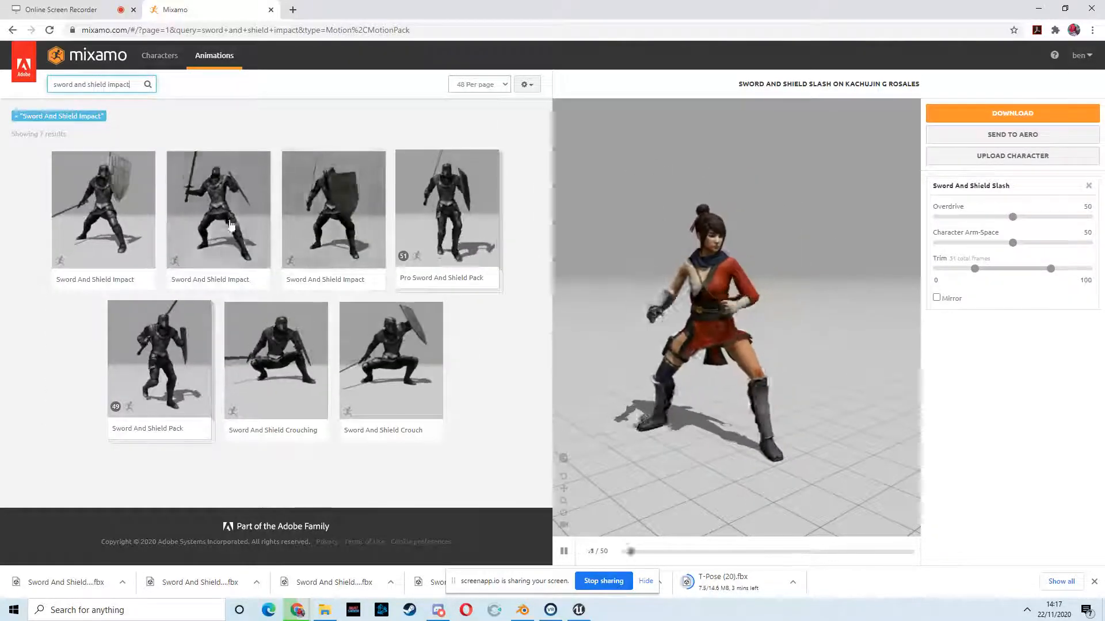
Preview a Sword And Shield Impact animation and download it without skin
{"action": "left_click", "coordinate": [218, 210]}
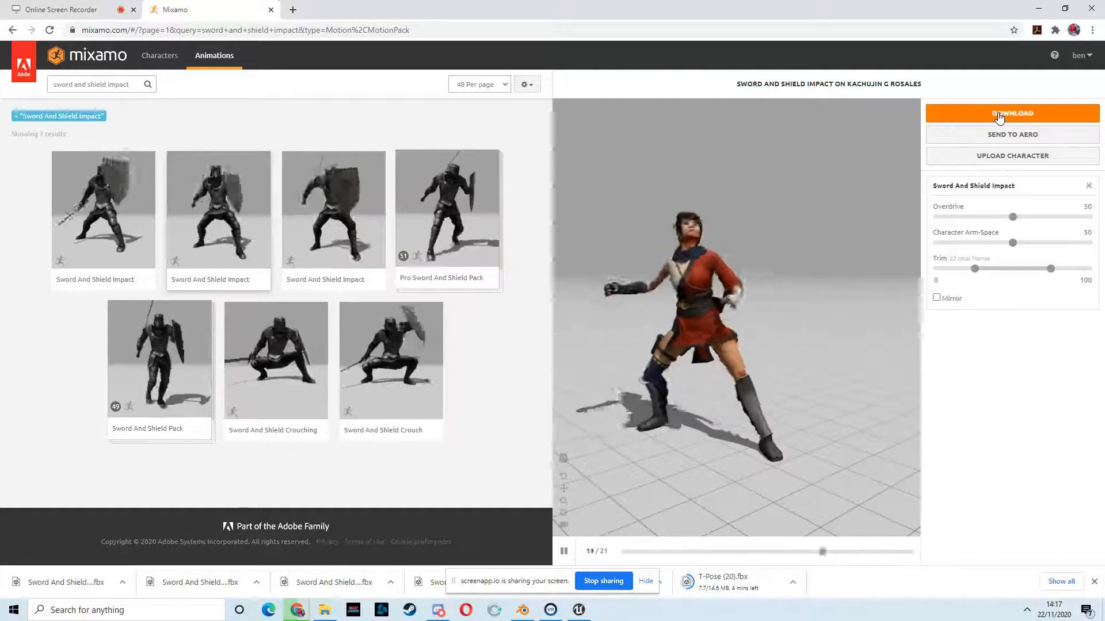
{"action": "left_click", "coordinate": [1012, 113]}
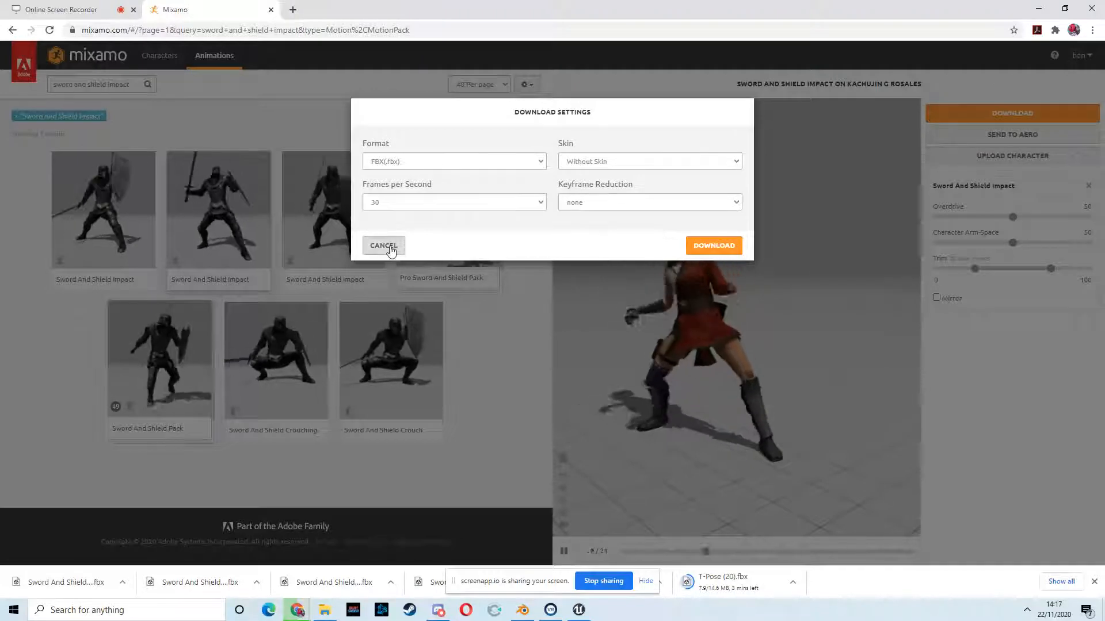
{"action": "left_click", "coordinate": [384, 246]}
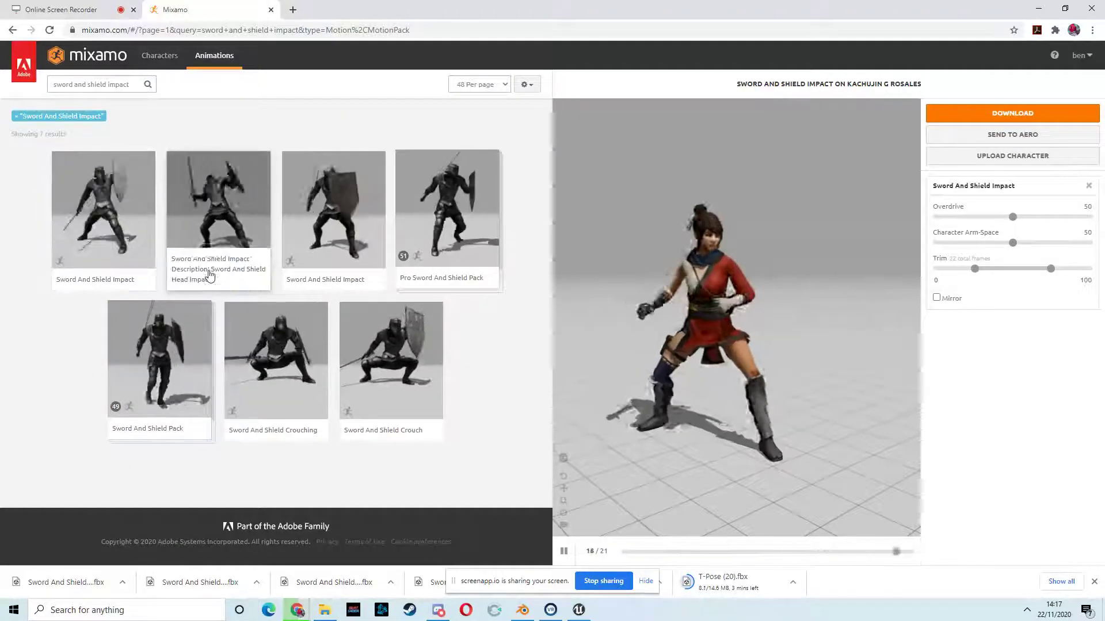
{"action": "left_click", "coordinate": [1012, 113]}
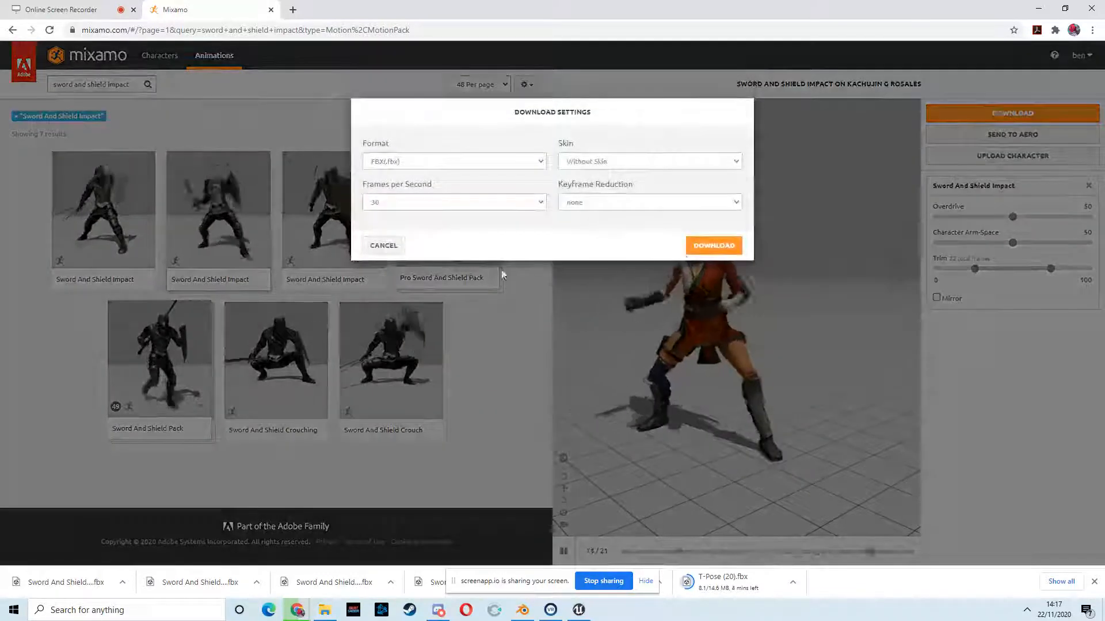
{"action": "left_click", "coordinate": [713, 245]}
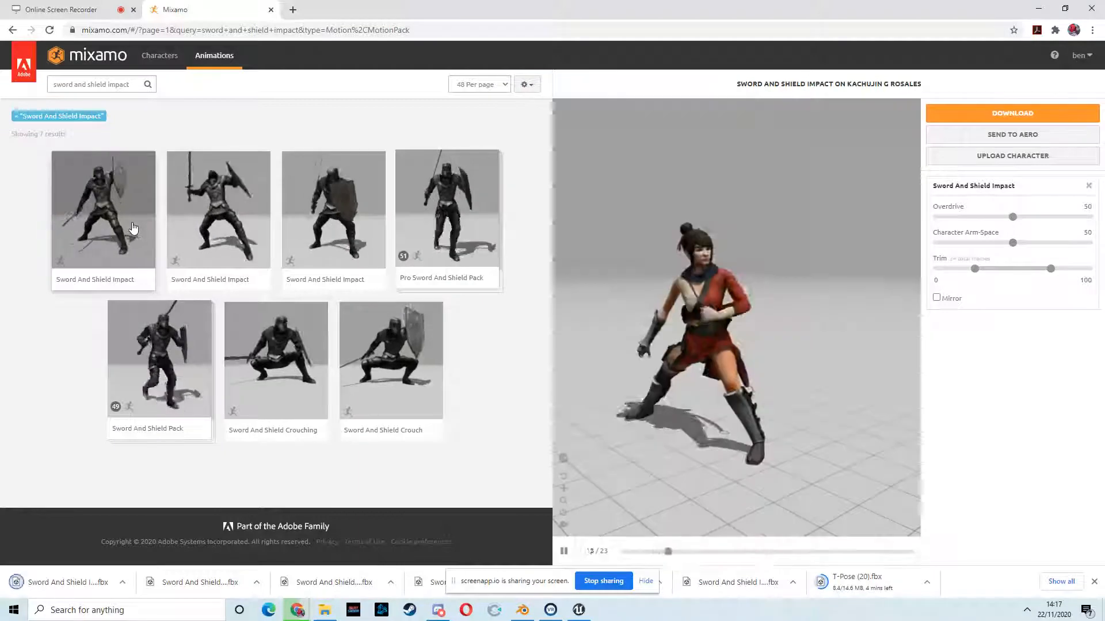
Download another Sword And Shield Impact animation without skin
{"action": "left_click", "coordinate": [1012, 113]}
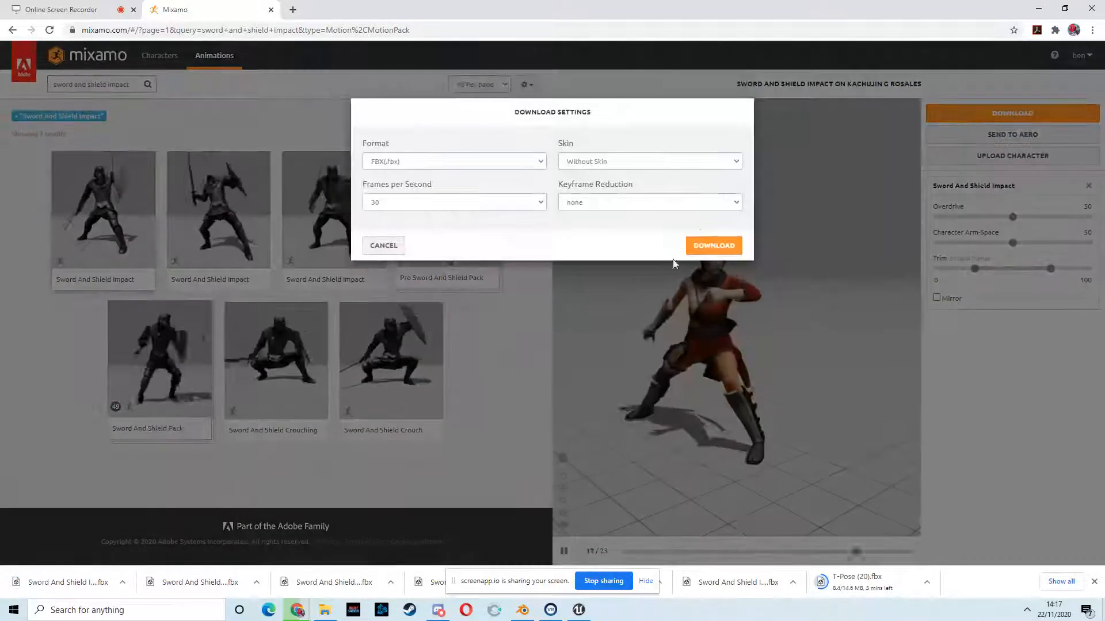
{"action": "left_click", "coordinate": [714, 245]}
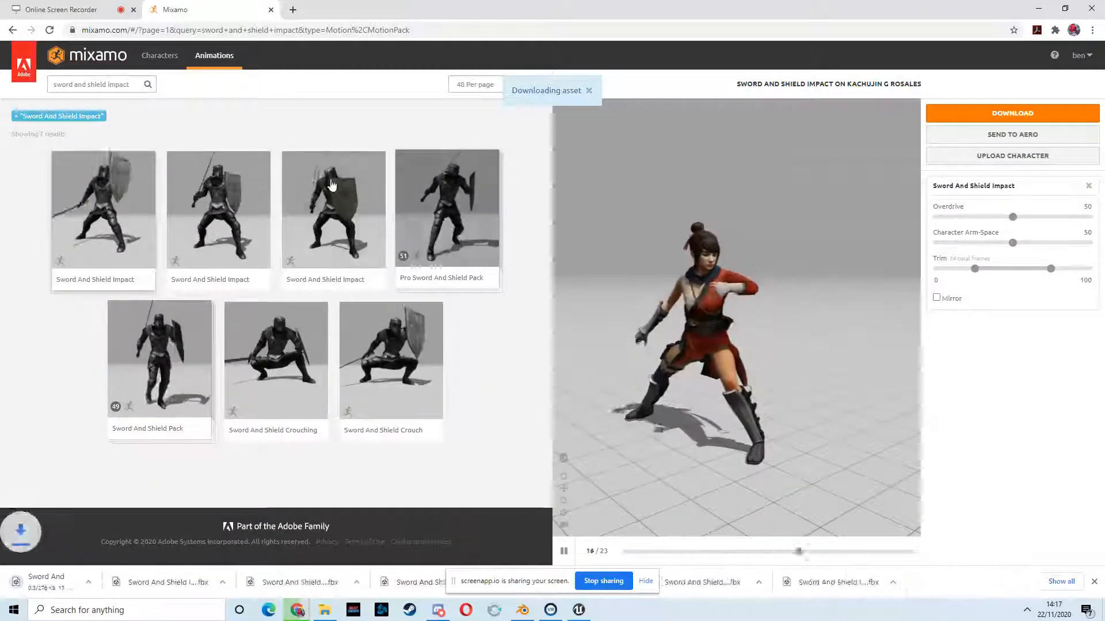
{"action": "left_click", "coordinate": [95, 84]}
{"action": "type", "text": "dle"}
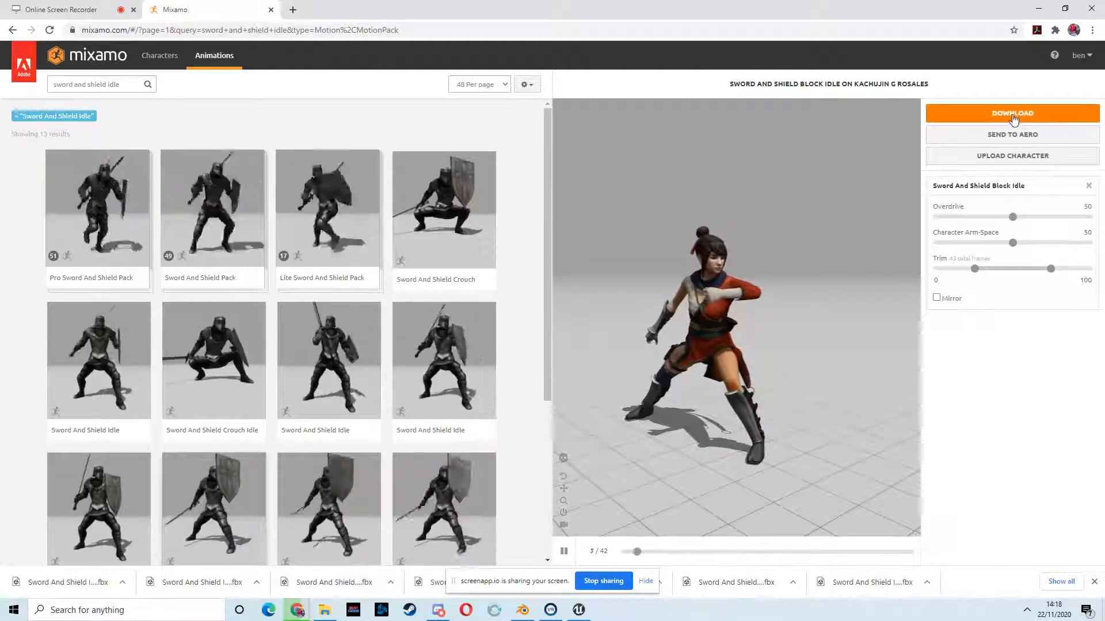
Download Sword And Shield Block Idle and show Chrome's list of downloads
{"action": "left_click", "coordinate": [1012, 113]}
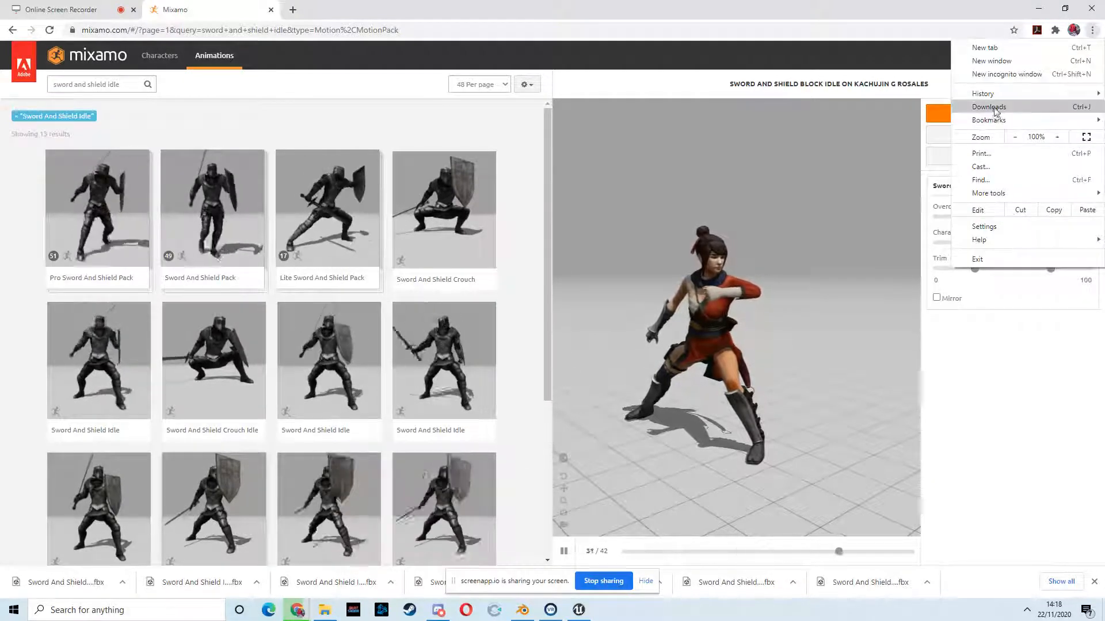
{"action": "left_click", "coordinate": [989, 107]}
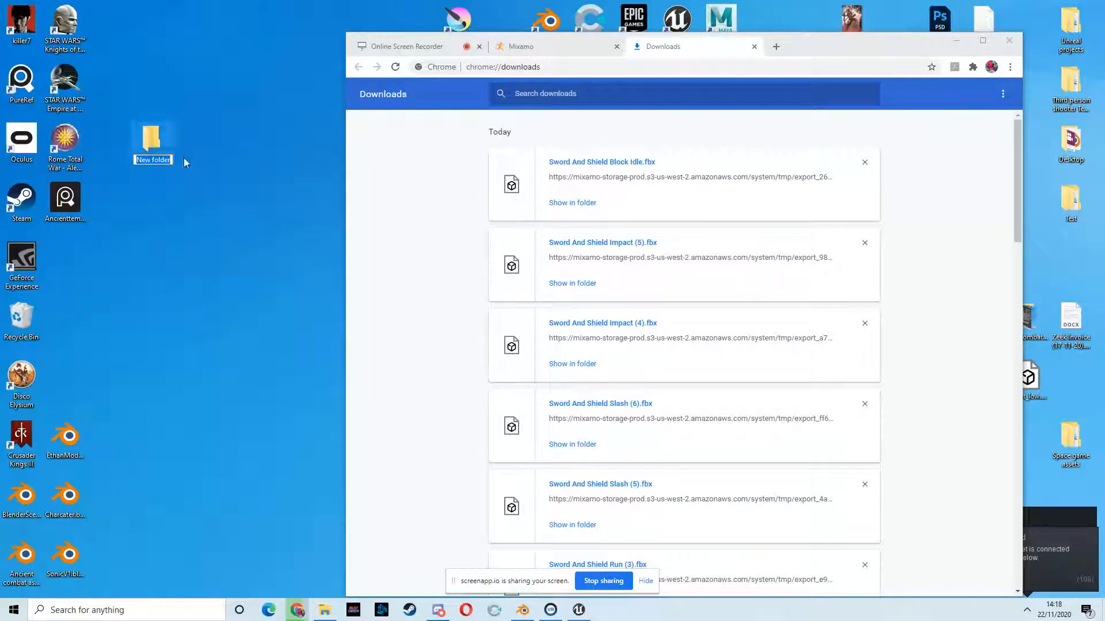
Name a folder Player, add Mesh and Animations subfolders, and open Mesh
{"action": "type", "text": "Player"}
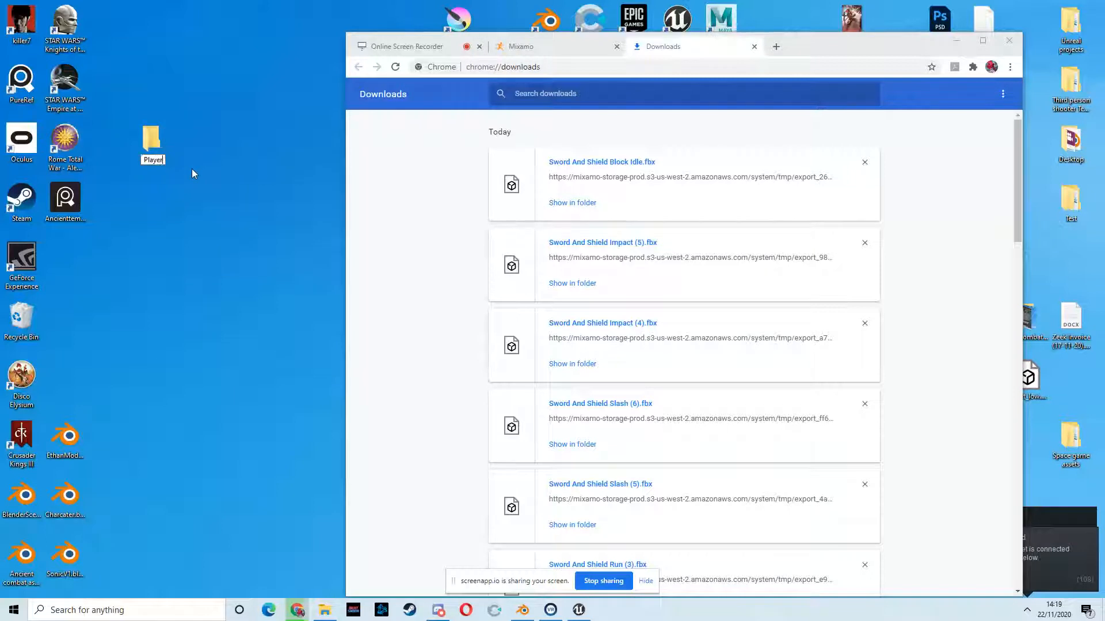
{"action": "left_click", "coordinate": [151, 139]}
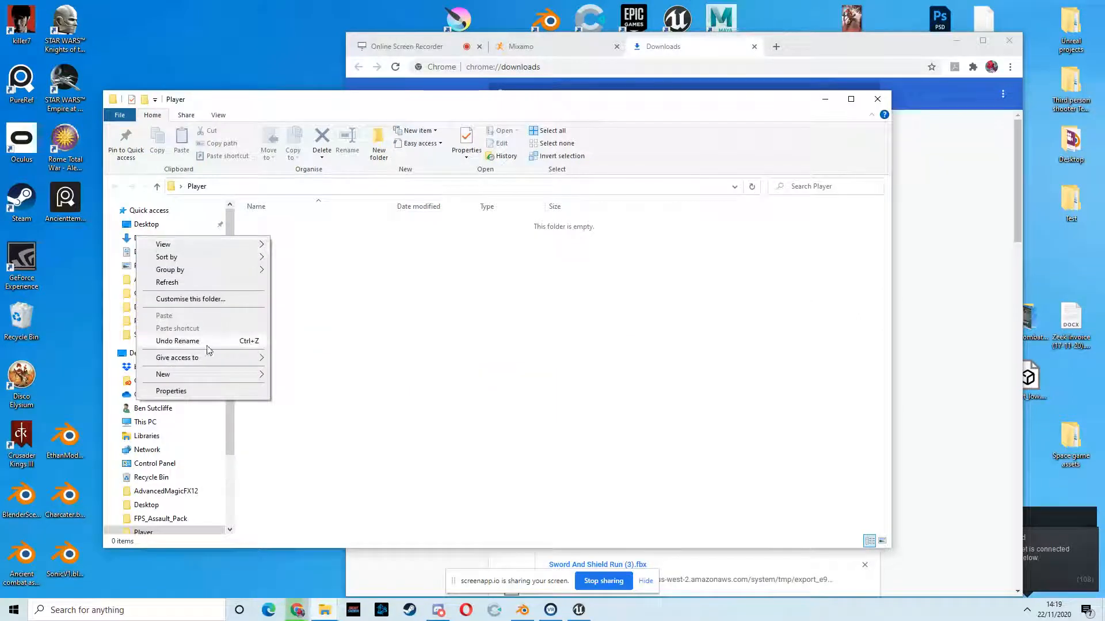
{"action": "left_click", "coordinate": [163, 373]}
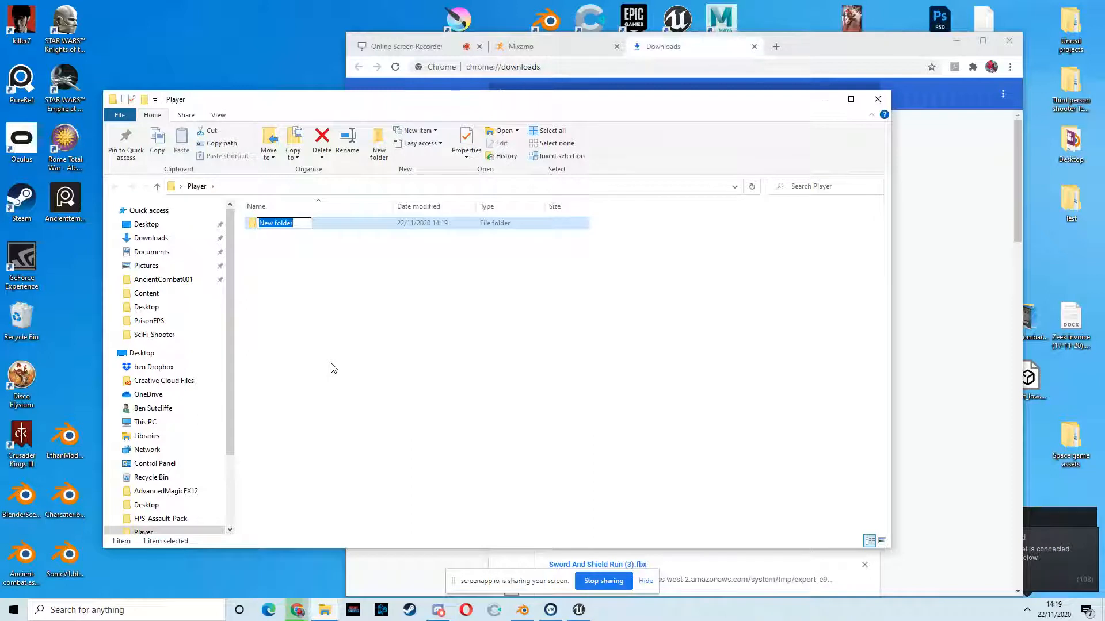
{"action": "type", "text": "Pl"}
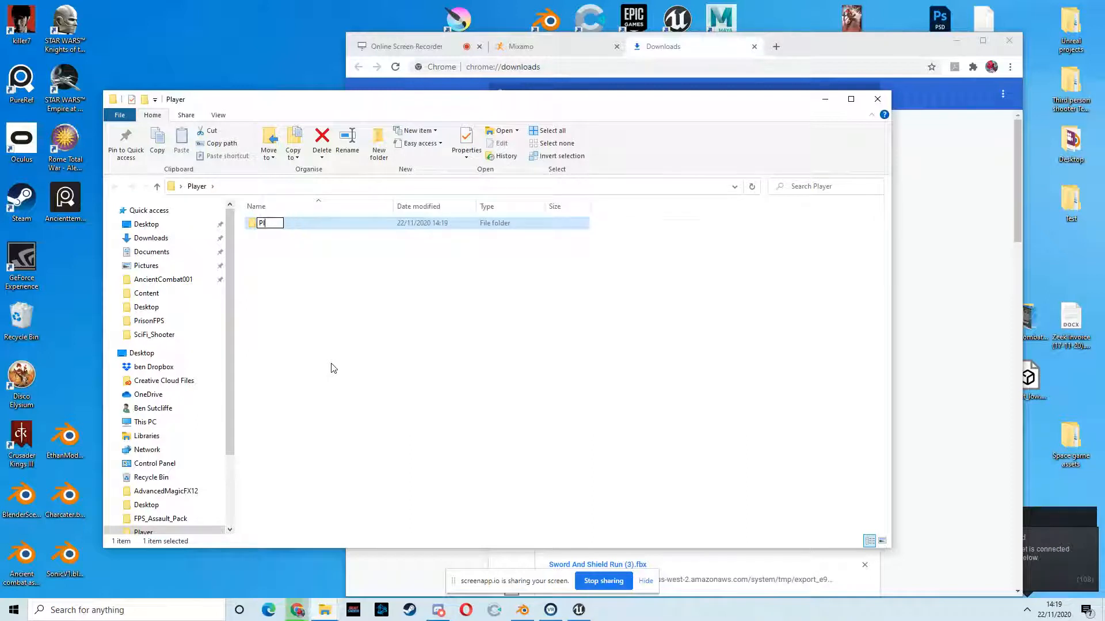
{"action": "type", "text": "Mesh"}
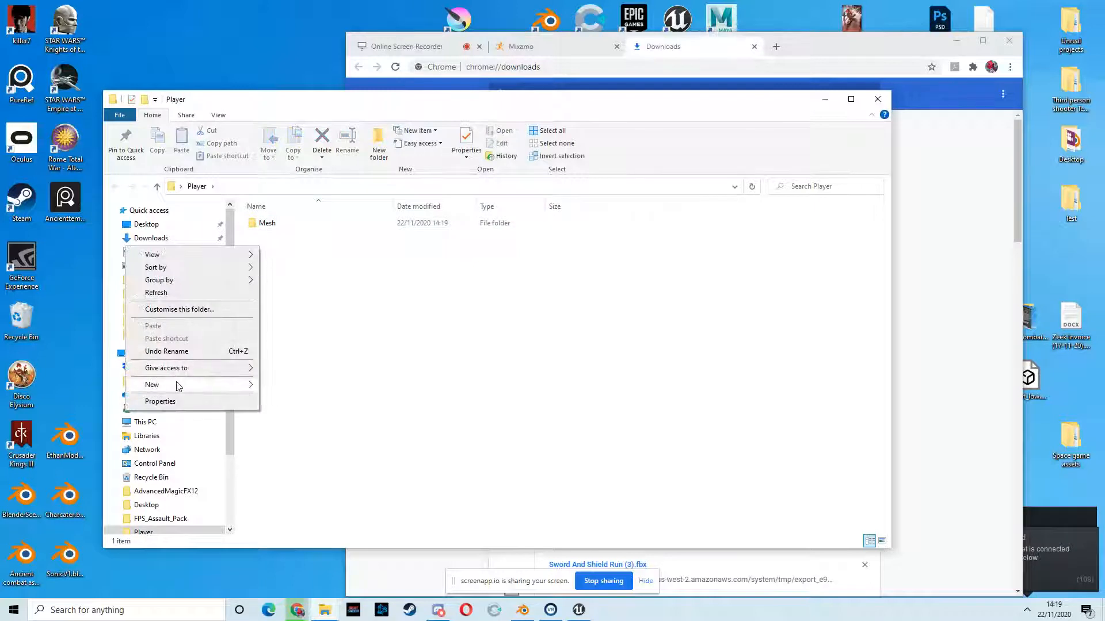
{"action": "left_click", "coordinate": [152, 384]}
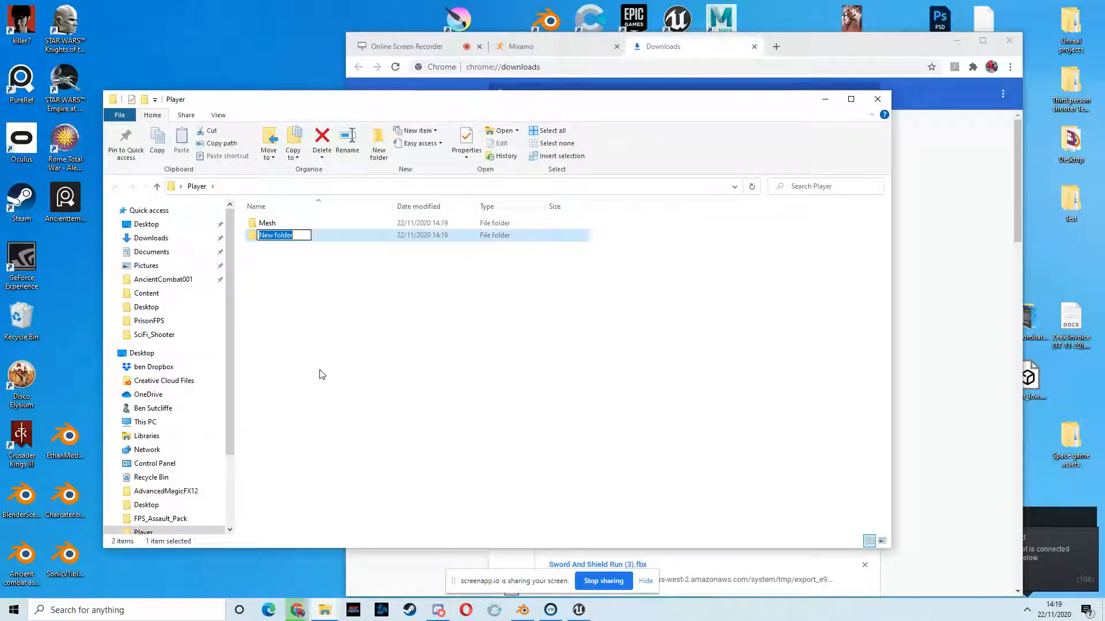
{"action": "type", "text": "Animato"}
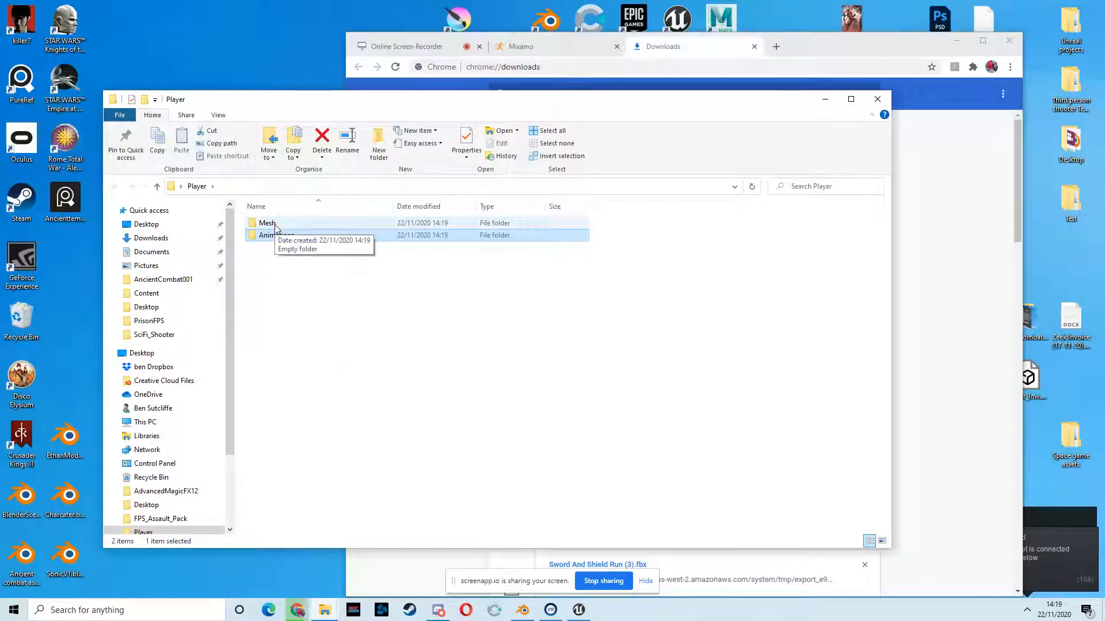
{"action": "double_click", "coordinate": [266, 223]}
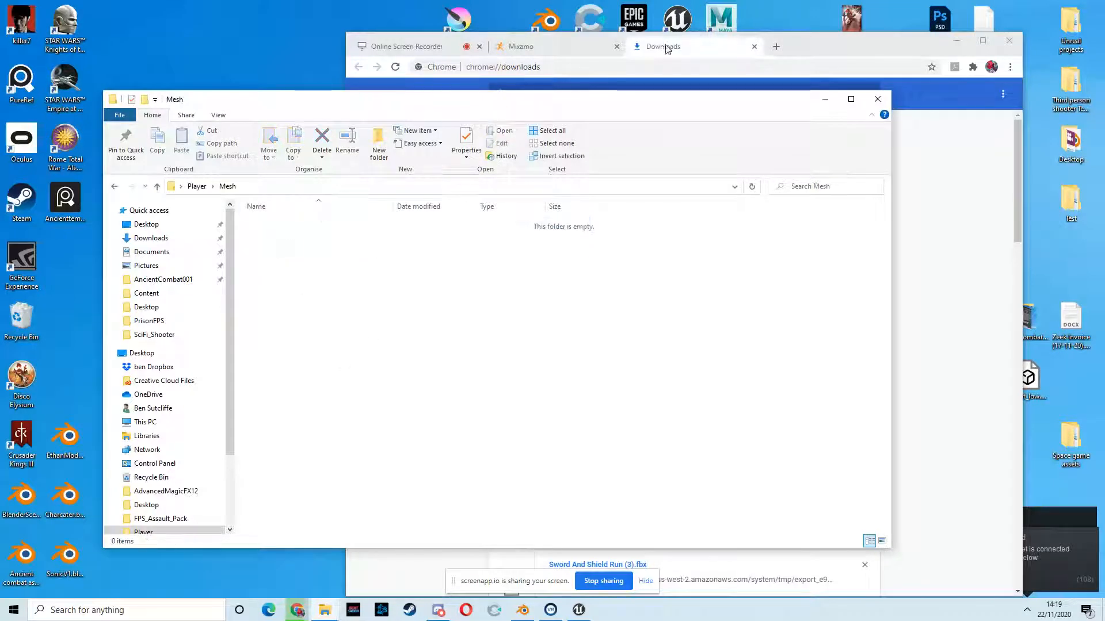
Move the Sword And Shield FBX downloads into Animations and rename the Impact (5) file
{"action": "left_click", "coordinate": [664, 46]}
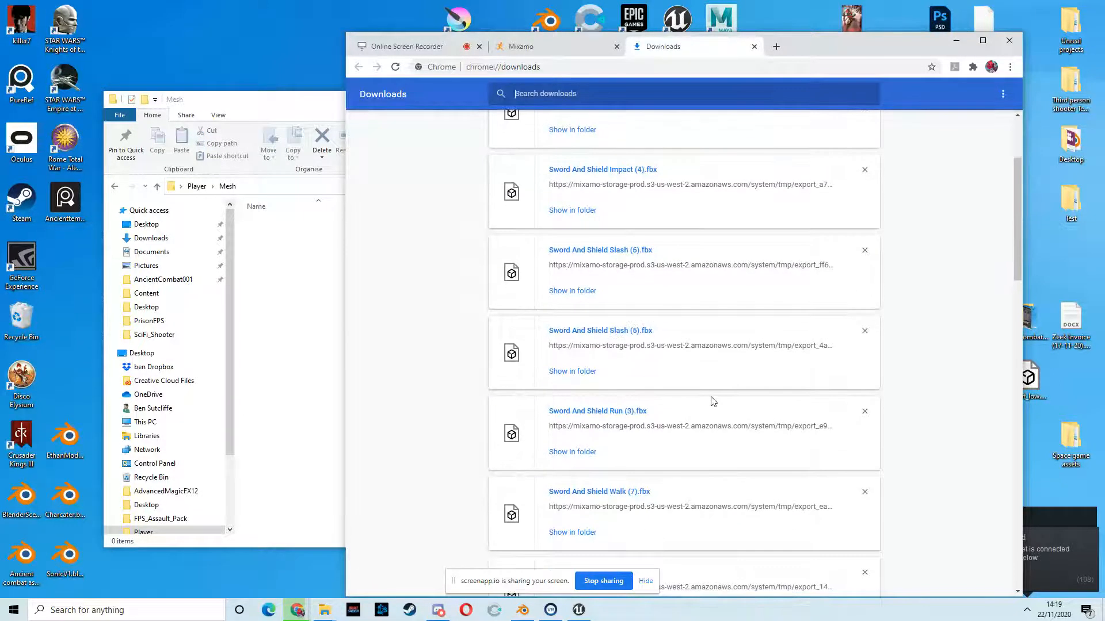
{"action": "scroll", "scroll_direction": "down", "scroll_amount": 3}
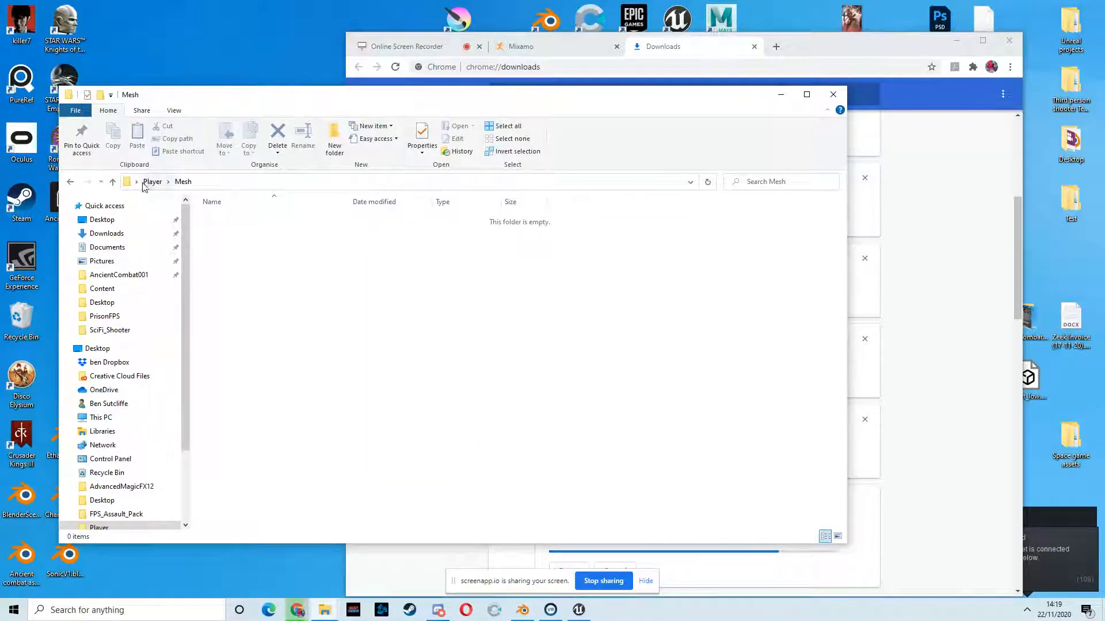
{"action": "left_click", "coordinate": [152, 181]}
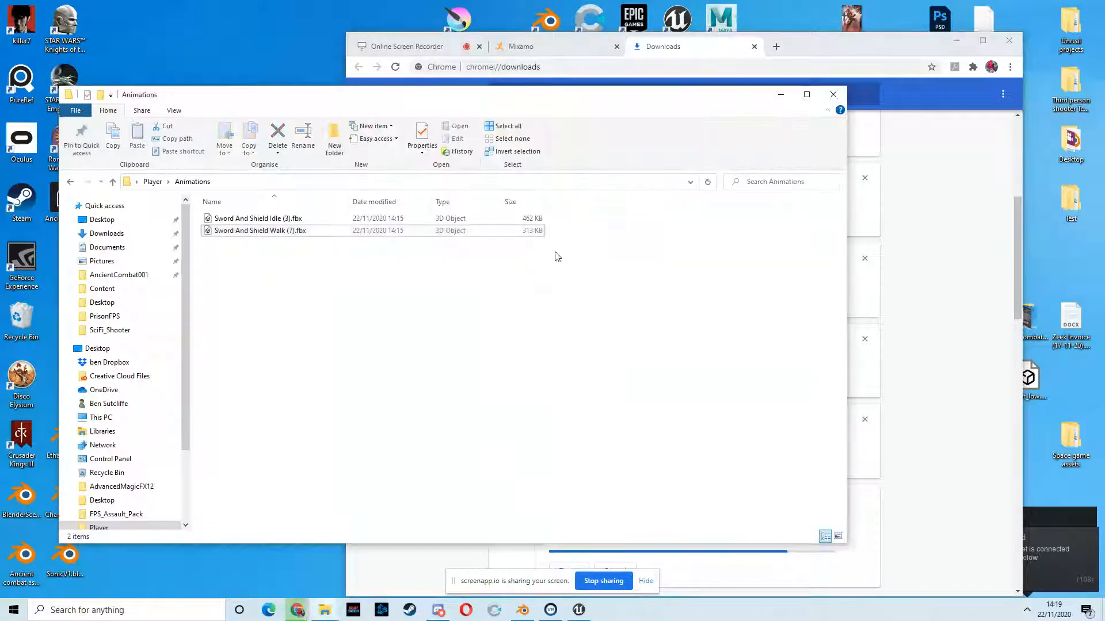
{"action": "left_click", "coordinate": [686, 46]}
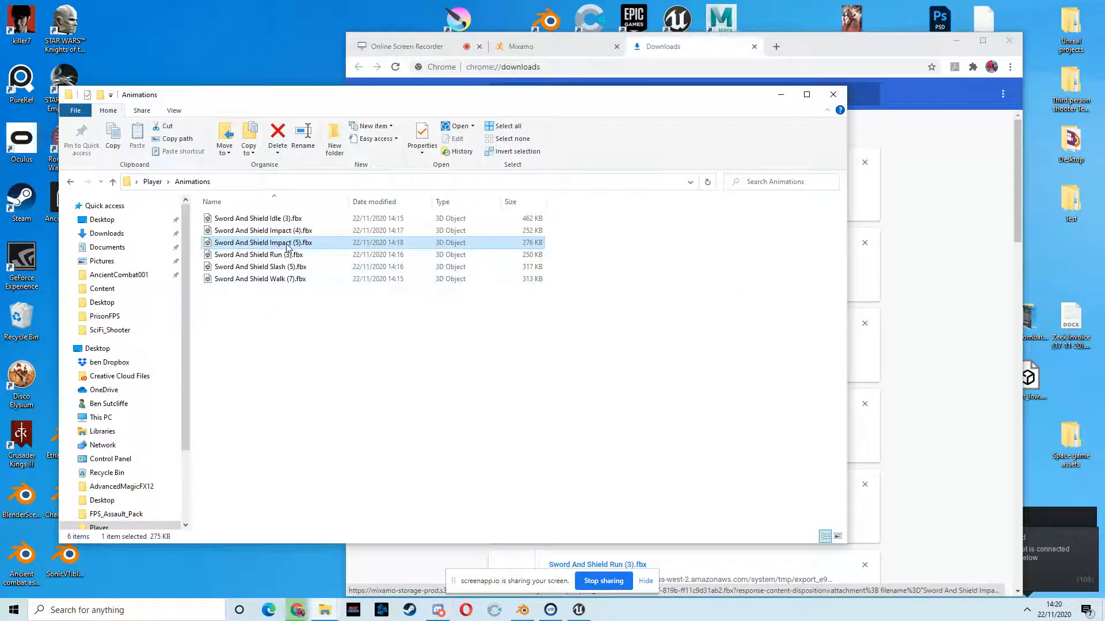
{"action": "right_click", "coordinate": [263, 242]}
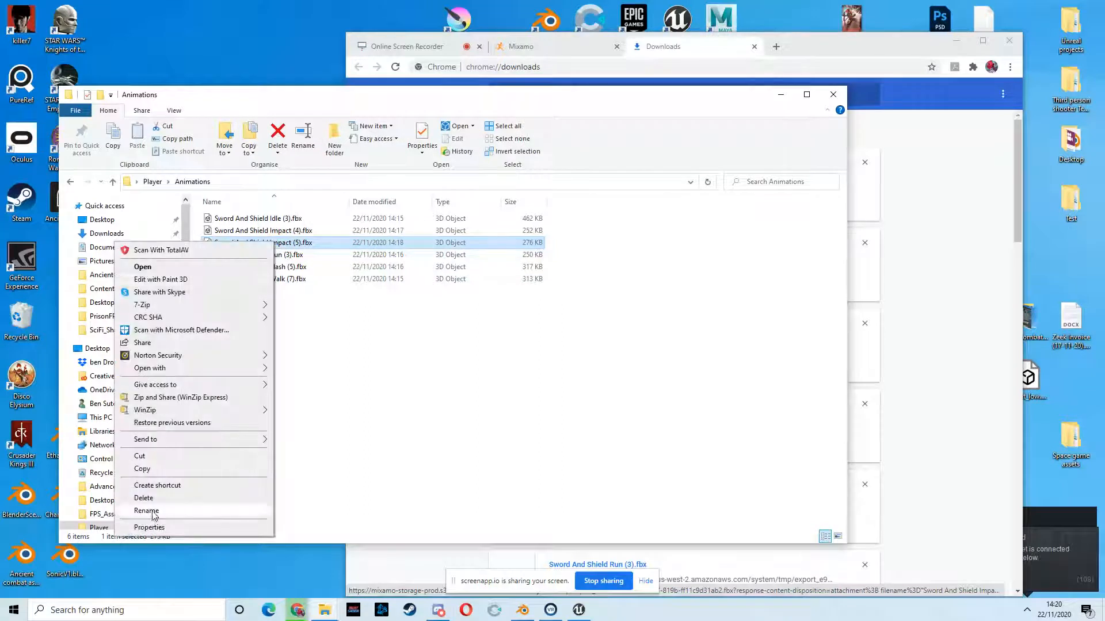
{"action": "left_click", "coordinate": [146, 511]}
{"action": "type", "text": "shield up "}
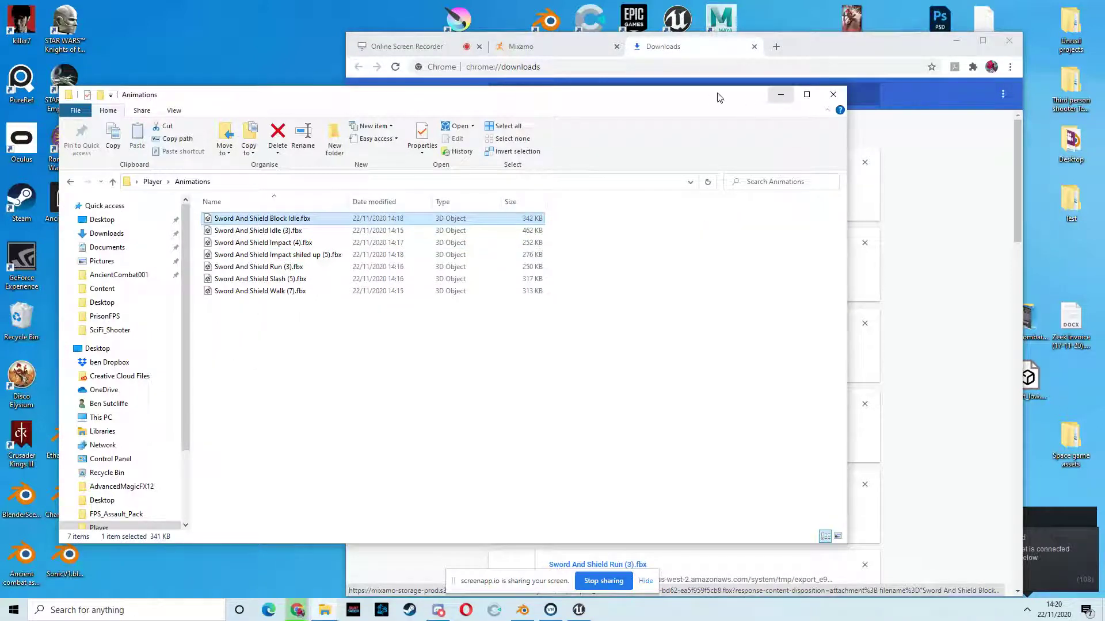
{"action": "mouse_move", "coordinate": [780, 94]}
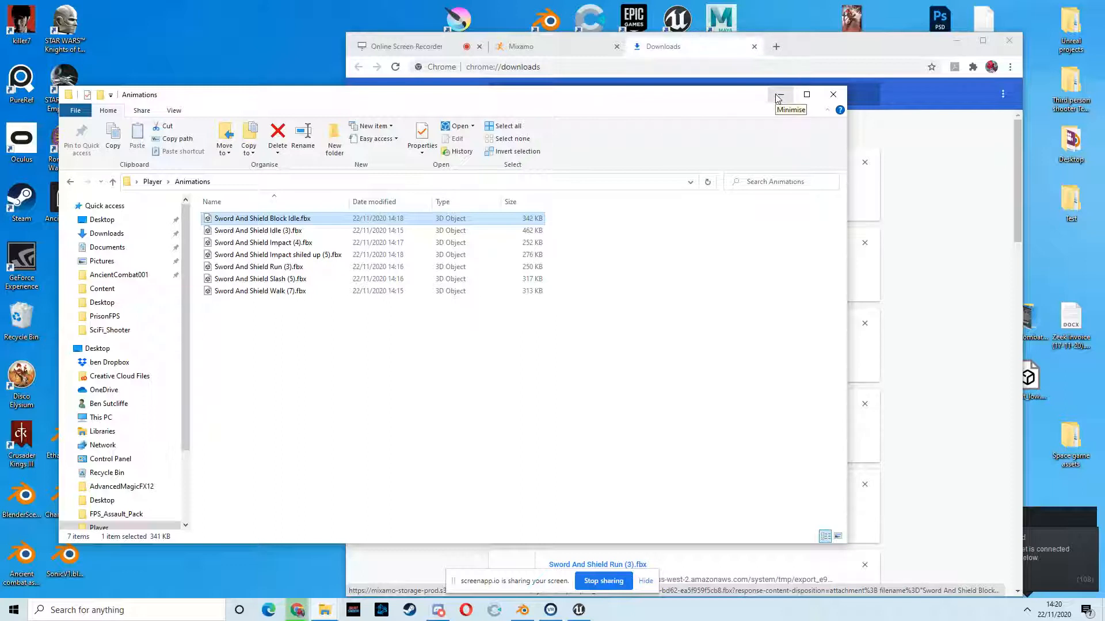
Close the Mixamo tab in Chrome after returning to the downloads page
{"action": "left_click", "coordinate": [779, 94]}
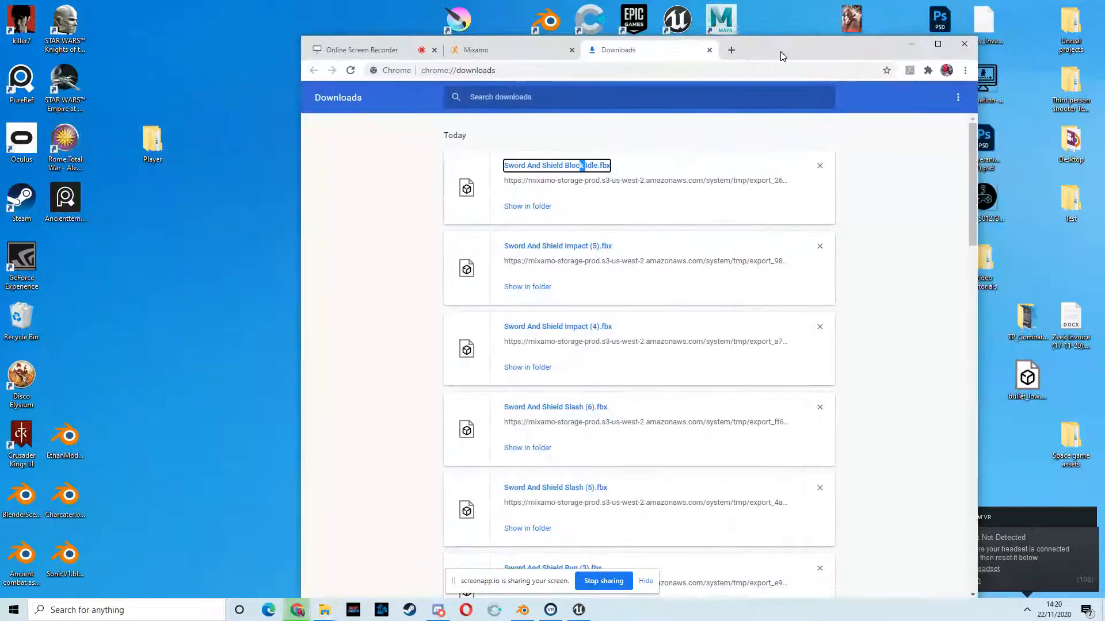
{"action": "mouse_move", "coordinate": [849, 37]}
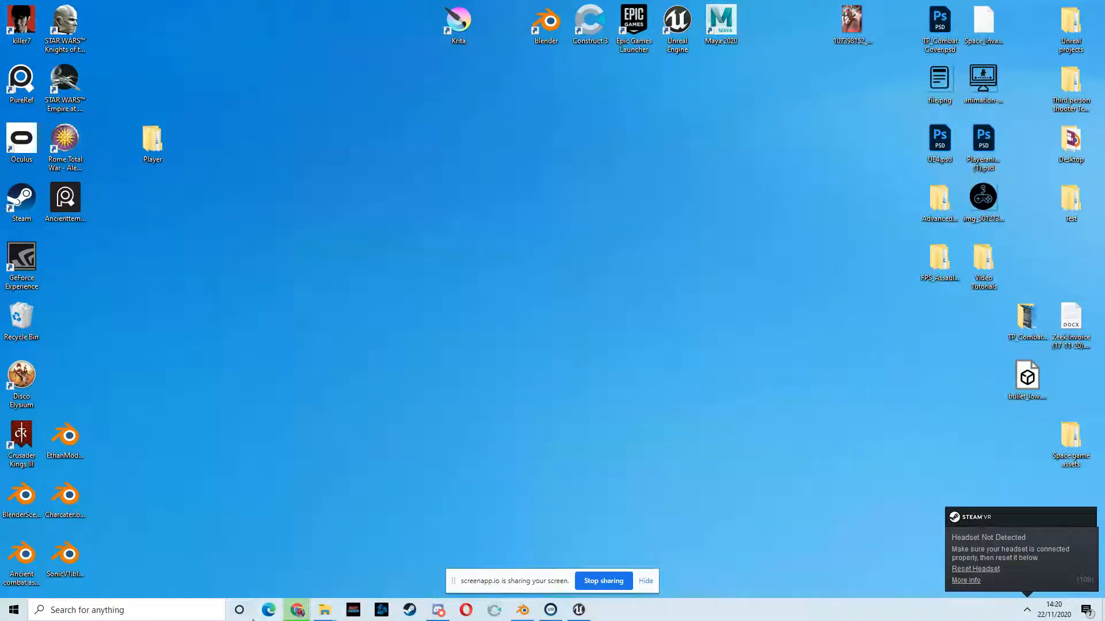
{"action": "left_click", "coordinate": [295, 610]}
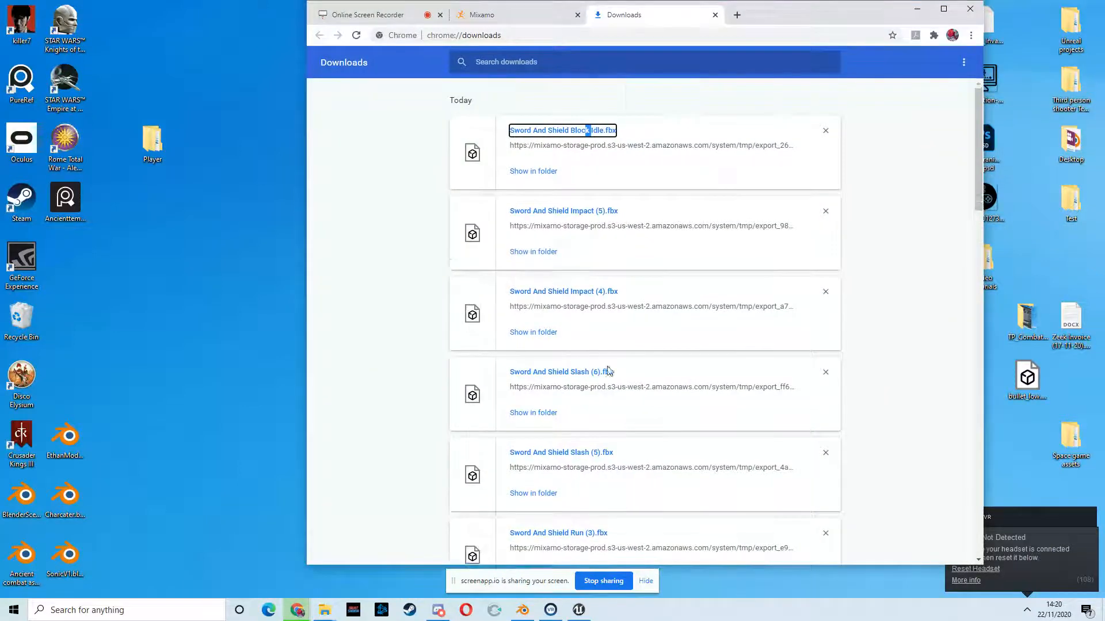
{"action": "scroll", "scroll_direction": "down", "scroll_amount": 3}
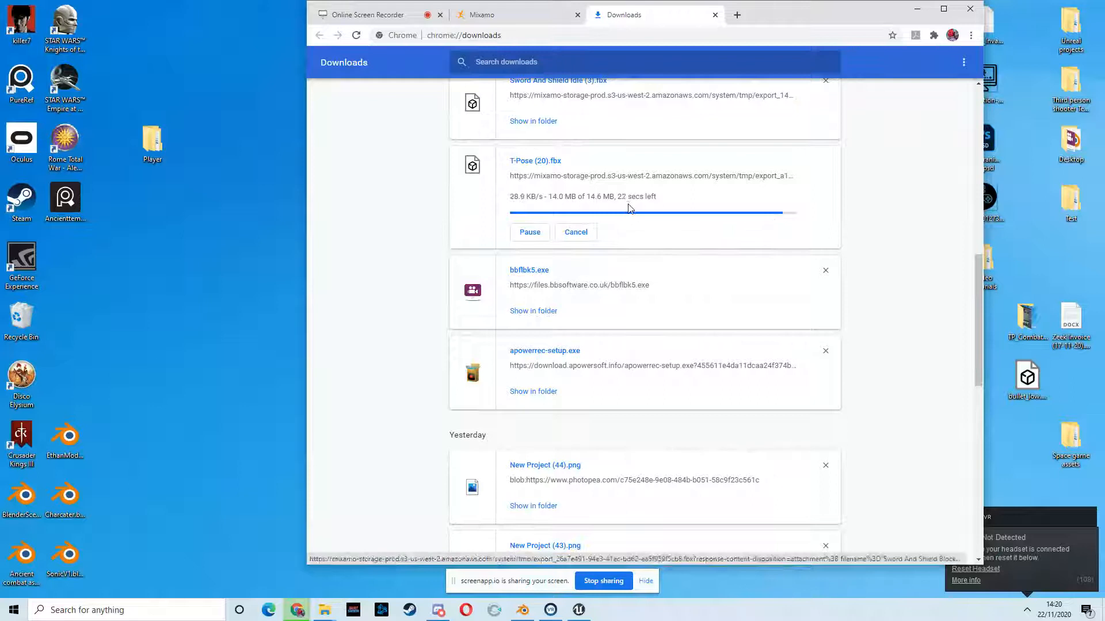
{"action": "left_click", "coordinate": [367, 15]}
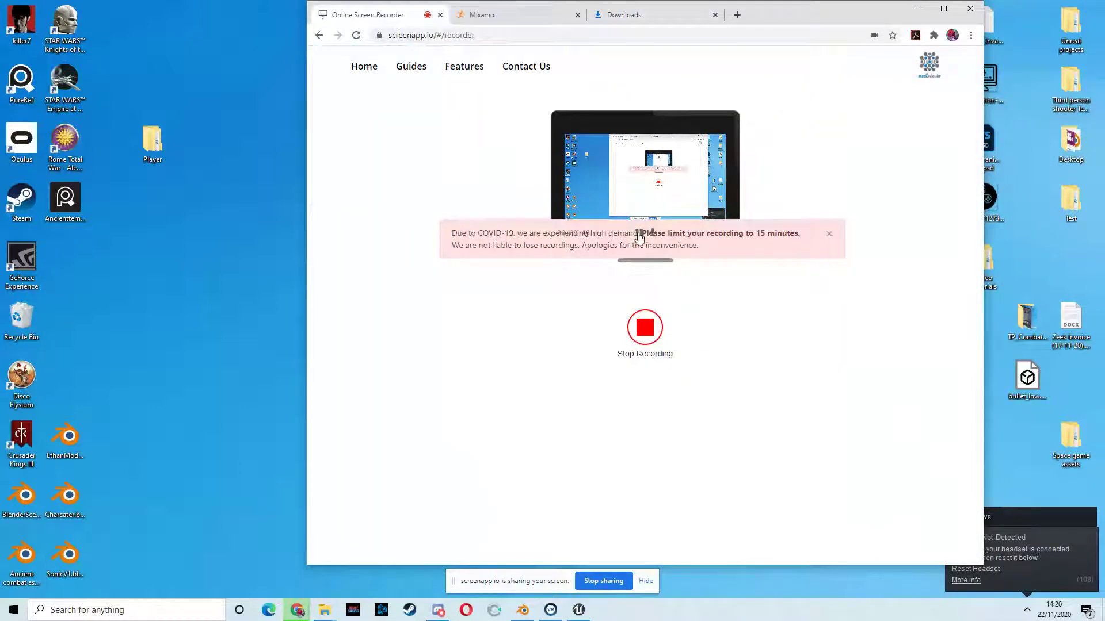
{"action": "left_click", "coordinate": [624, 15]}
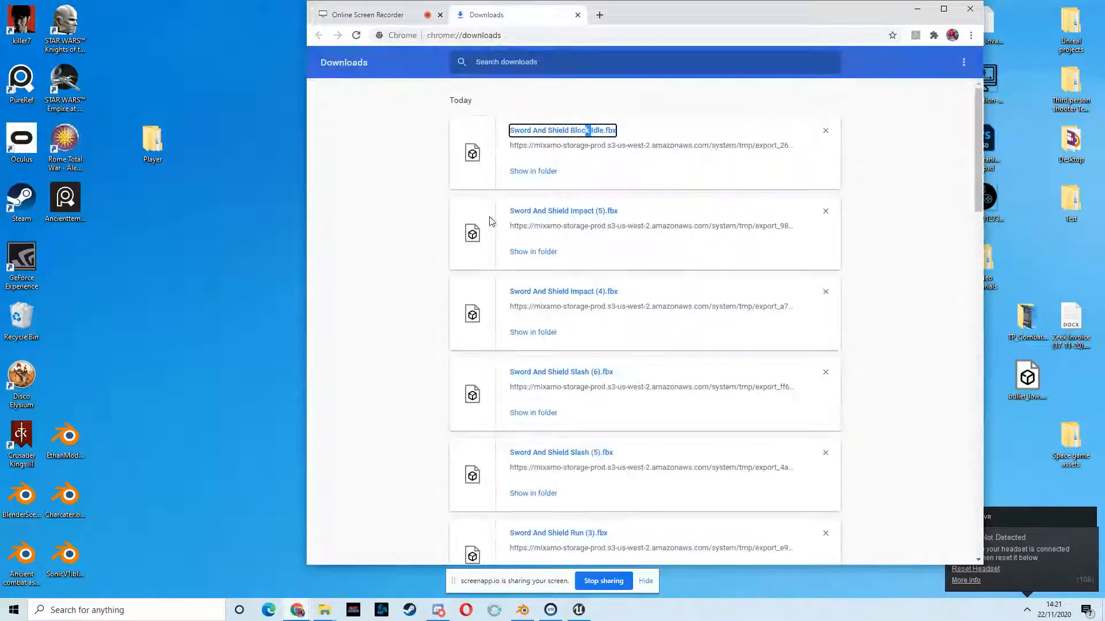
Move T-Pose (20).fbx from Downloads into Player > Mesh and rename it Player
{"action": "scroll", "scroll_direction": "down", "scroll_amount": 3}
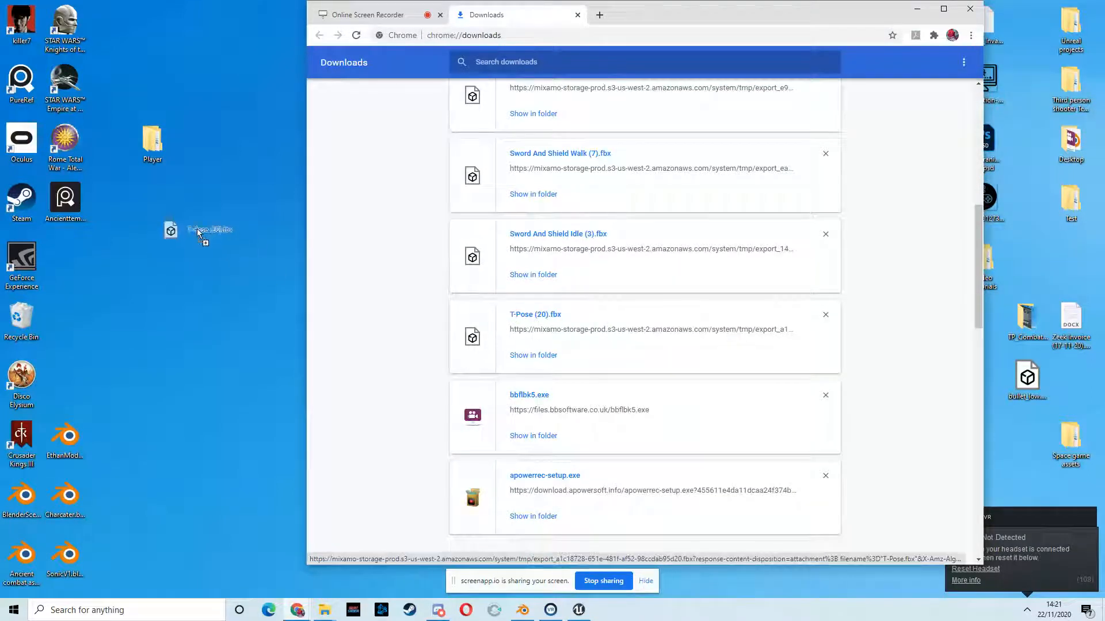
{"action": "left_click_drag", "start_coordinate": [201, 232], "coordinate": [173, 144]}
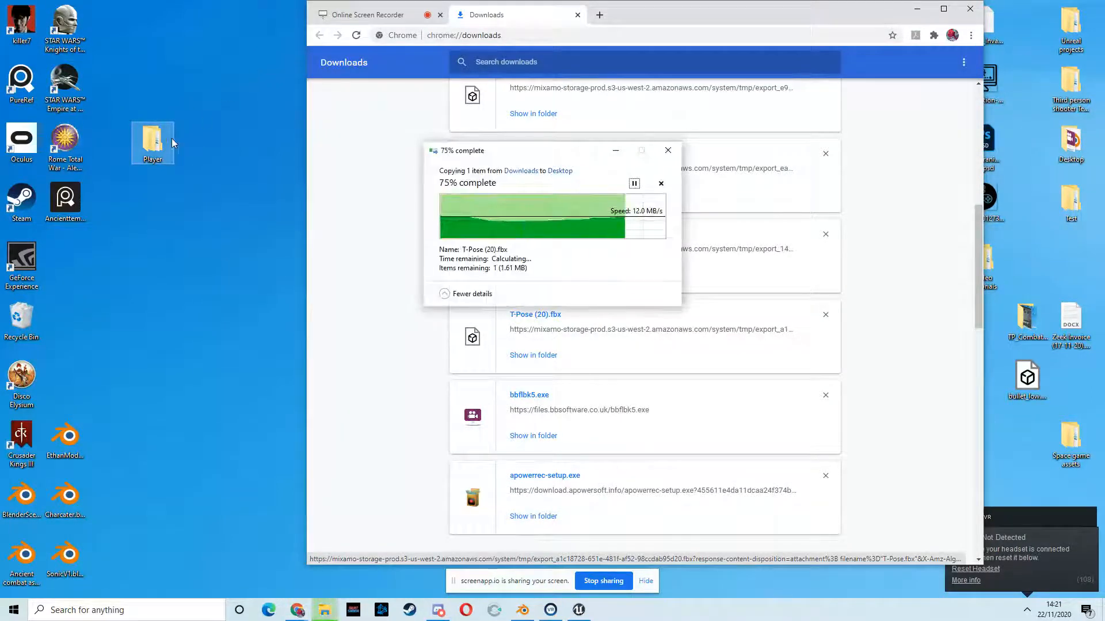
{"action": "double_click", "coordinate": [153, 141]}
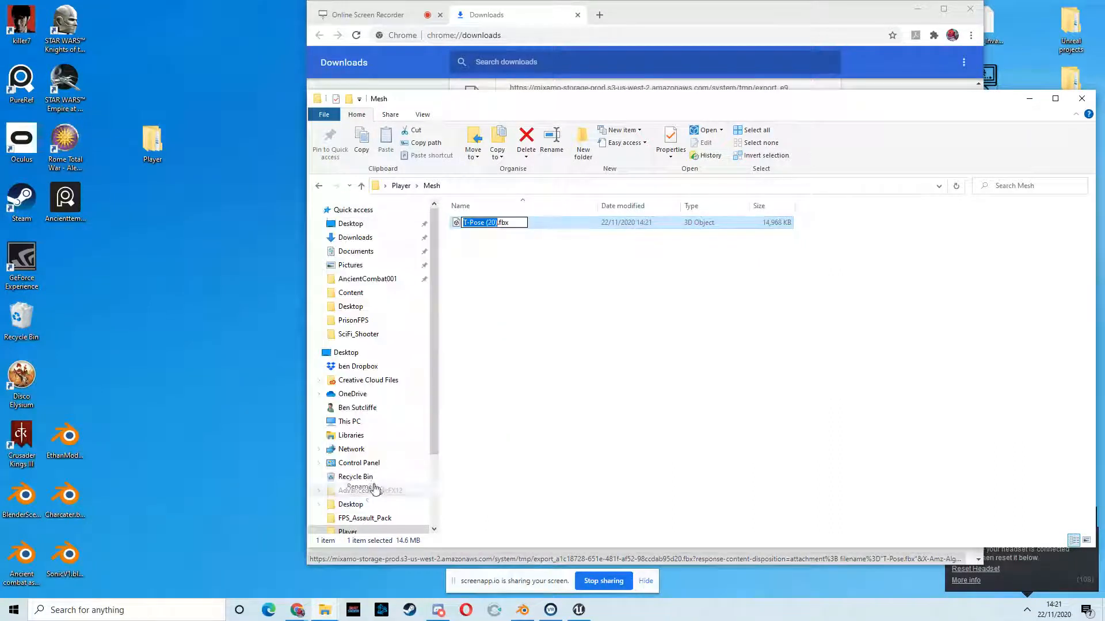
{"action": "type", "text": "Player"}
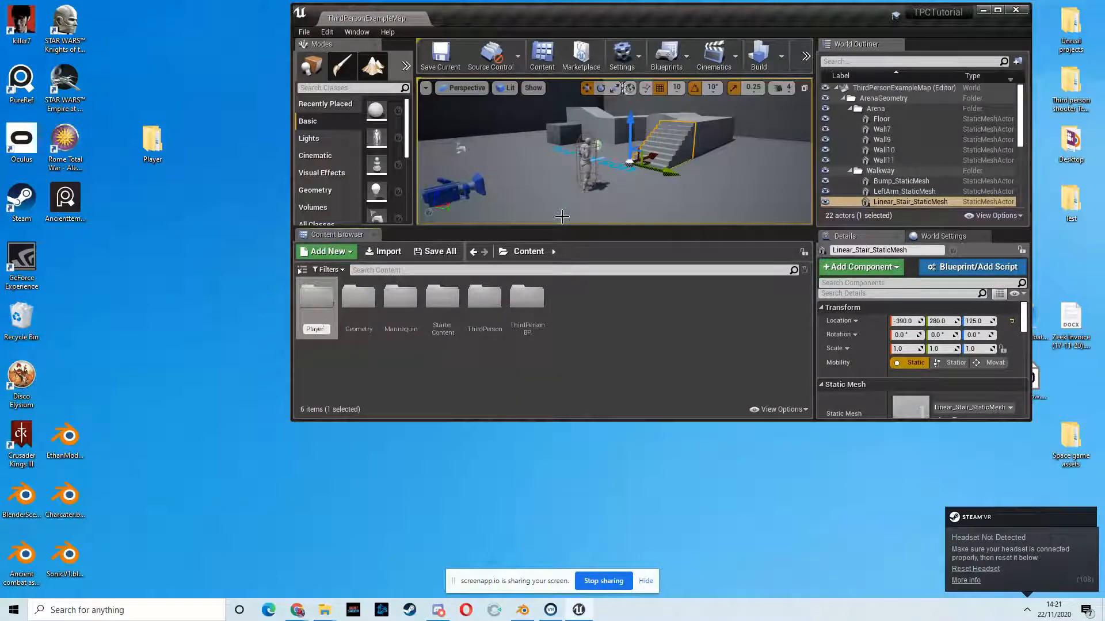
Open Player > Mesh in the Content Browser and in Explorer to import Player.fbx
{"action": "double_click", "coordinate": [316, 299]}
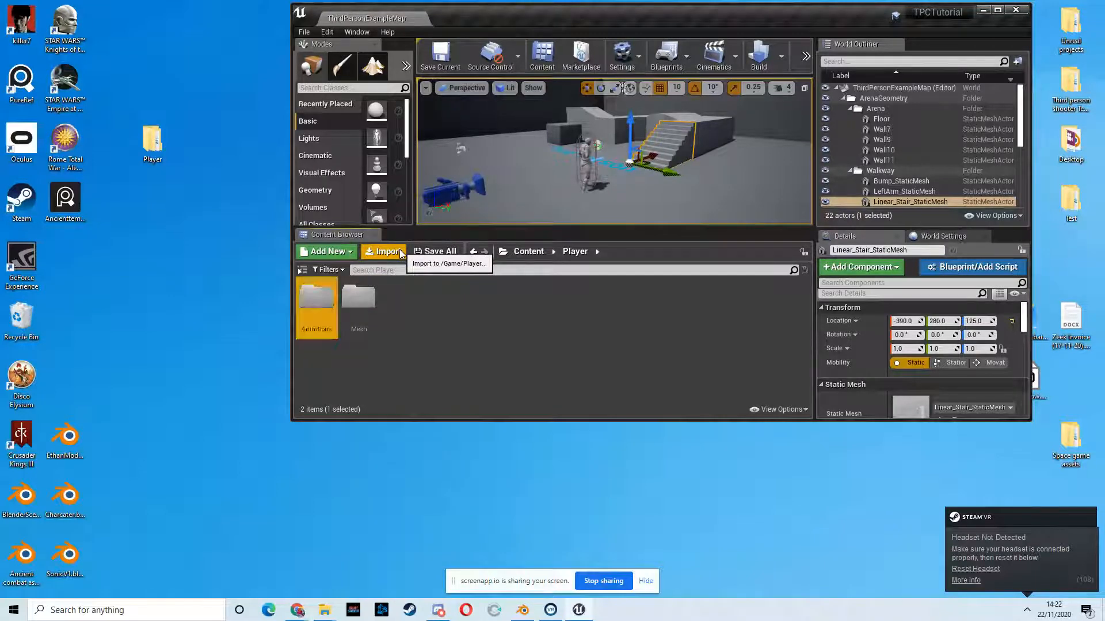
{"action": "double_click", "coordinate": [359, 299]}
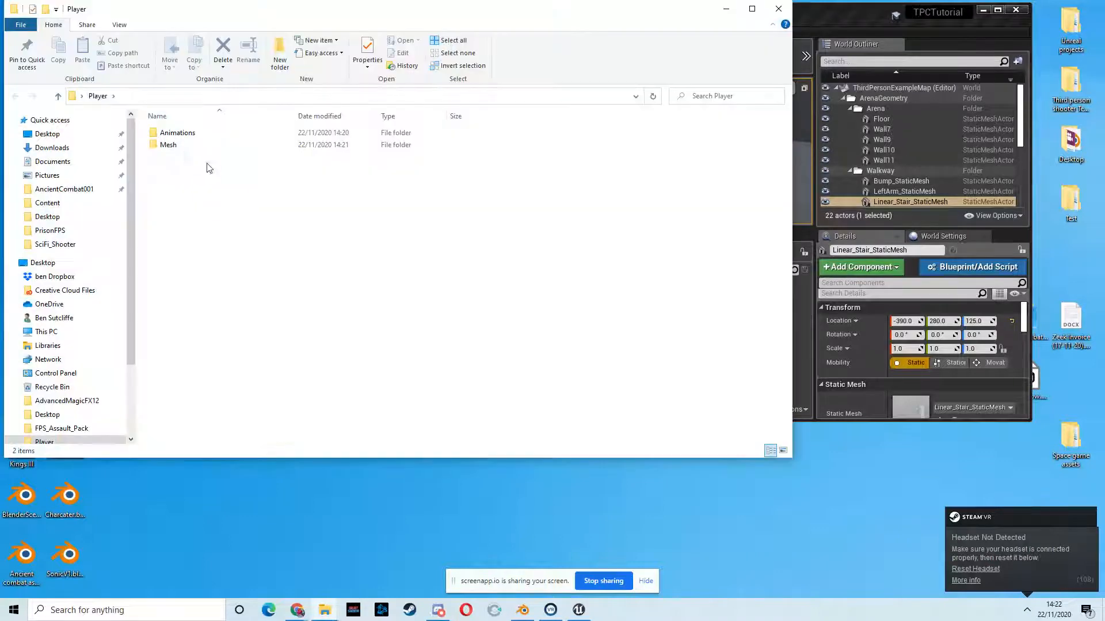
{"action": "double_click", "coordinate": [168, 144]}
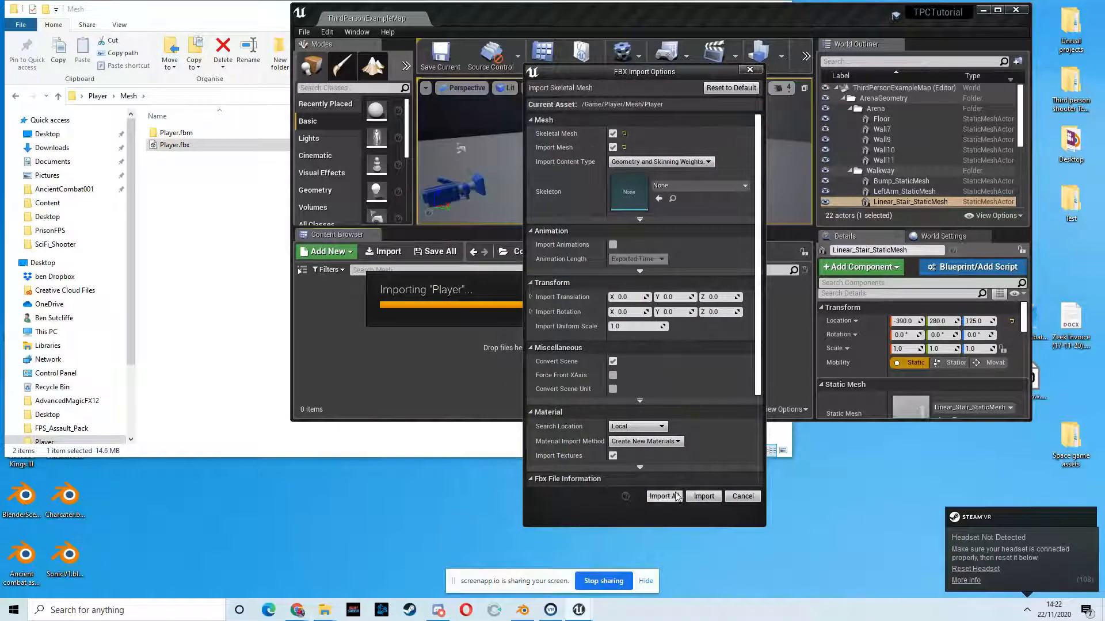
Import Player.fbx, generating Kachujin textures, material, physics asset and skeleton
{"action": "left_click", "coordinate": [664, 496]}
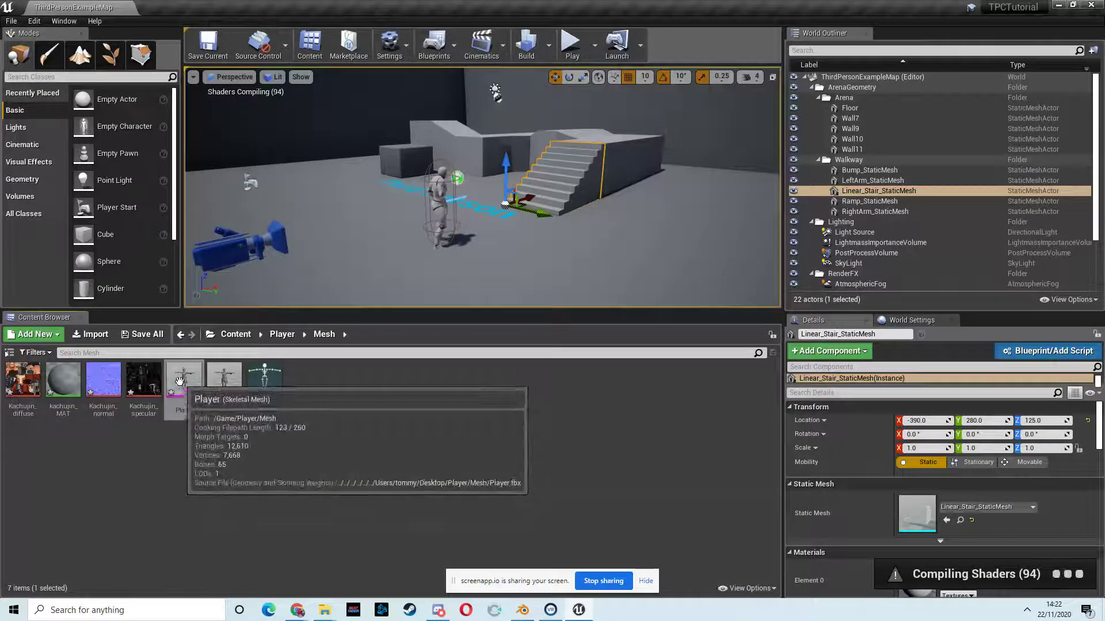
{"action": "mouse_move", "coordinate": [259, 397]}
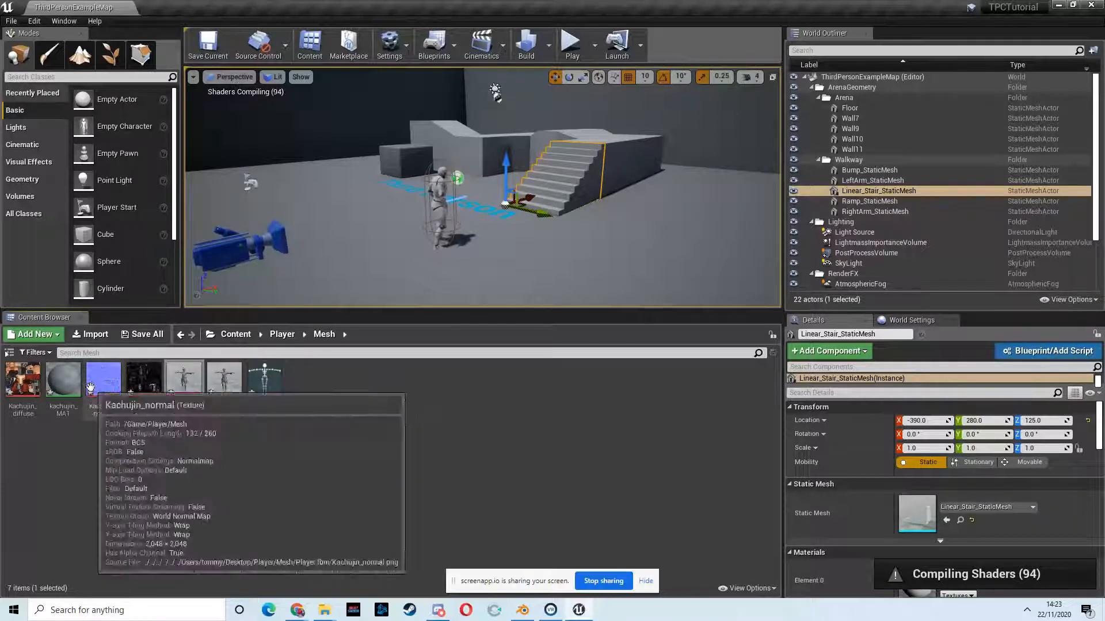
{"action": "mouse_move", "coordinate": [434, 250]}
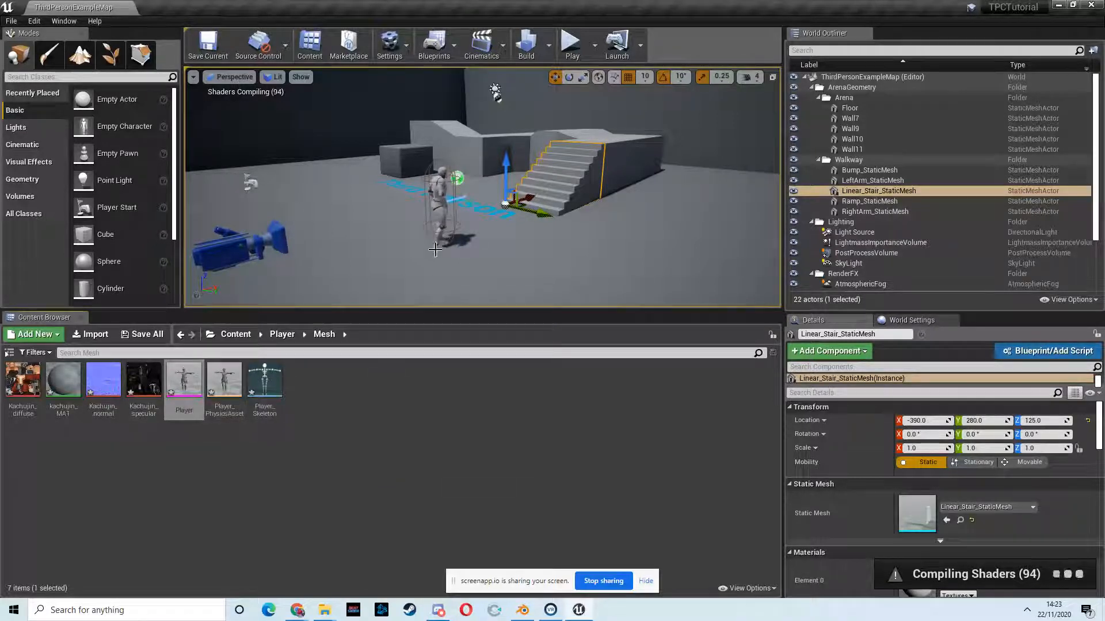
{"action": "mouse_move", "coordinate": [143, 380]}
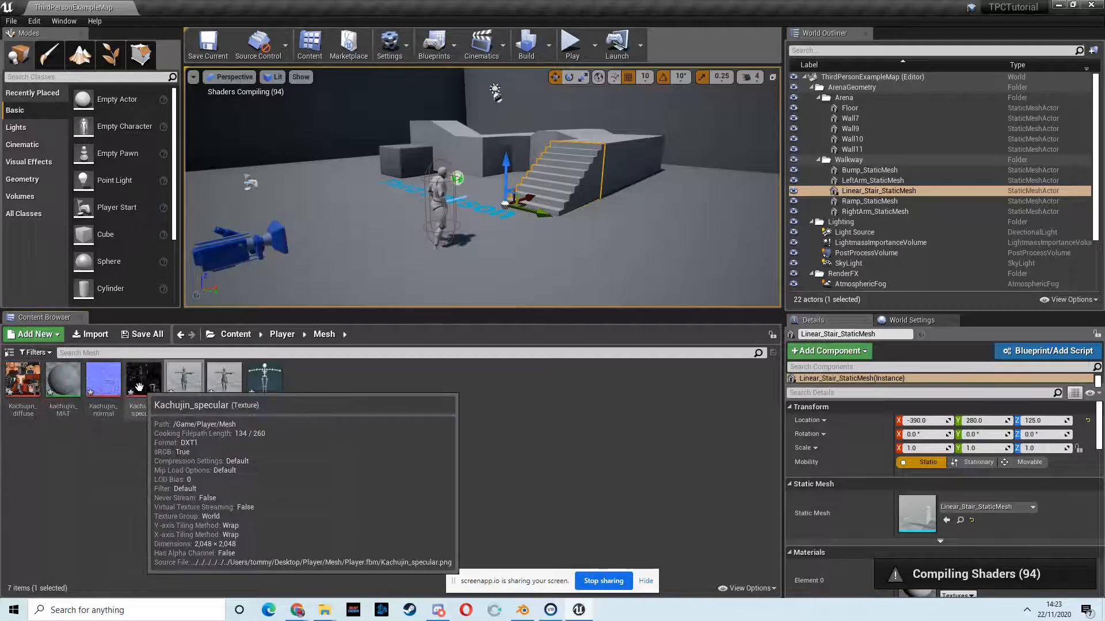
{"action": "mouse_move", "coordinate": [258, 349]}
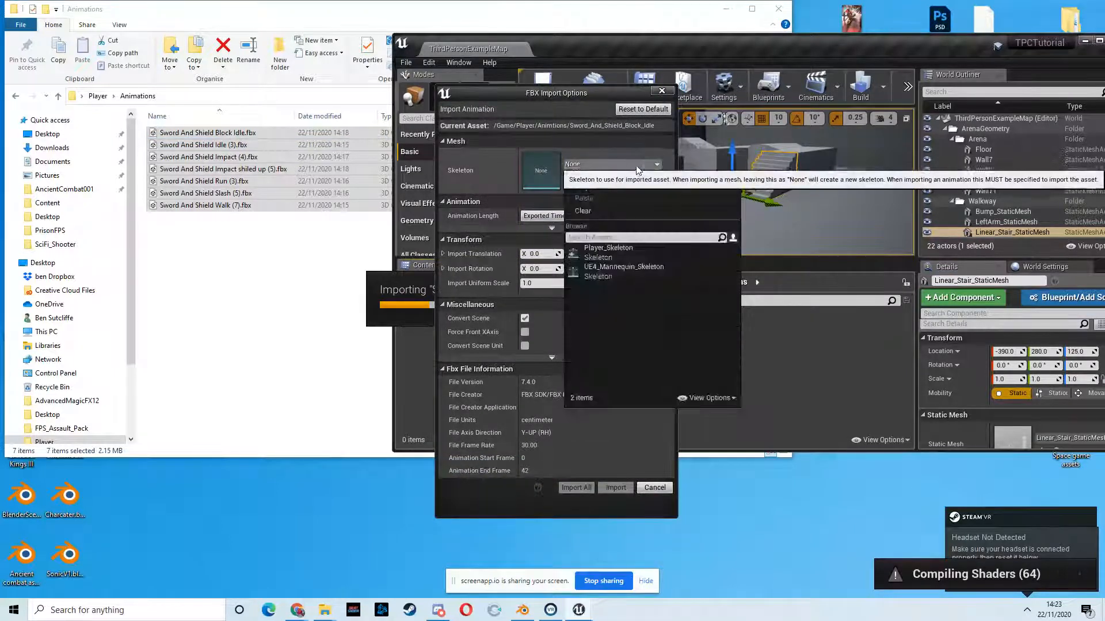
{"action": "mouse_move", "coordinate": [608, 252]}
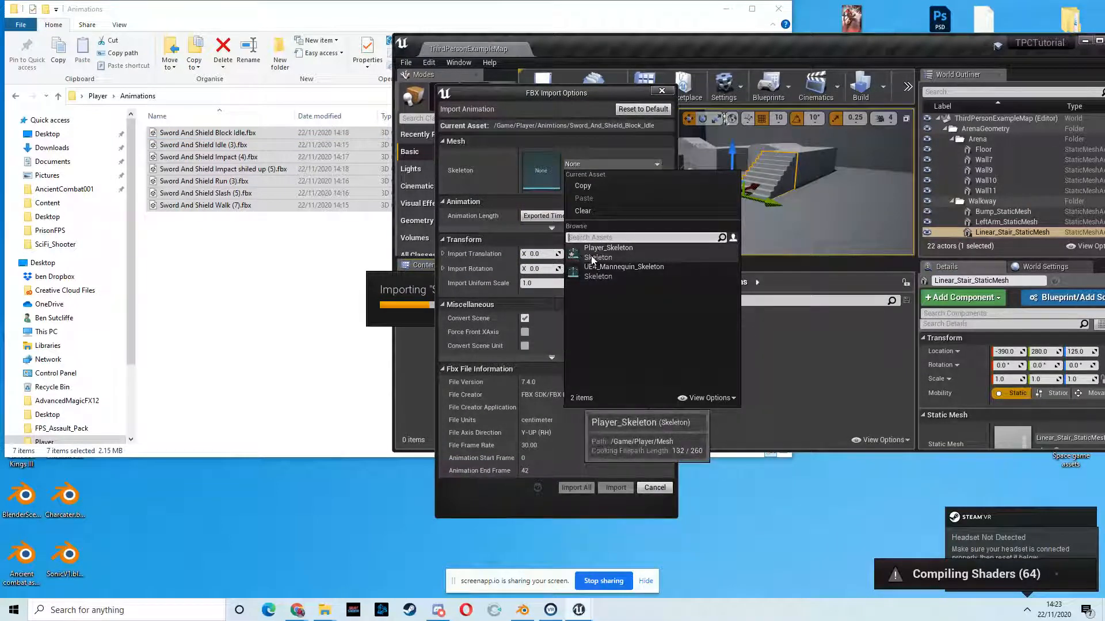
Import the seven Sword And Shield animations onto Player_Skeleton and maximize the editor
{"action": "left_click", "coordinate": [608, 247]}
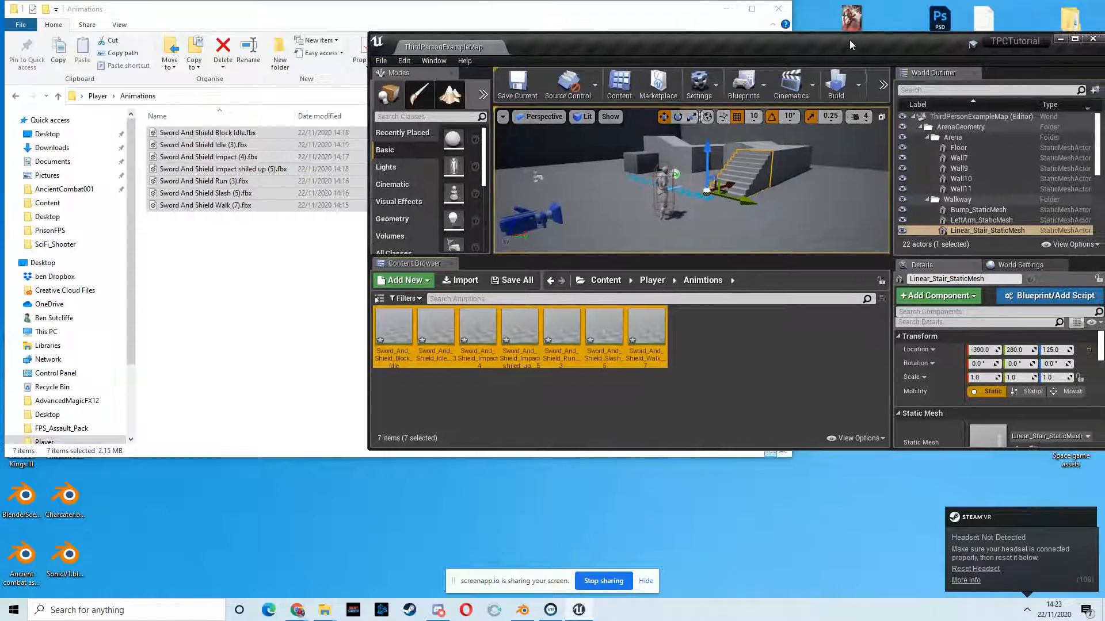
{"action": "left_click_drag", "start_coordinate": [851, 47], "coordinate": [706, 50]}
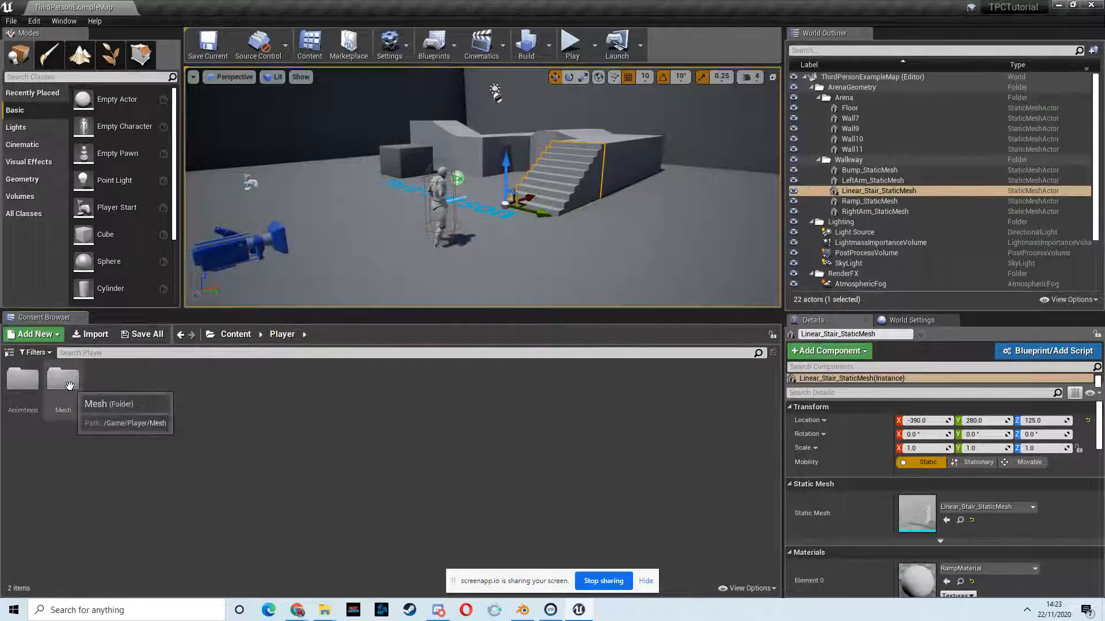
{"action": "double_click", "coordinate": [62, 379]}
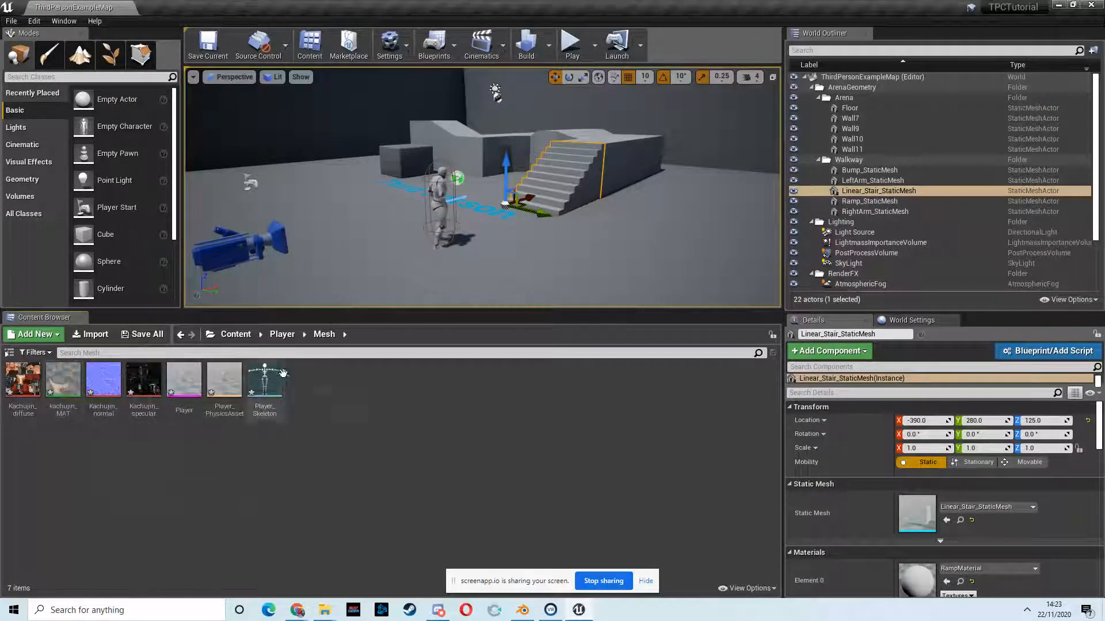
{"action": "mouse_move", "coordinate": [379, 395]}
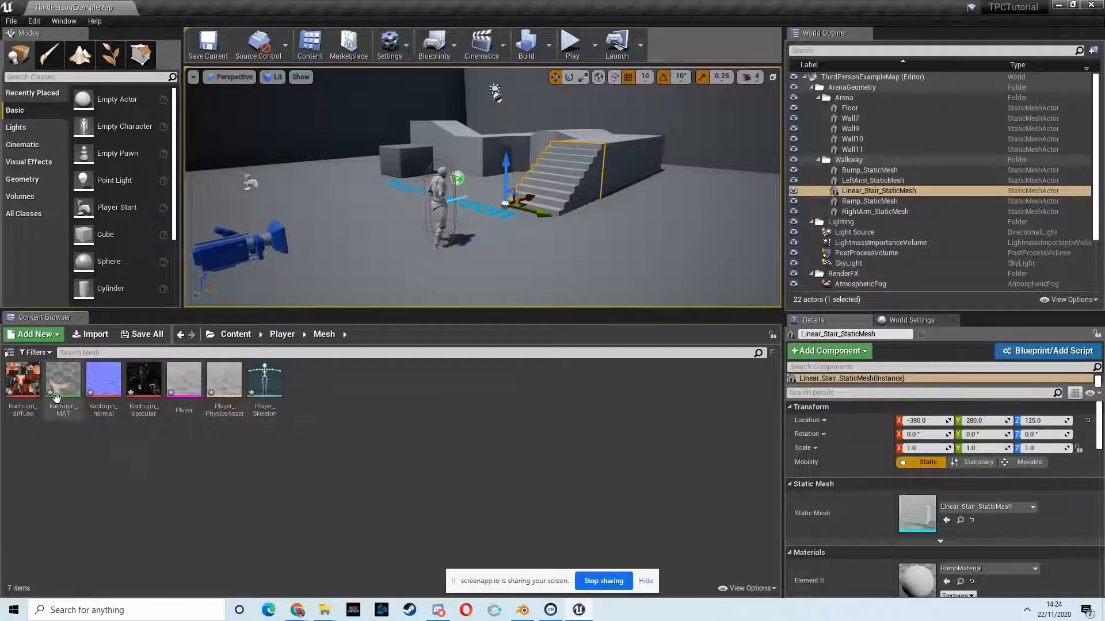
{"action": "mouse_move", "coordinate": [65, 385]}
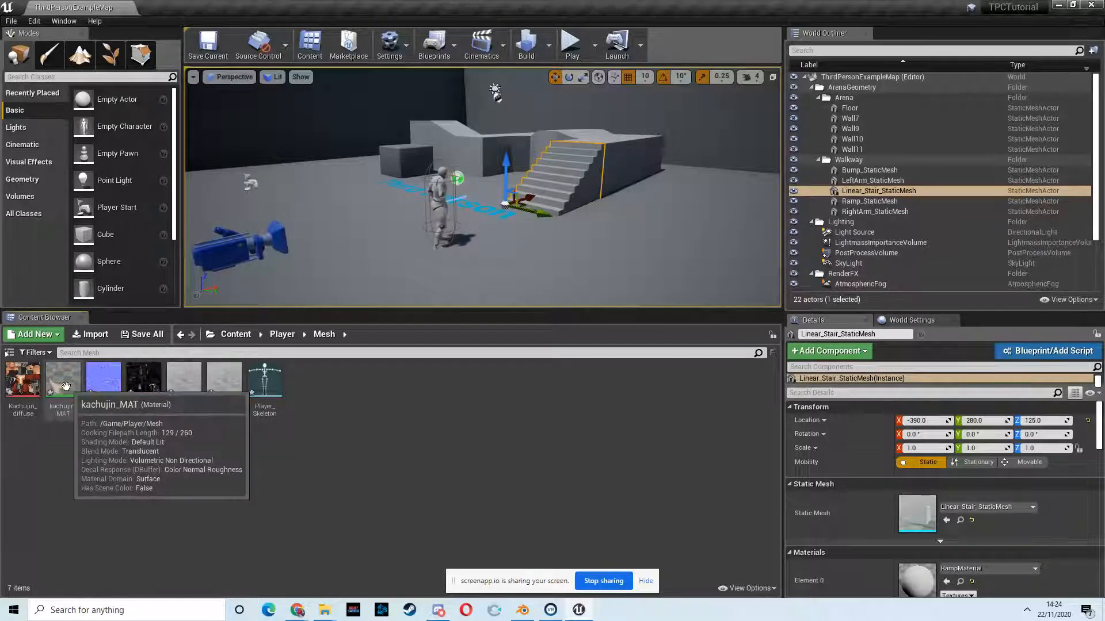
Change kachujin_MAT's Blend Mode from Translucent to Opaque and save it
{"action": "double_click", "coordinate": [63, 379]}
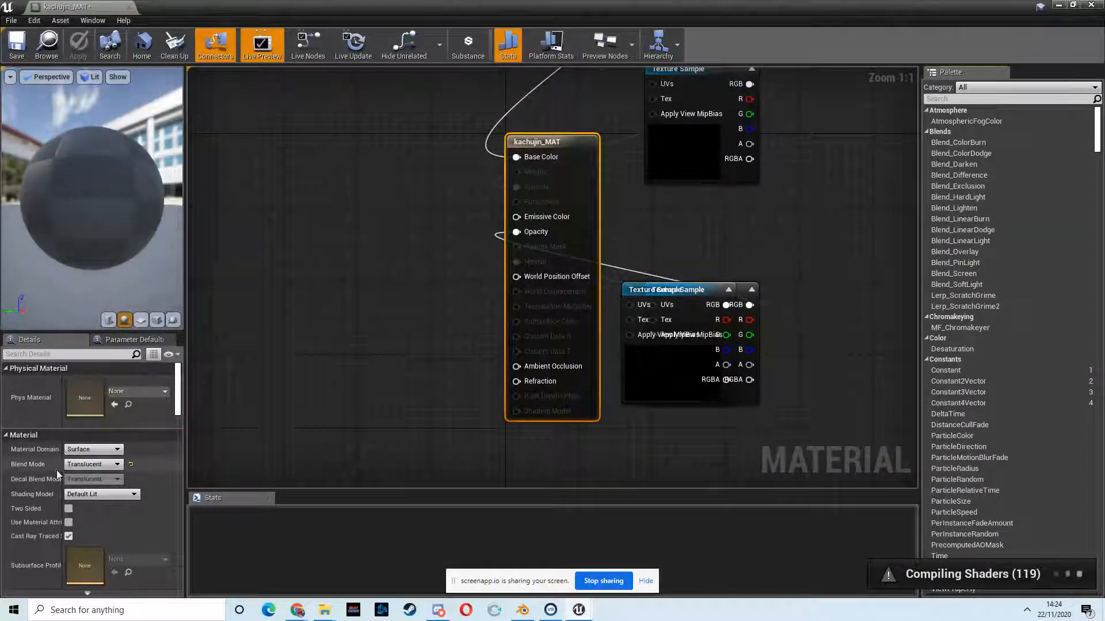
{"action": "mouse_move", "coordinate": [81, 468]}
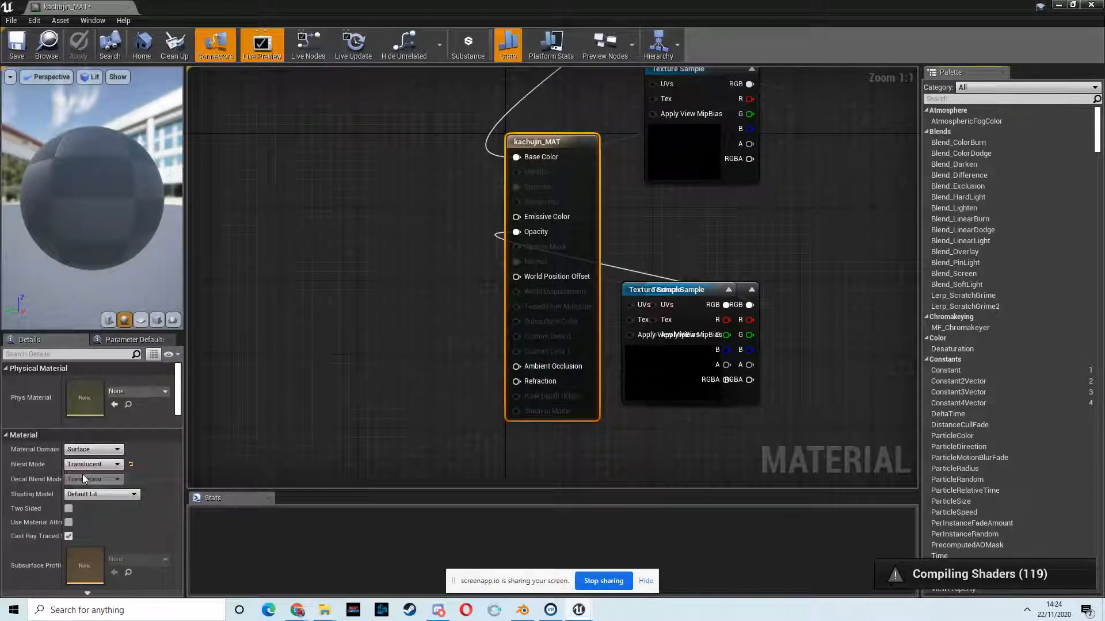
{"action": "left_click", "coordinate": [93, 464]}
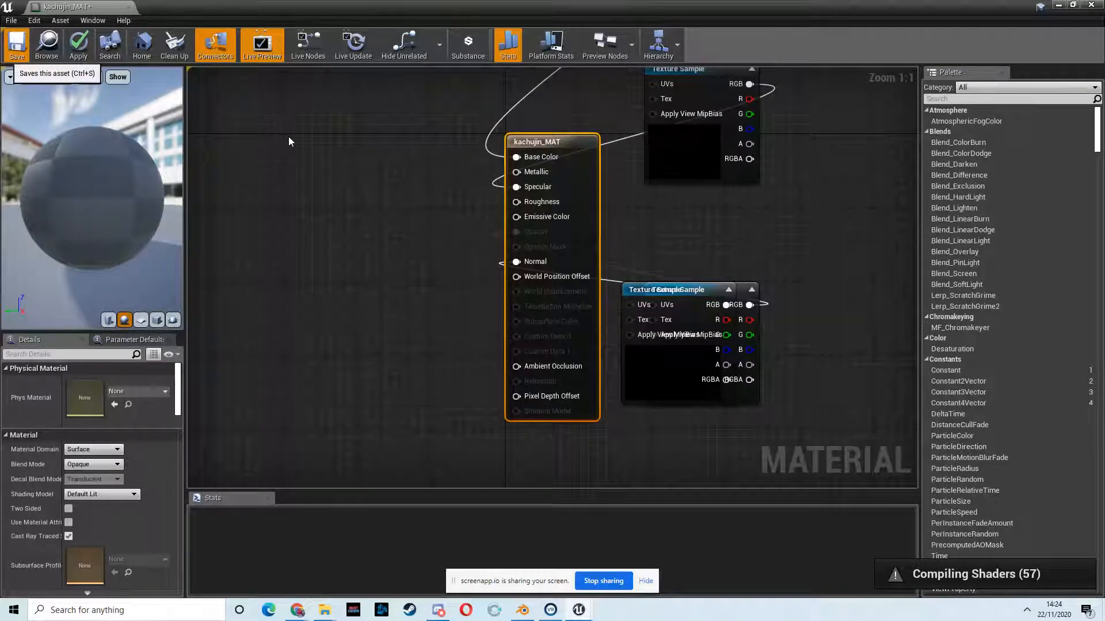
{"action": "left_click", "coordinate": [77, 40]}
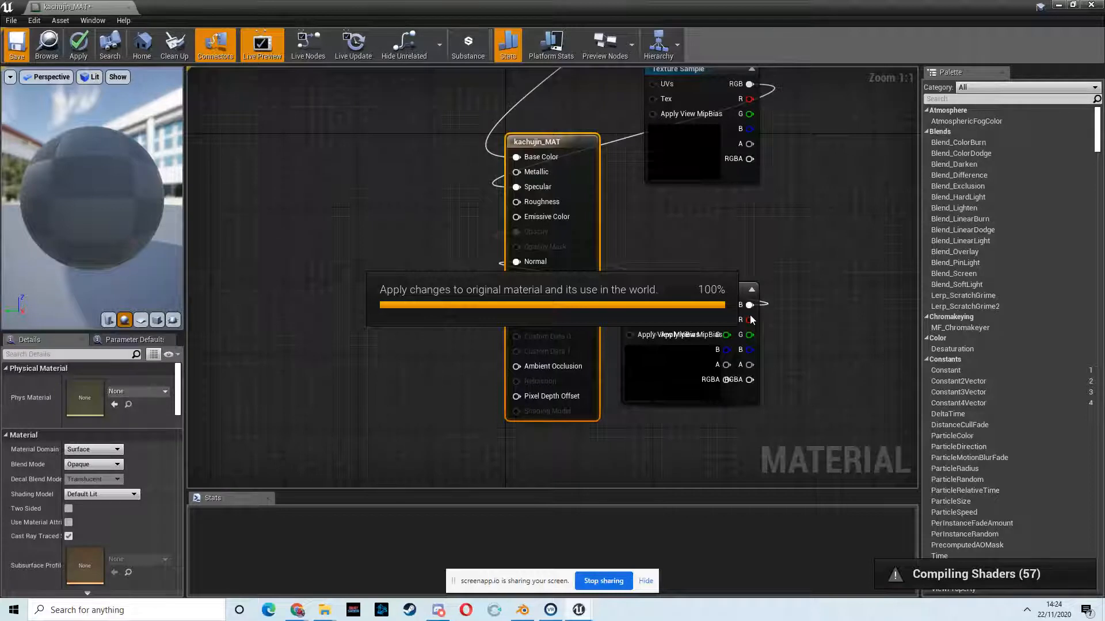
{"action": "mouse_move", "coordinate": [739, 317]}
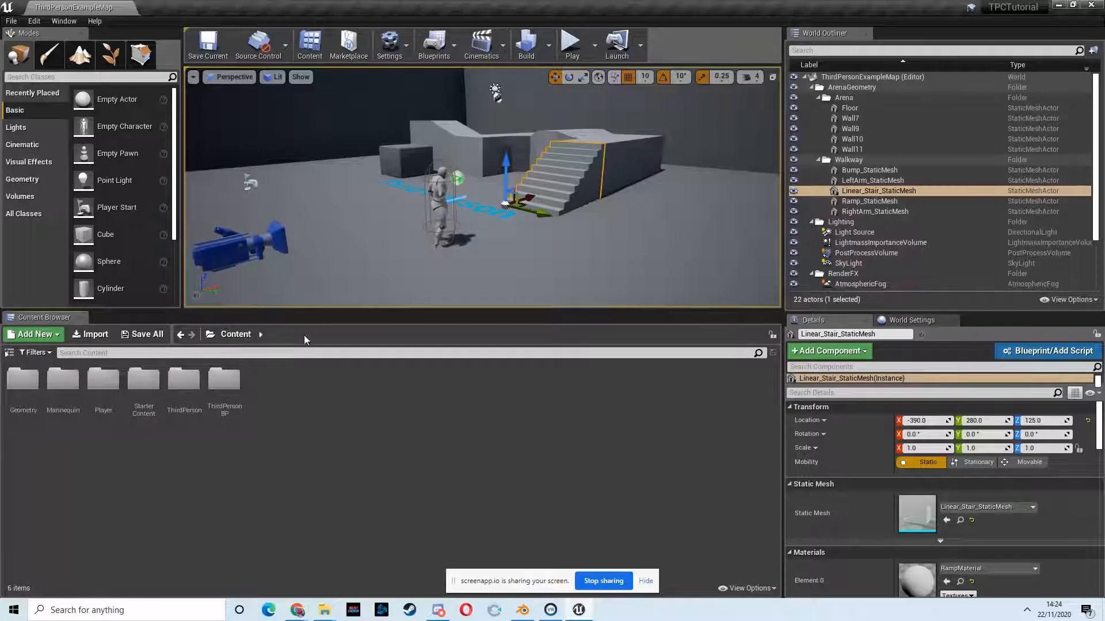
Create a Blueprints folder inside Content/Player and open it
{"action": "left_click", "coordinate": [103, 380]}
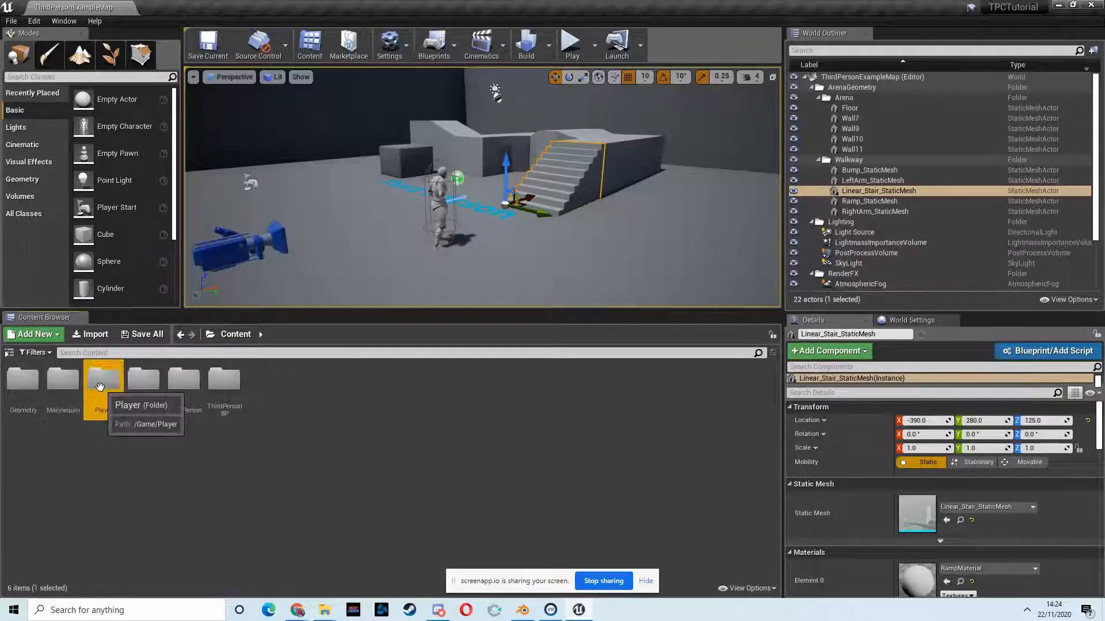
{"action": "double_click", "coordinate": [102, 379]}
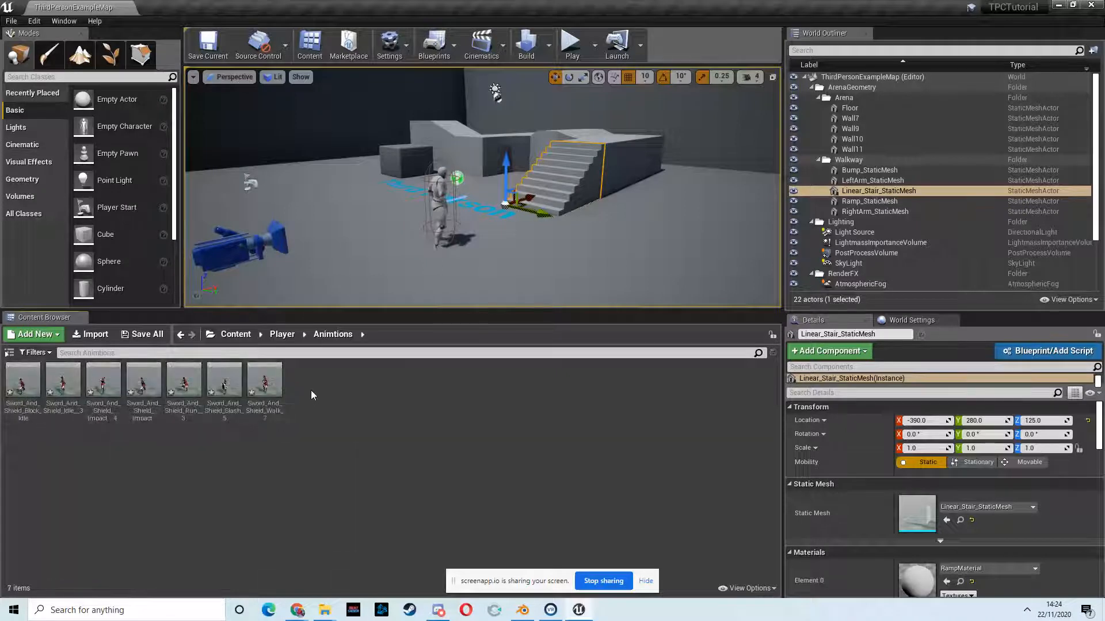
{"action": "mouse_move", "coordinate": [225, 394]}
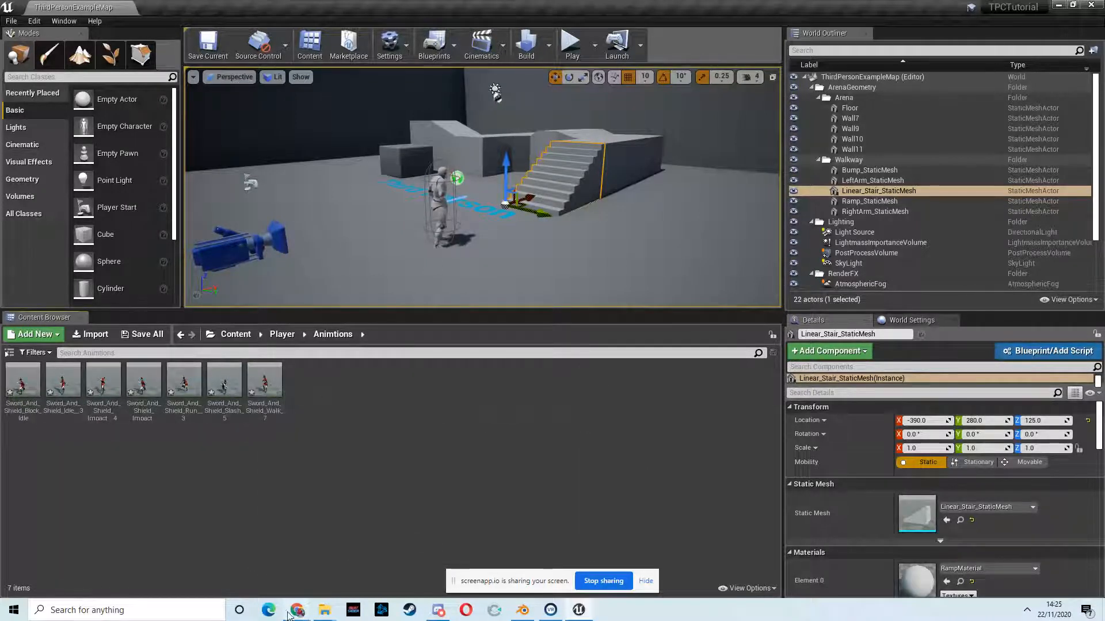
{"action": "left_click", "coordinate": [297, 610]}
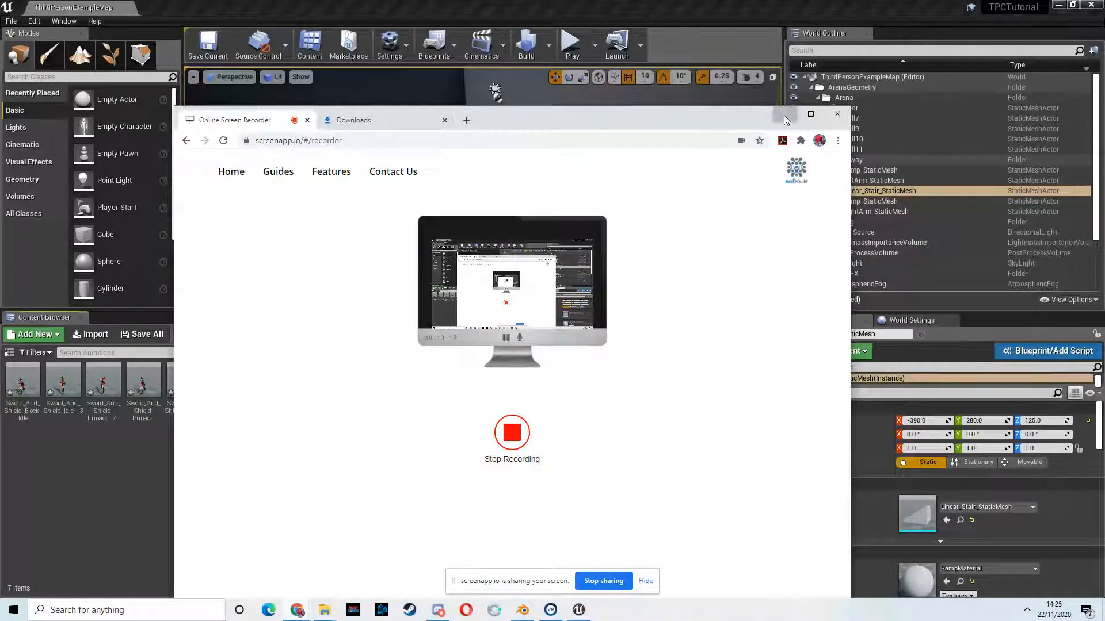
{"action": "left_click", "coordinate": [836, 114]}
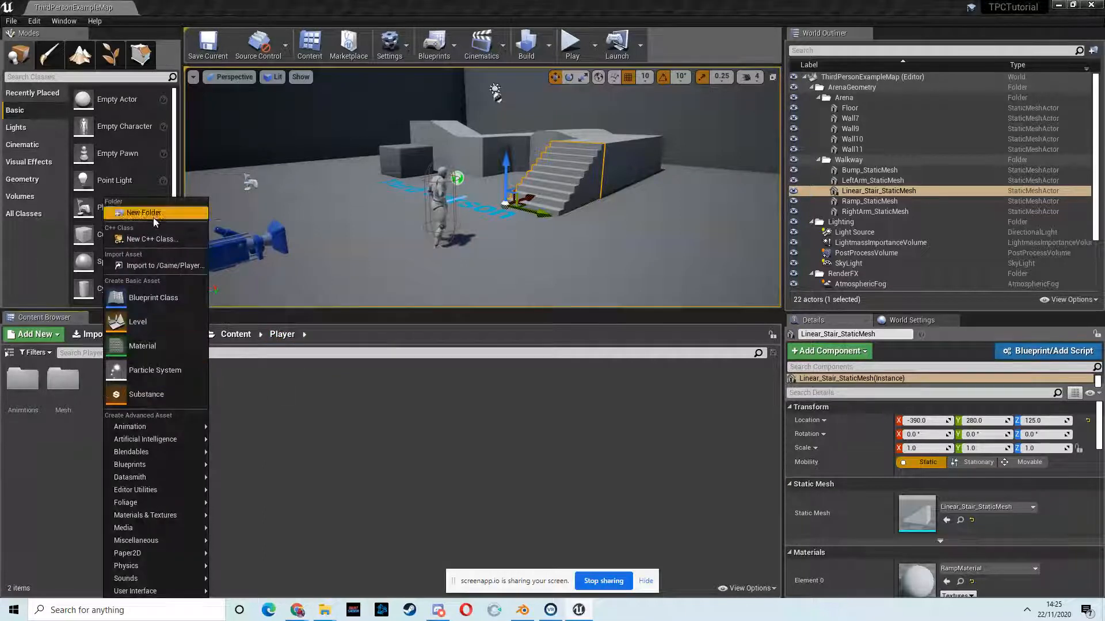
{"action": "left_click", "coordinate": [142, 213]}
{"action": "type", "text": "Bluepri"}
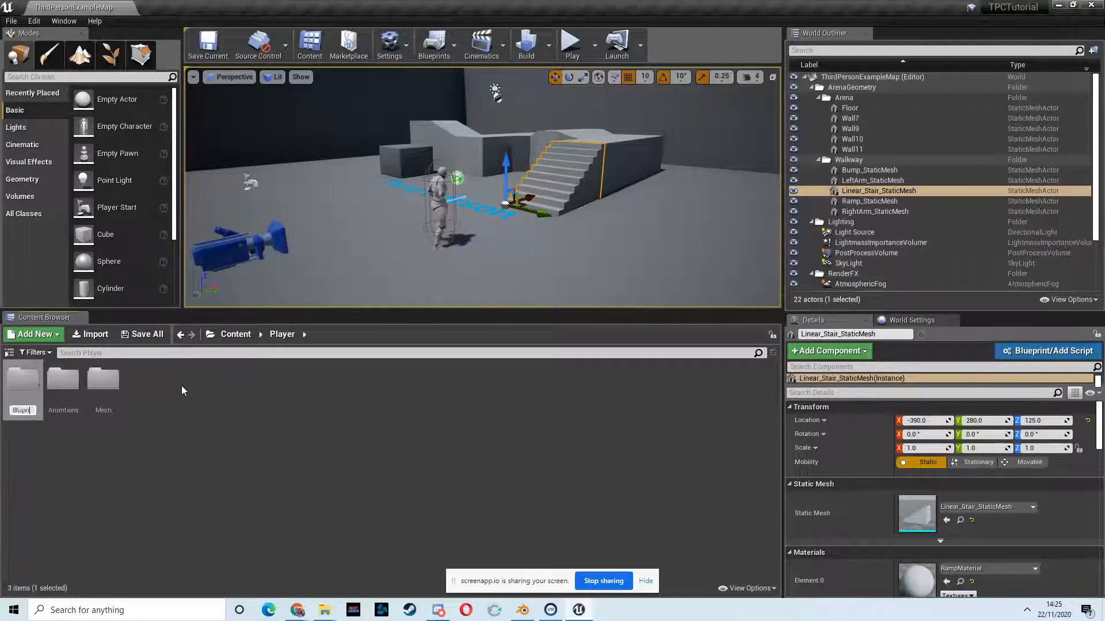
{"action": "left_click", "coordinate": [62, 380]}
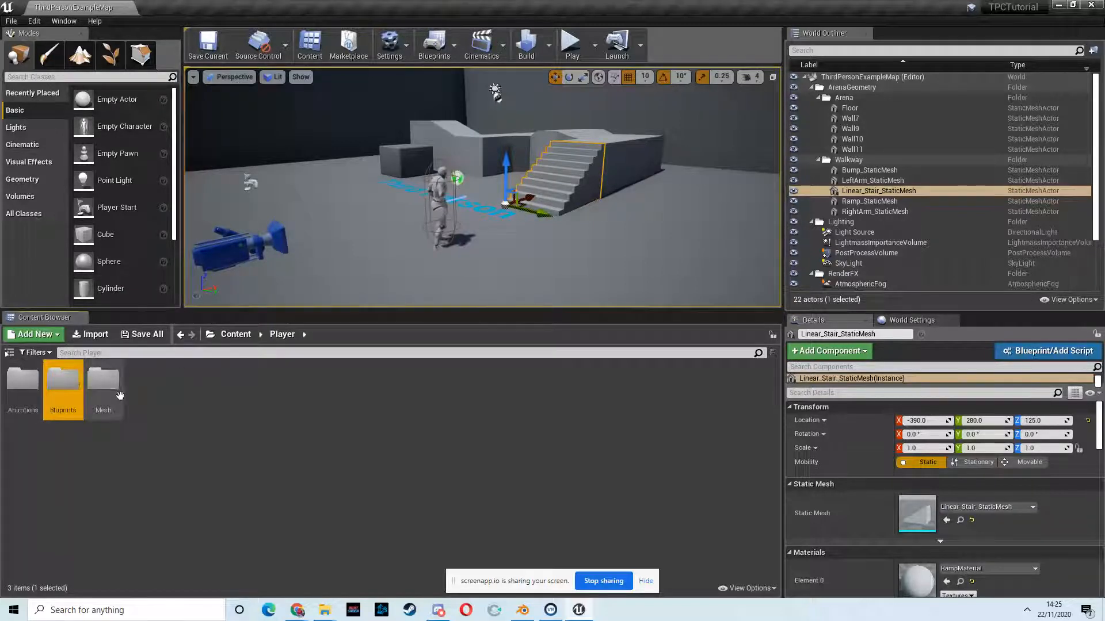
{"action": "double_click", "coordinate": [62, 380]}
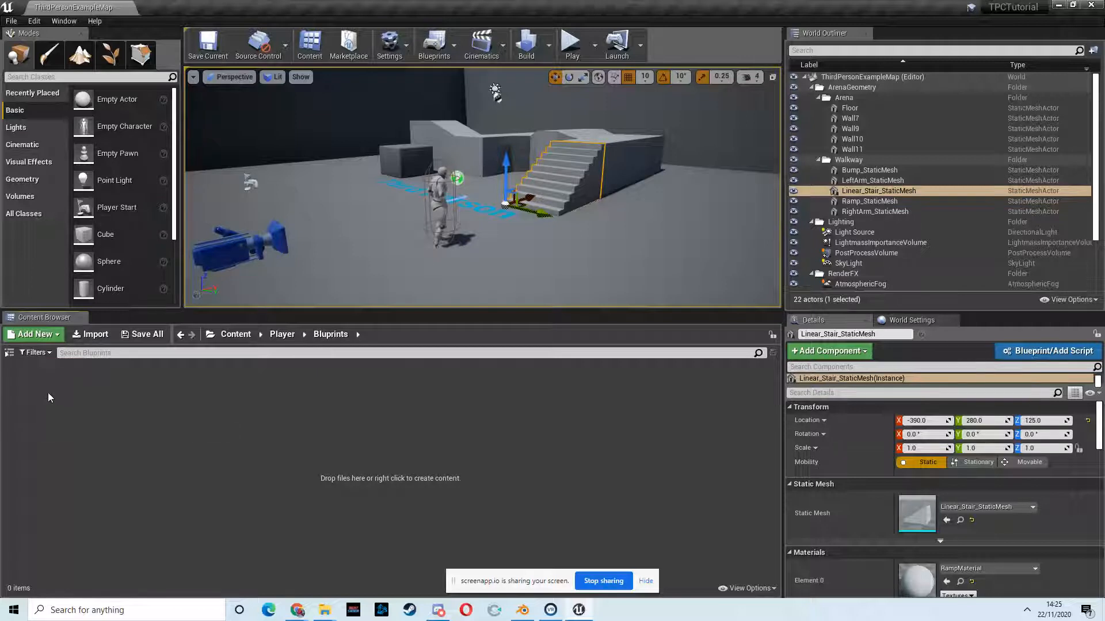
Create a Character blueprint class named Player_BP and open it
{"action": "left_click", "coordinate": [34, 335]}
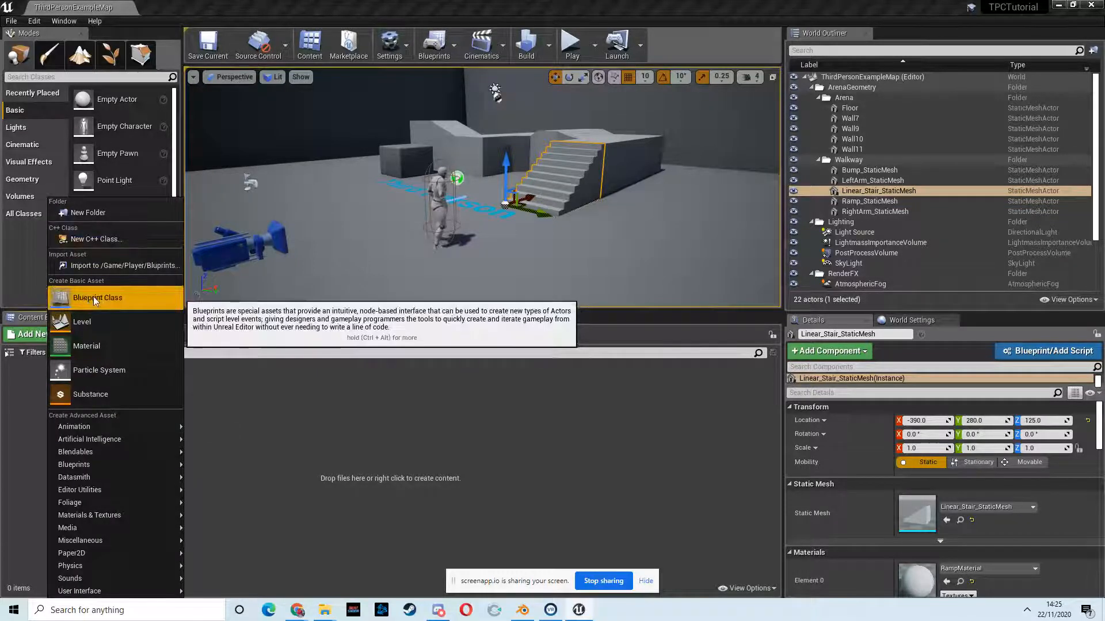
{"action": "left_click", "coordinate": [98, 297]}
{"action": "type", "text": "Player_BP"}
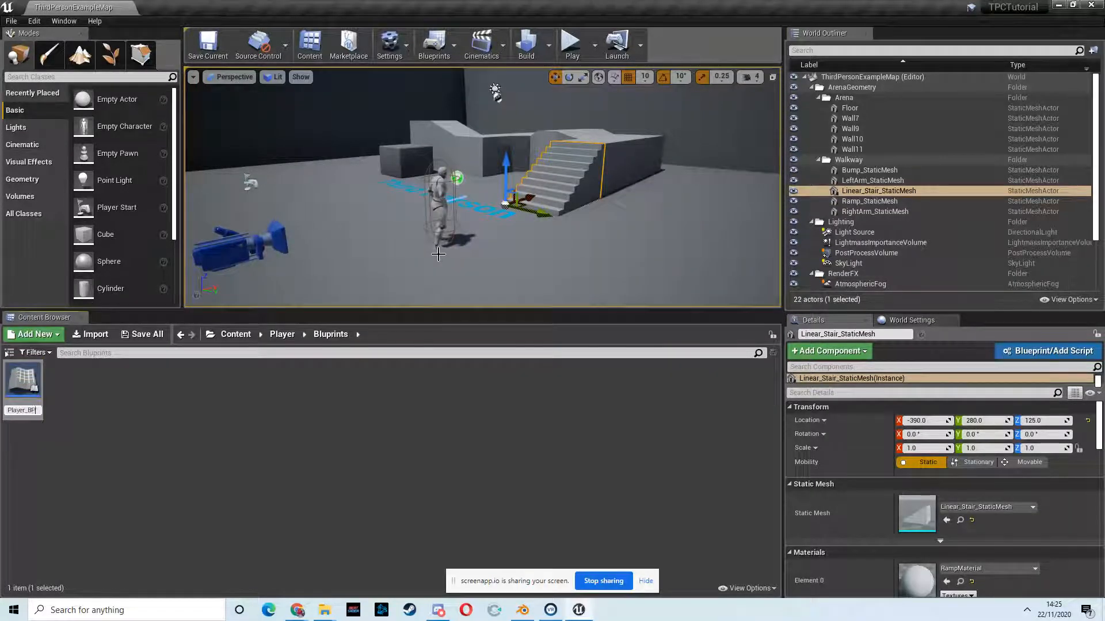
{"action": "mouse_move", "coordinate": [22, 380]}
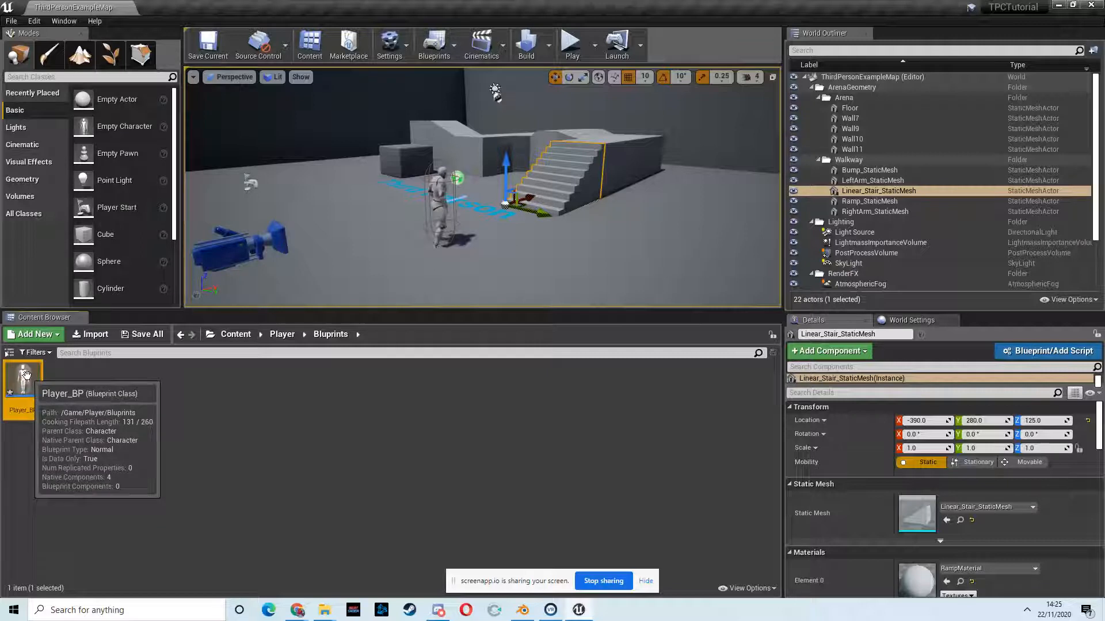
{"action": "double_click", "coordinate": [23, 380]}
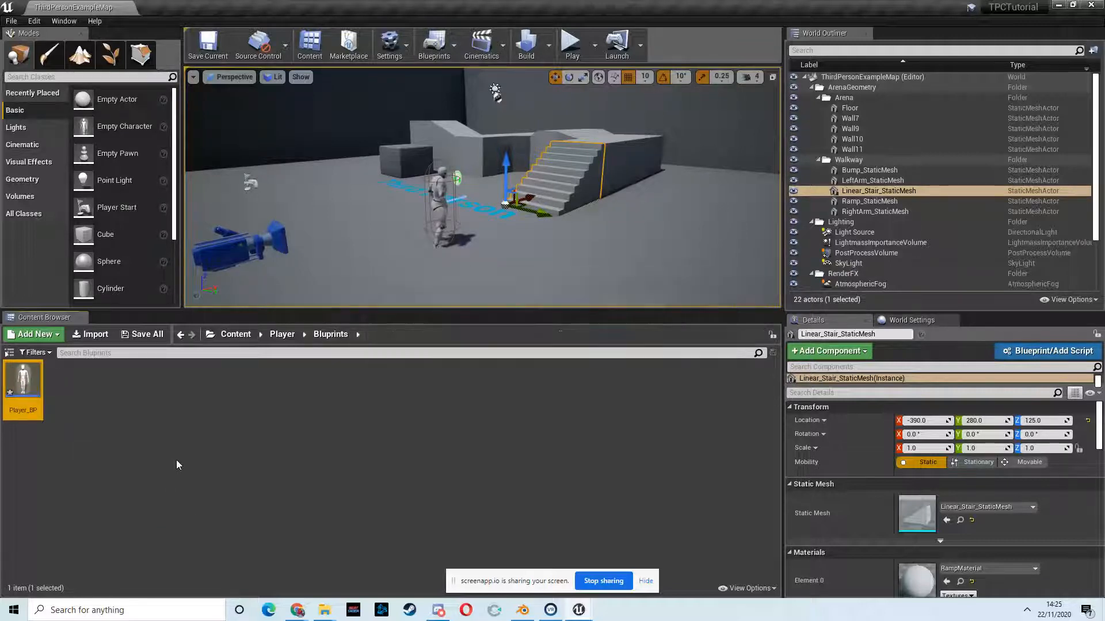
{"action": "double_click", "coordinate": [23, 381]}
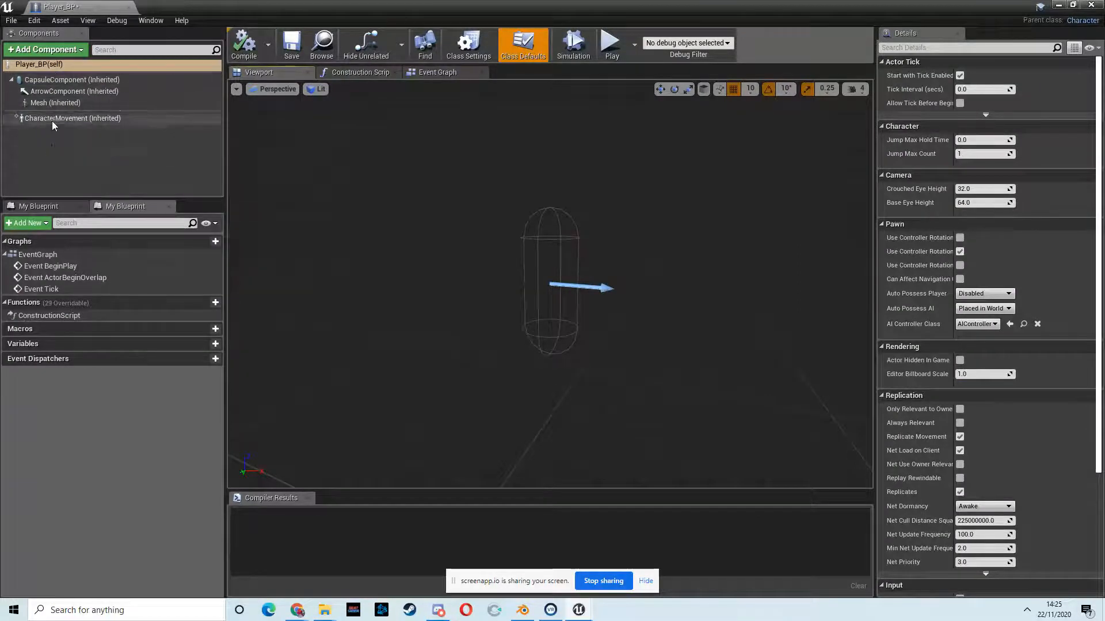
Assign the Player skeletal mesh, set Location Z -100 and Rotation Z -90, then compile
{"action": "left_click", "coordinate": [55, 103]}
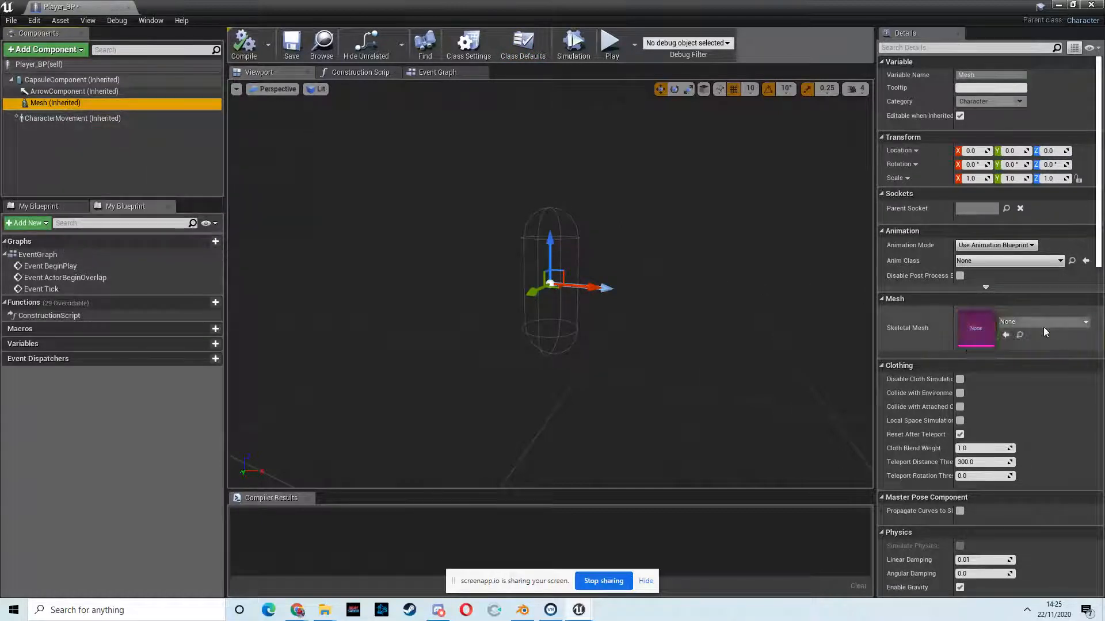
{"action": "mouse_move", "coordinate": [976, 329]}
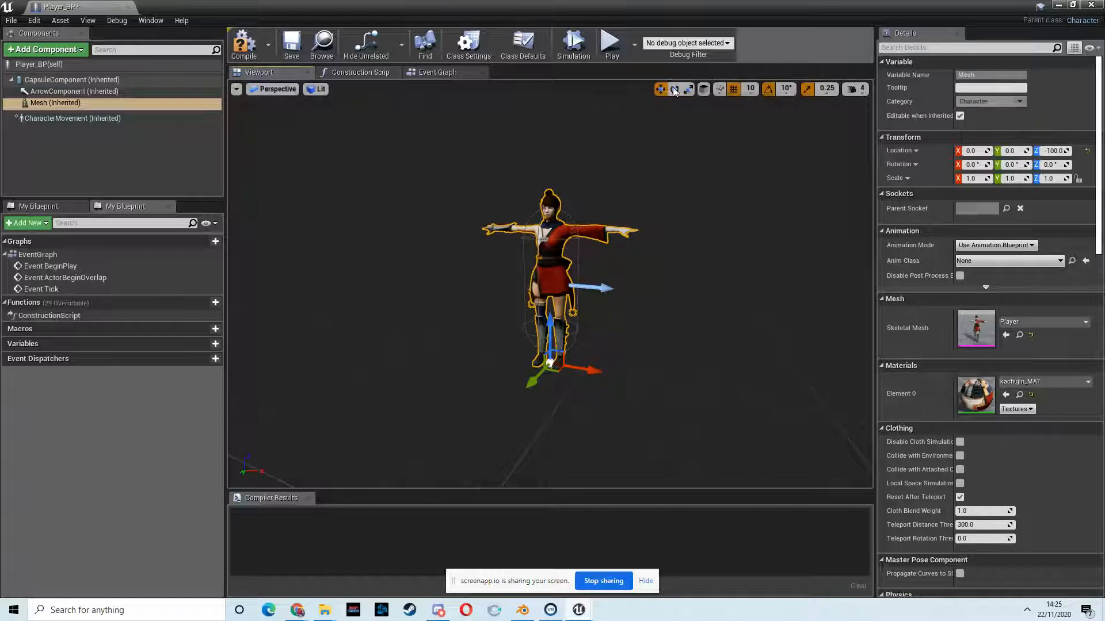
{"action": "left_click", "coordinate": [674, 89]}
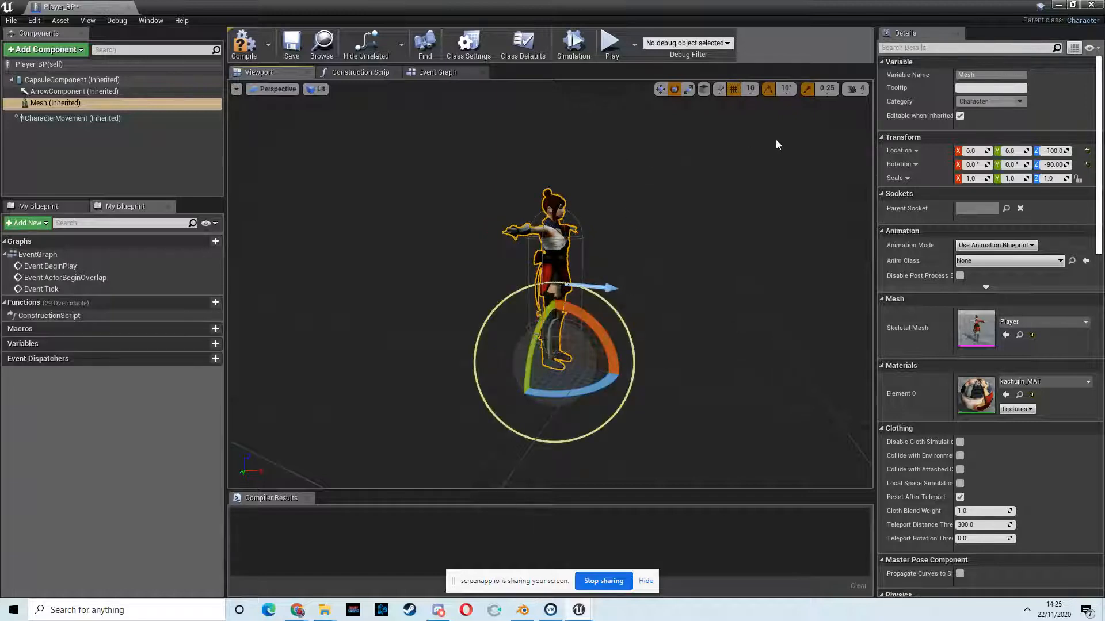
{"action": "left_click", "coordinate": [244, 44]}
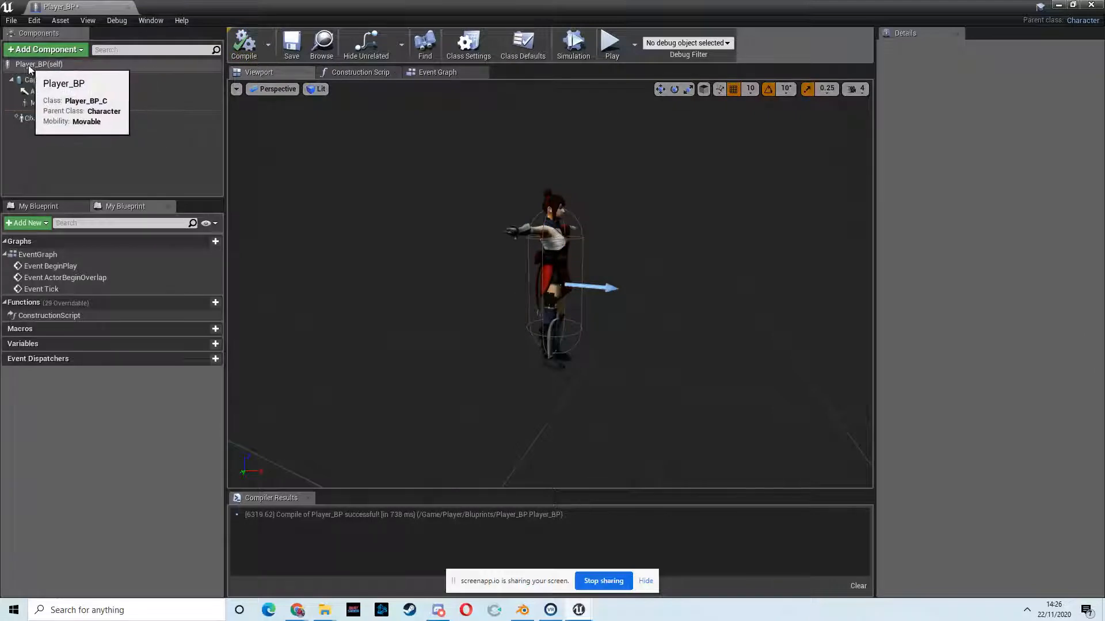
Set Auto Possess Player to Player 0 in Player_BP's Class Defaults
{"action": "left_click", "coordinate": [523, 41]}
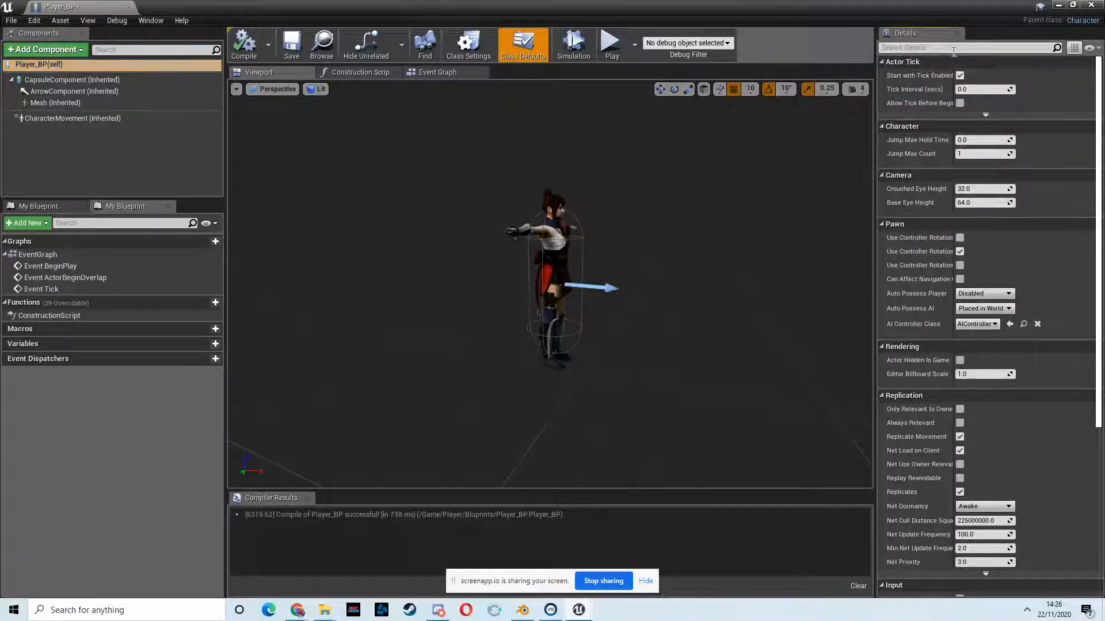
{"action": "type", "text": "poss"}
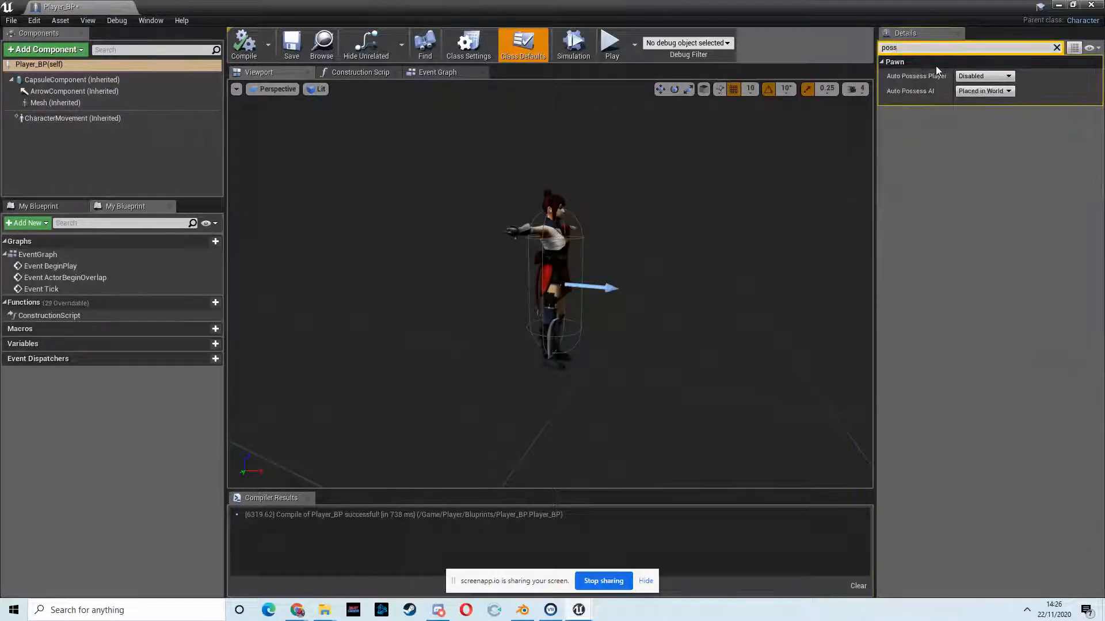
{"action": "left_click", "coordinate": [984, 76]}
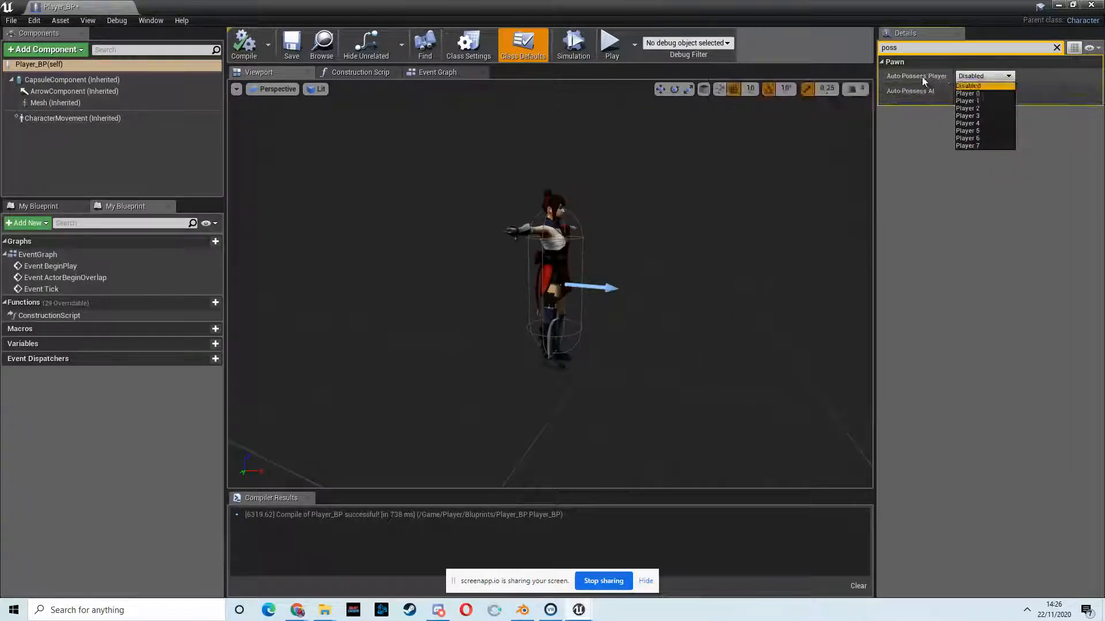
{"action": "mouse_move", "coordinate": [974, 93]}
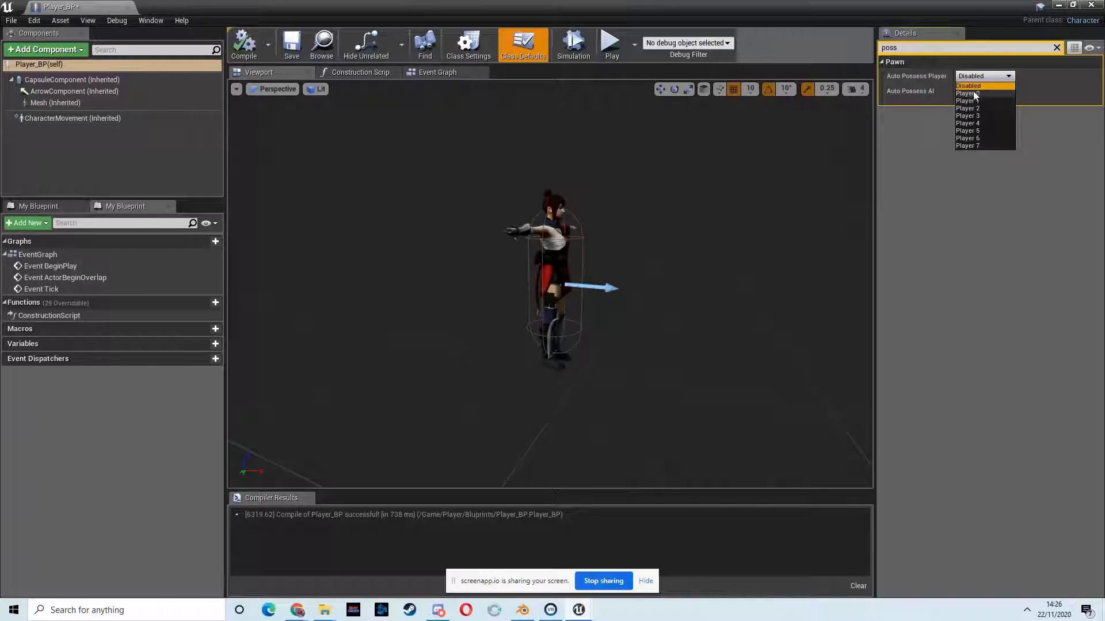
{"action": "left_click", "coordinate": [967, 94]}
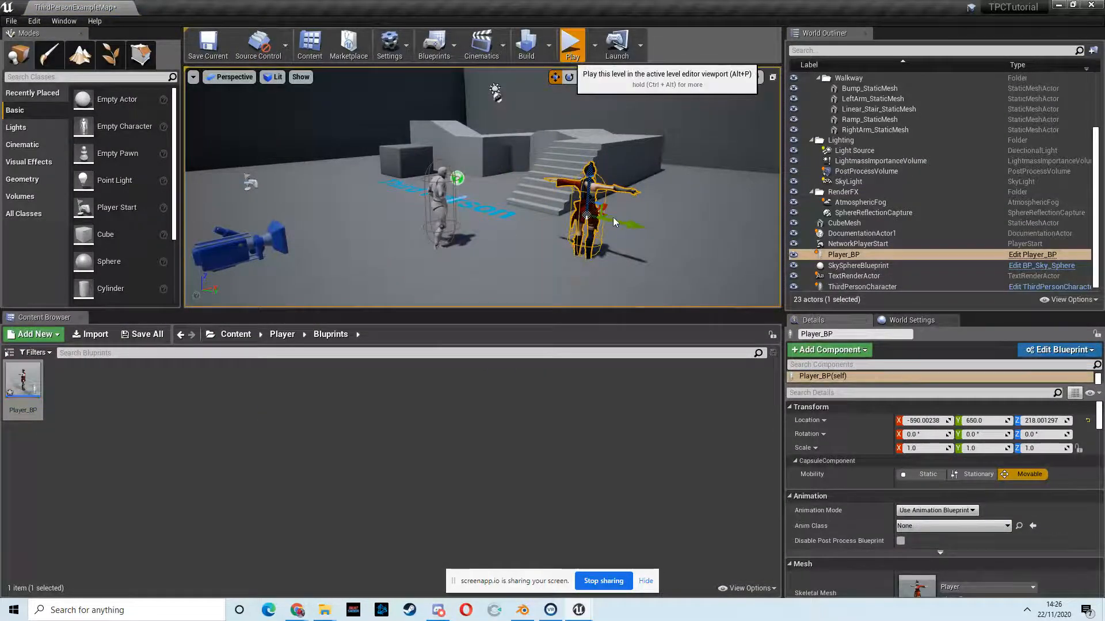
Play the level to test possession, then stop and reopen Player_BP
{"action": "left_click", "coordinate": [572, 41]}
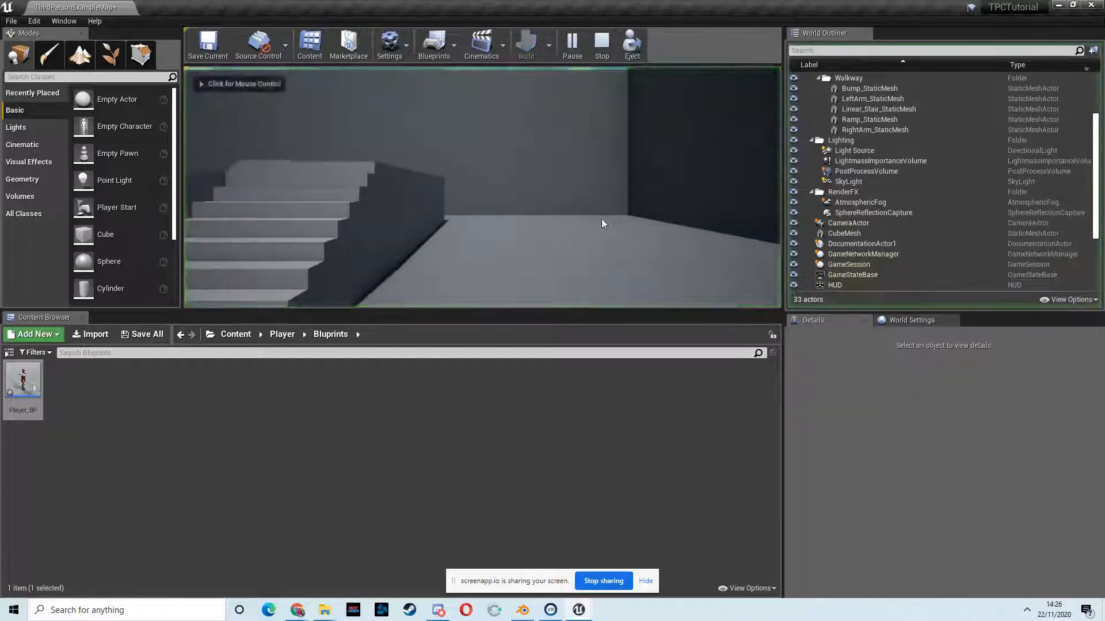
{"action": "left_click", "coordinate": [604, 223]}
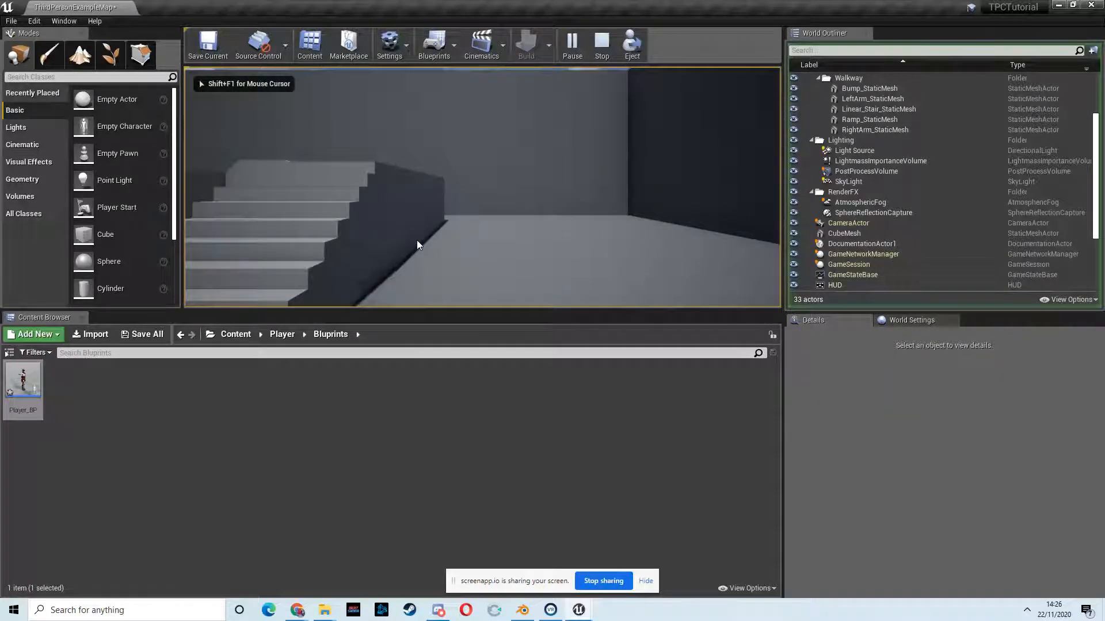
{"action": "left_click", "coordinate": [602, 41]}
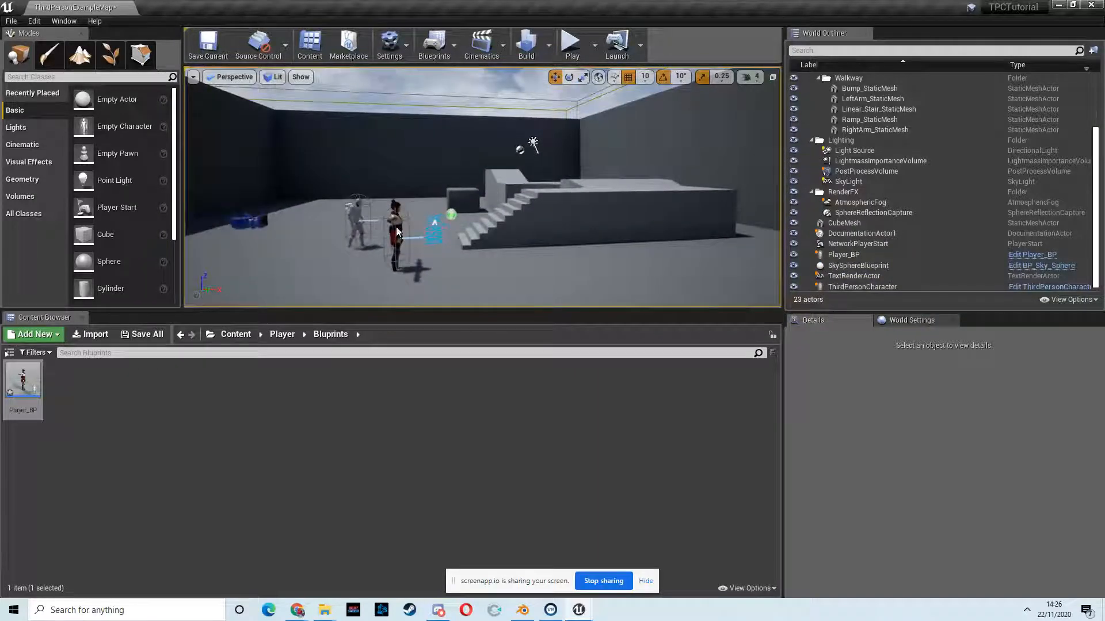
{"action": "double_click", "coordinate": [23, 382]}
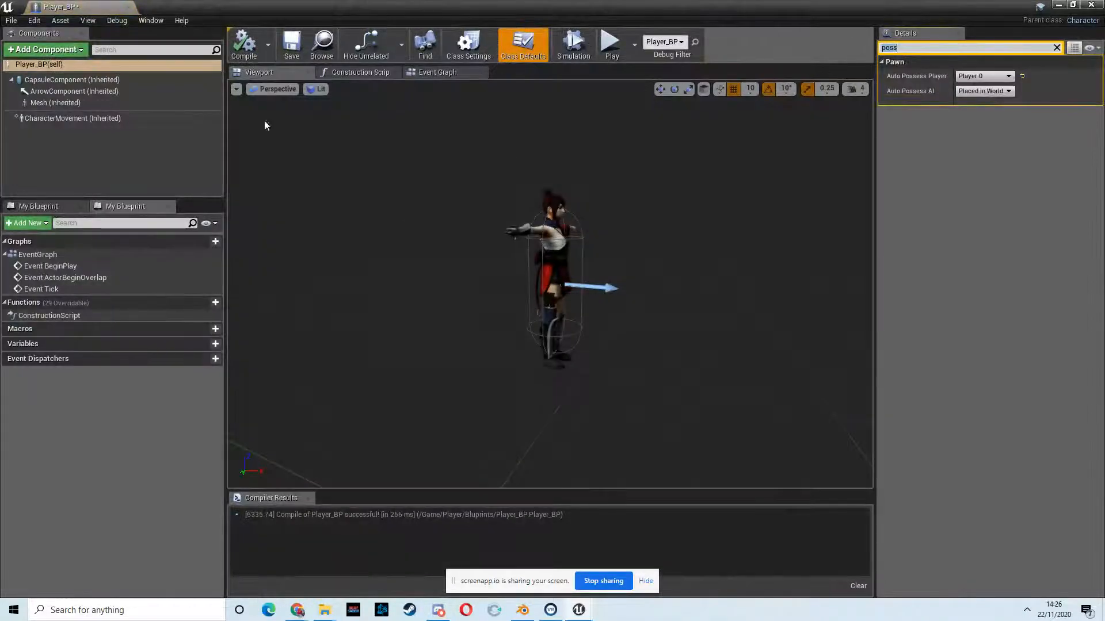
Add a SpringArm component under Player_BP's Mesh
{"action": "left_click", "coordinate": [56, 102]}
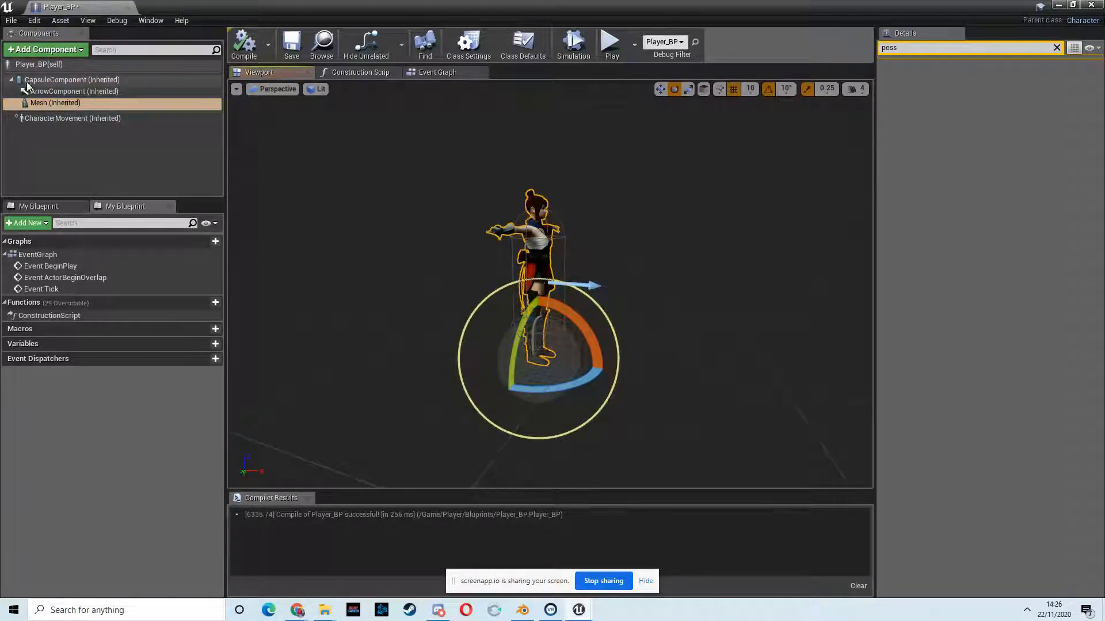
{"action": "left_click", "coordinate": [55, 102]}
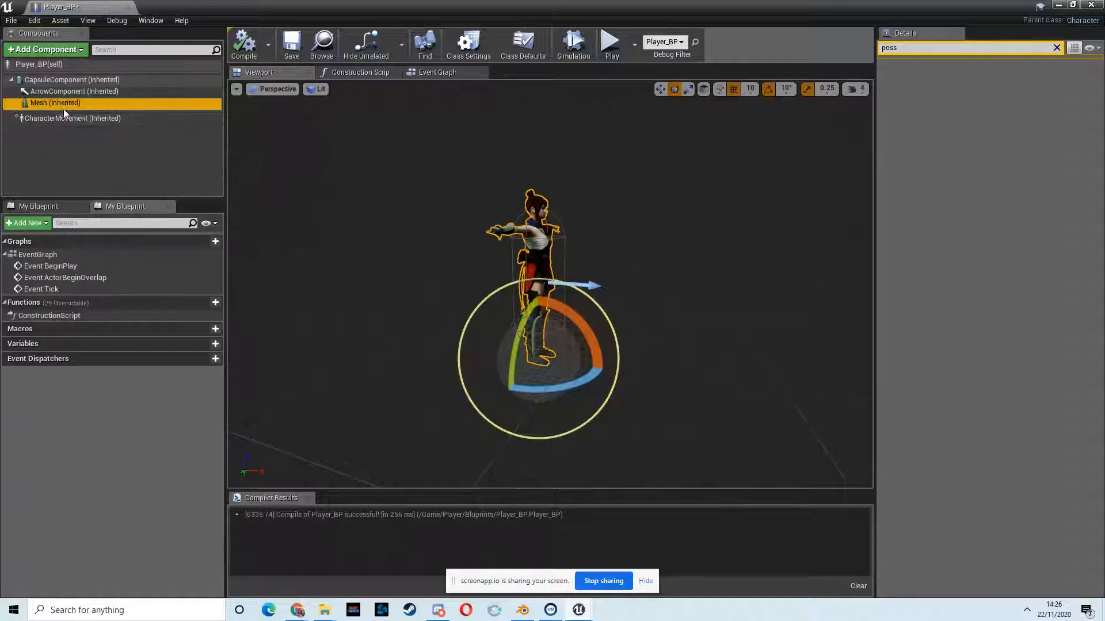
{"action": "mouse_move", "coordinate": [27, 54]}
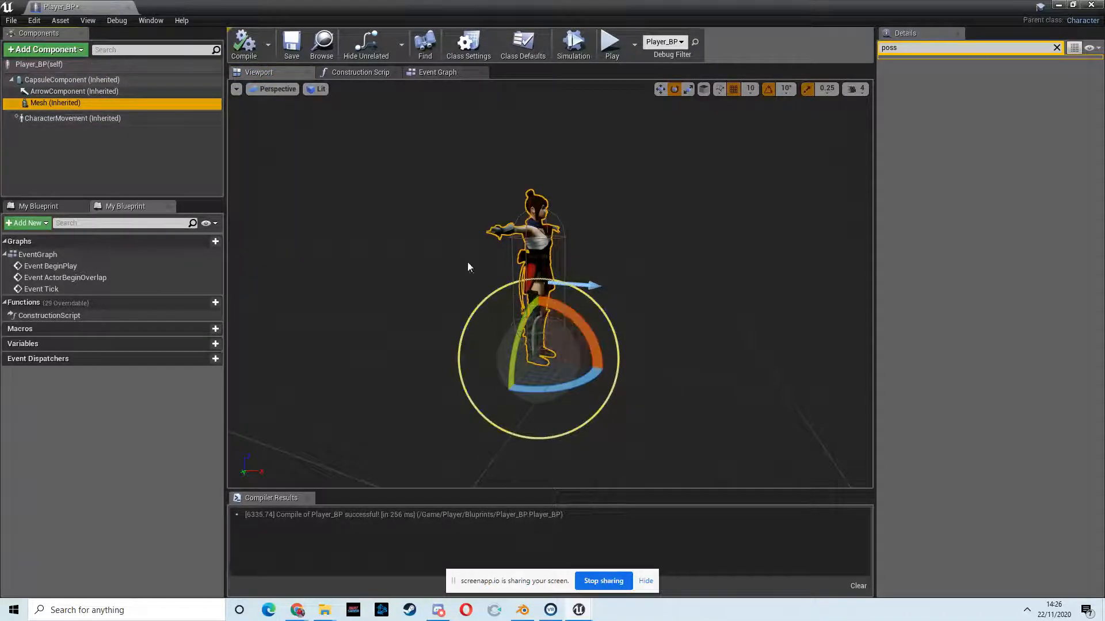
{"action": "mouse_move", "coordinate": [46, 49]}
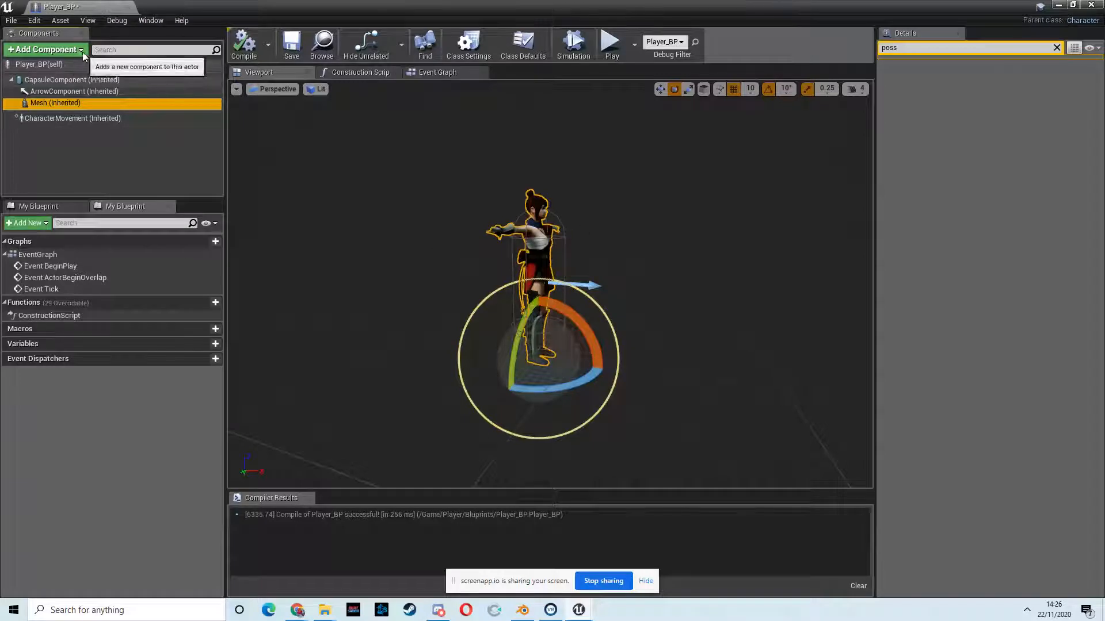
{"action": "left_click", "coordinate": [43, 49]}
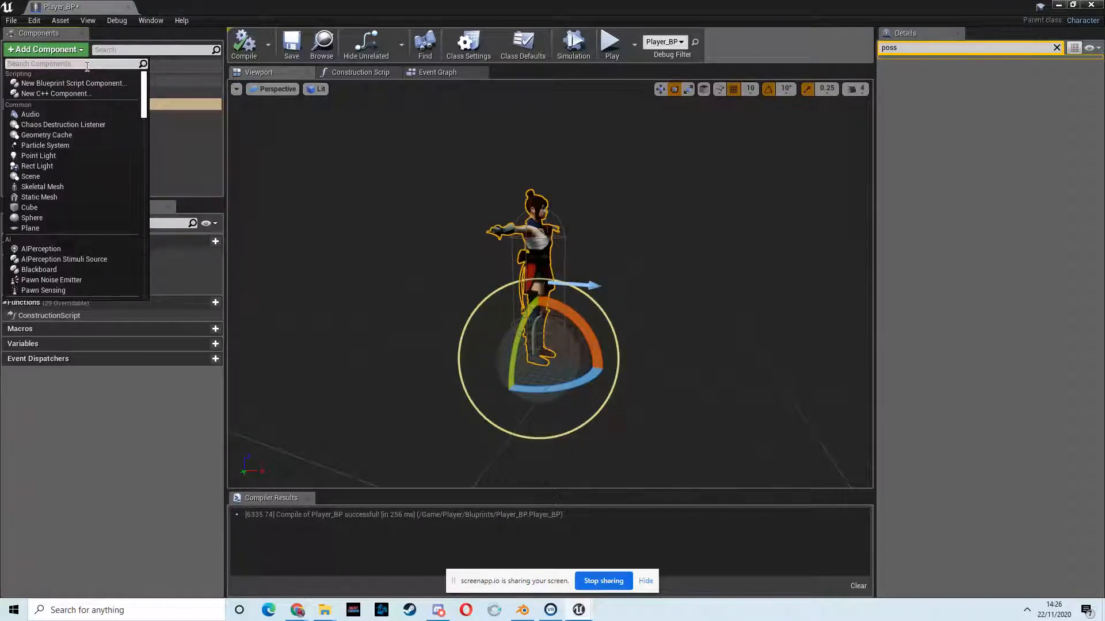
{"action": "type", "text": "s"}
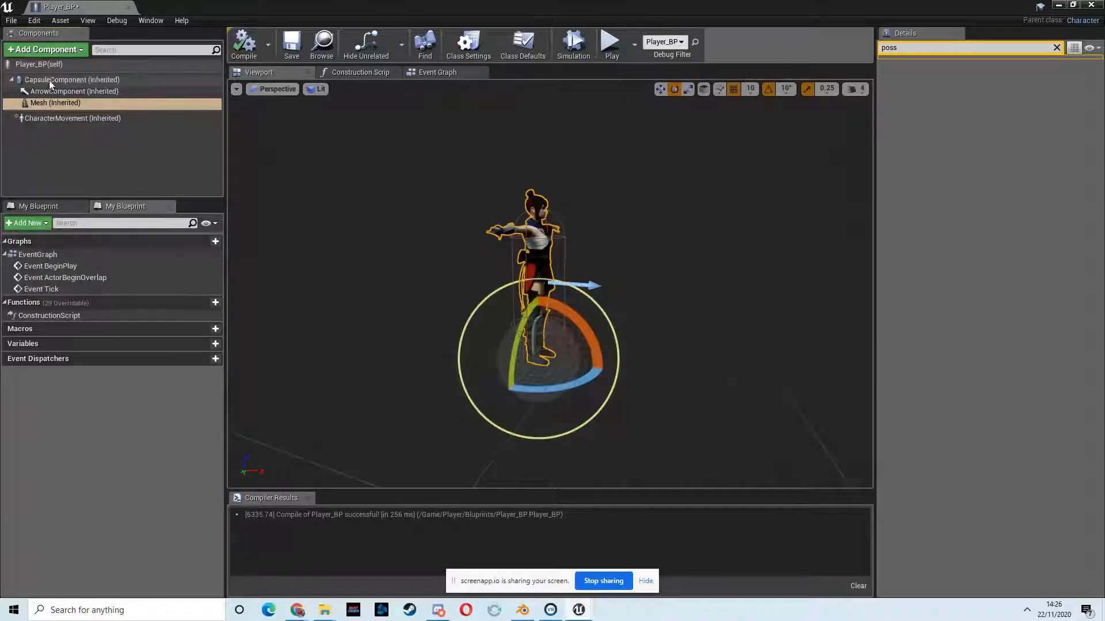
{"action": "left_click", "coordinate": [45, 34]}
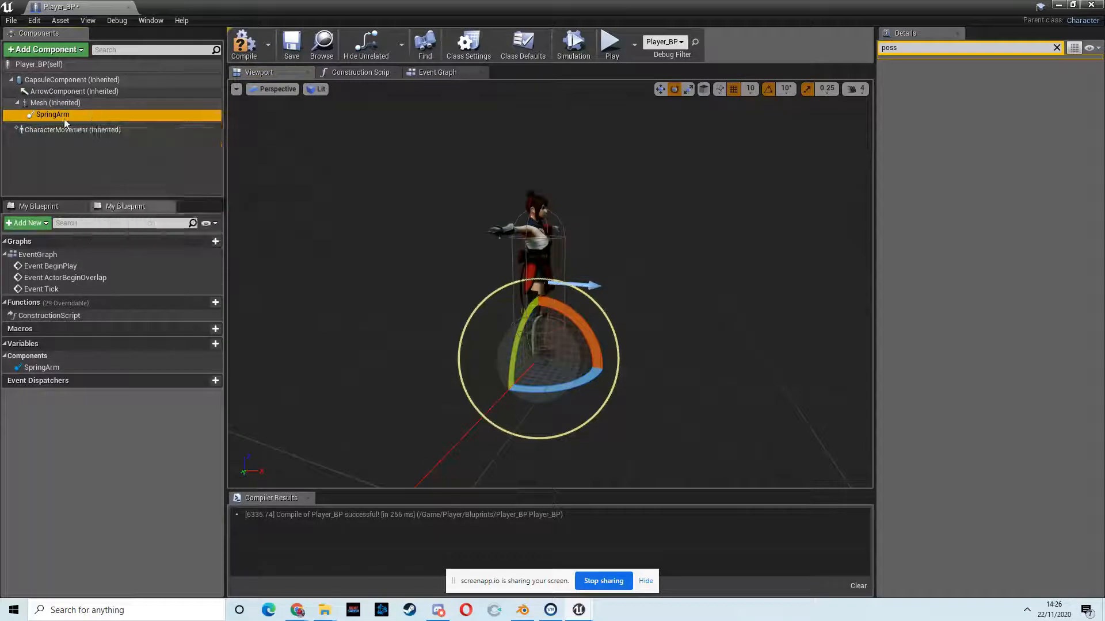
{"action": "left_click", "coordinate": [43, 49]}
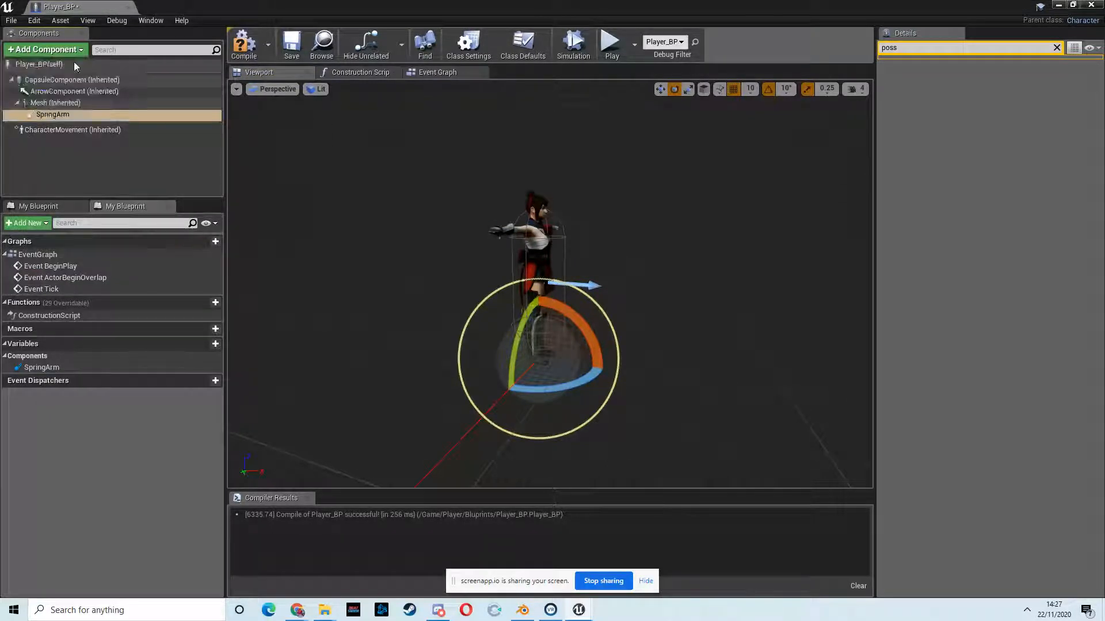
Attach a Camera to the SpringArm and tilt the arm with the gizmo
{"action": "left_click", "coordinate": [45, 49]}
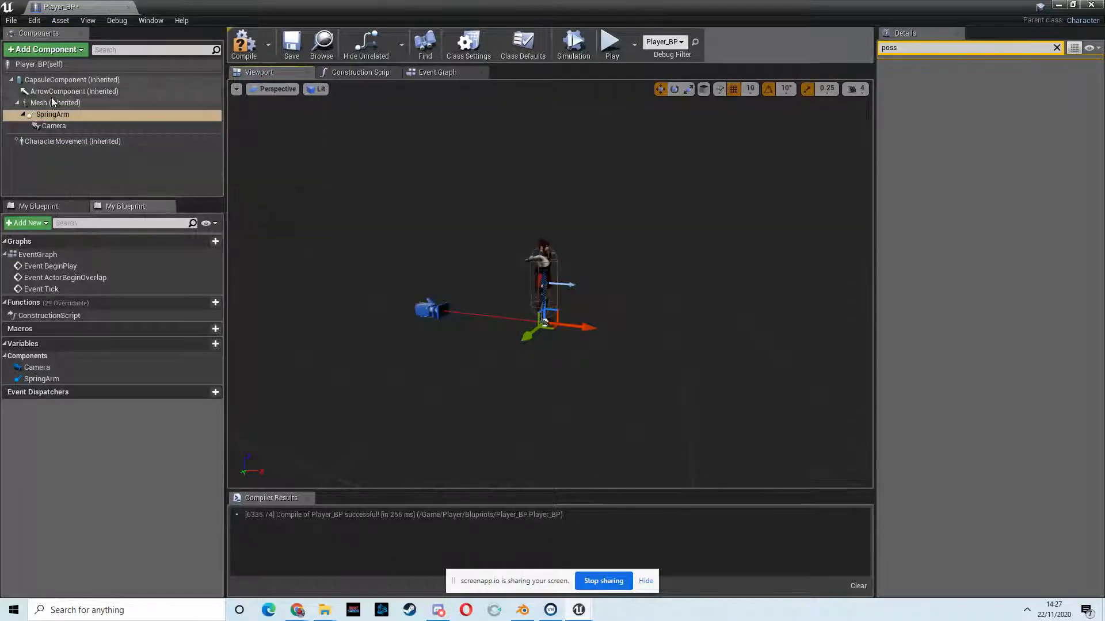
{"action": "left_click", "coordinate": [52, 114]}
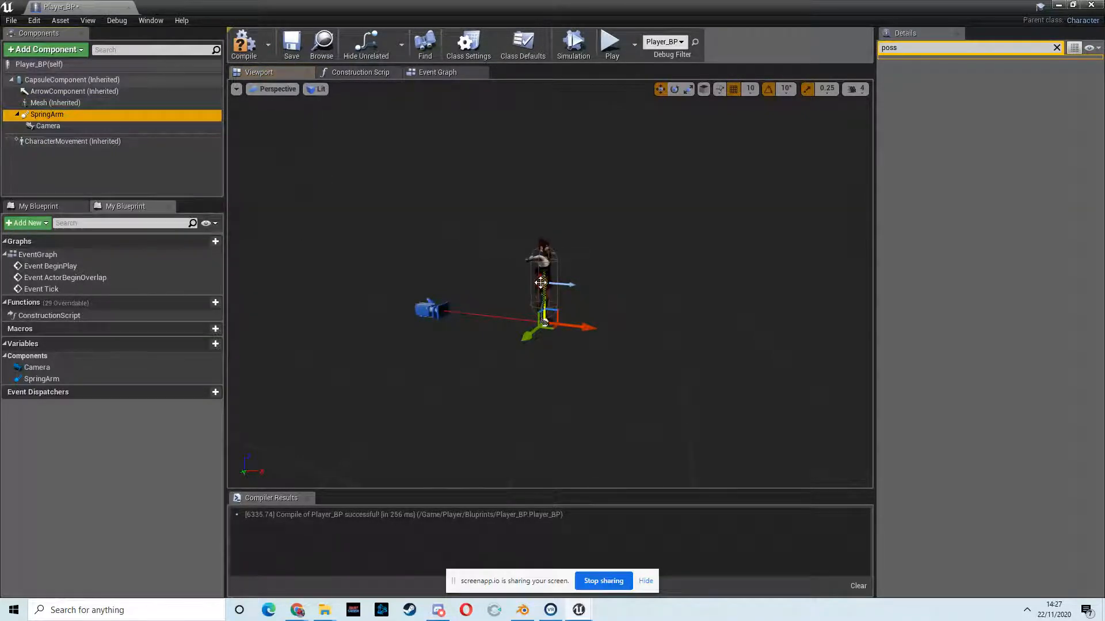
{"action": "left_click_drag", "start_coordinate": [543, 282], "coordinate": [543, 226]}
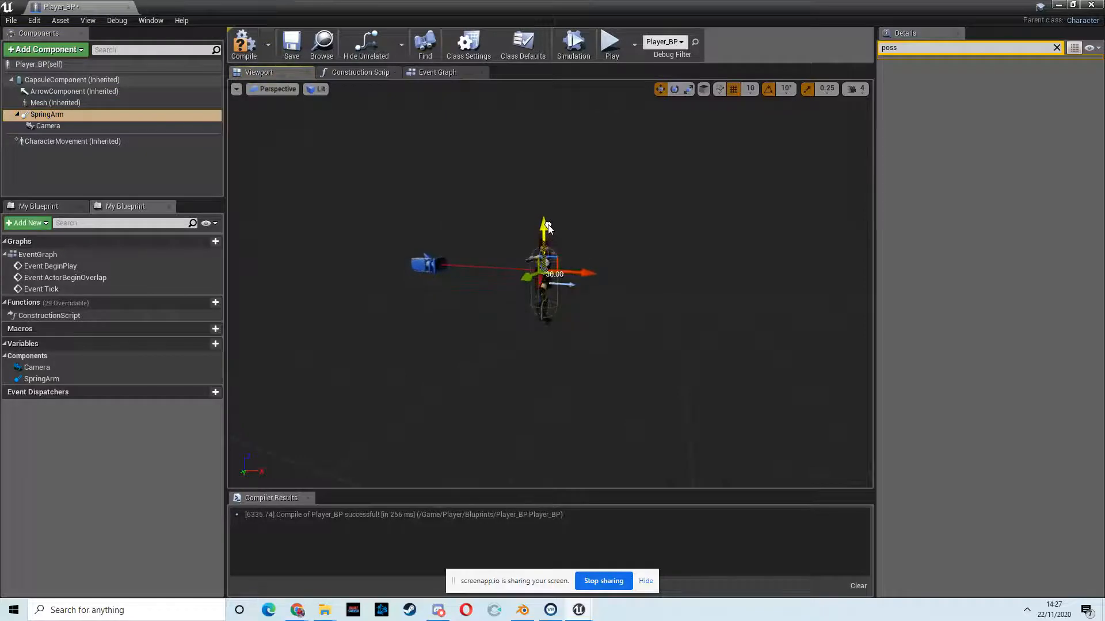